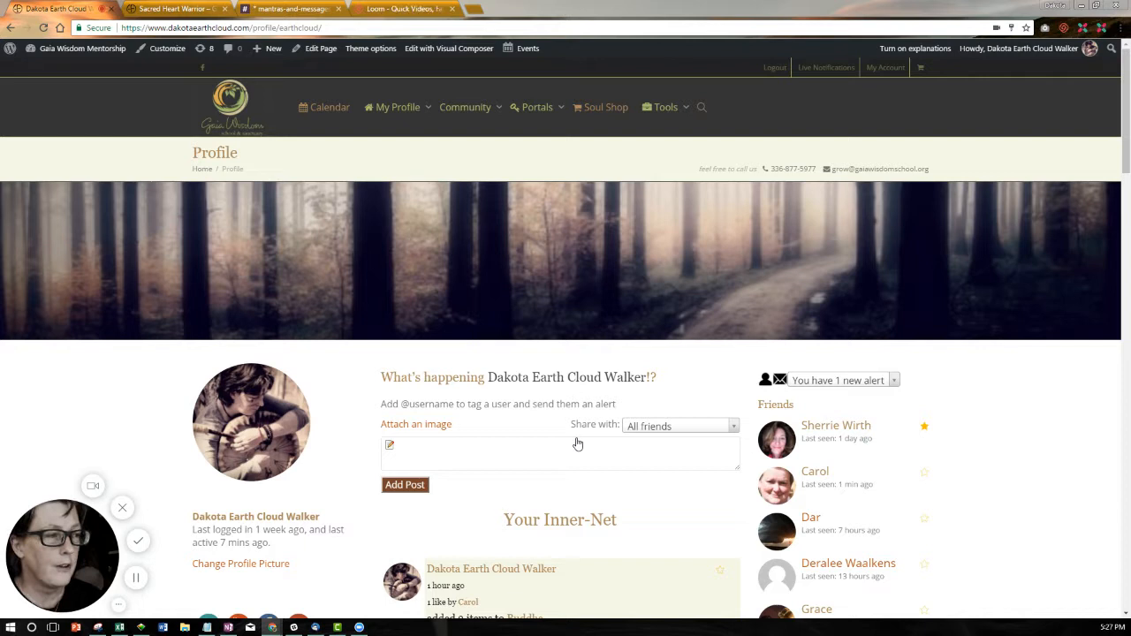
mouse_move(281, 375)
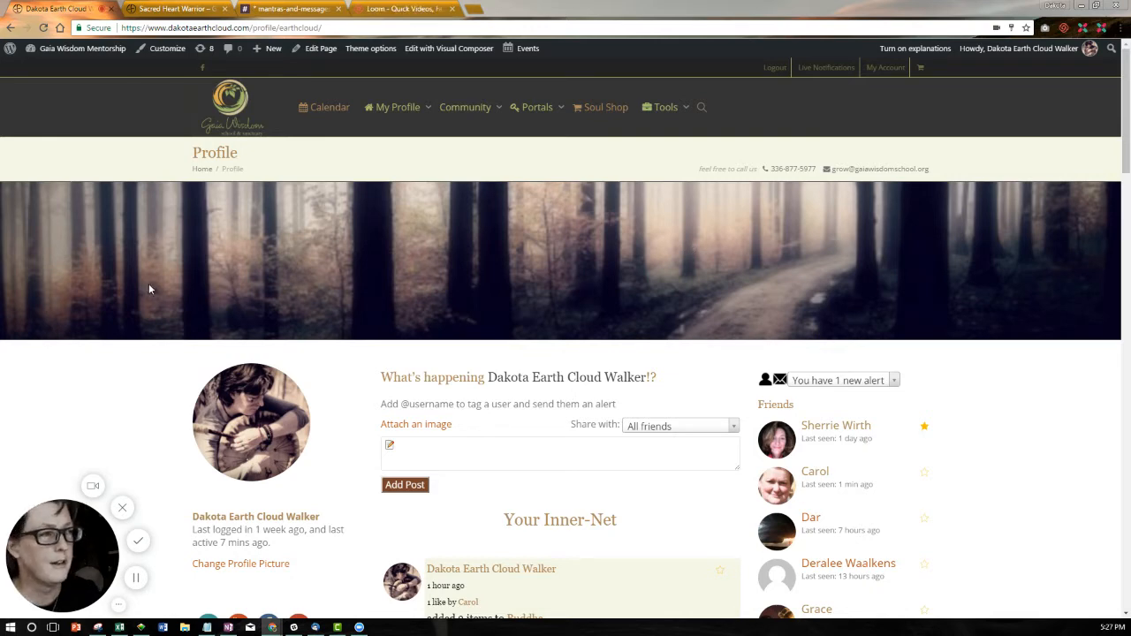
mouse_move(562, 307)
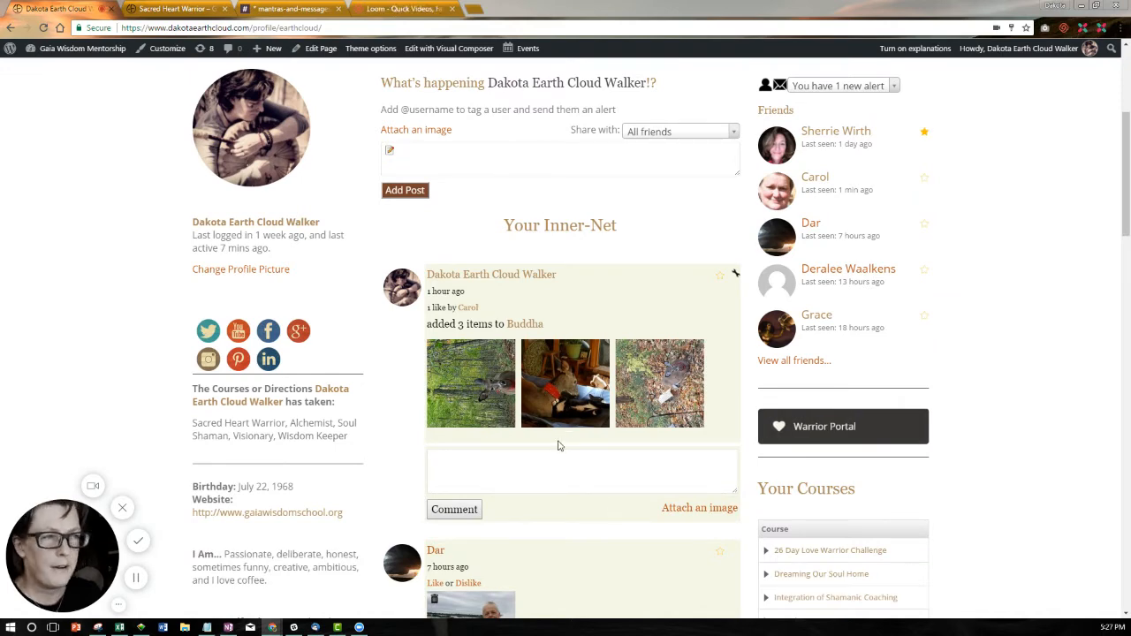
Step: Scroll through the profile's activity feed, photo galleries, friends and courses
scroll(down, 3)
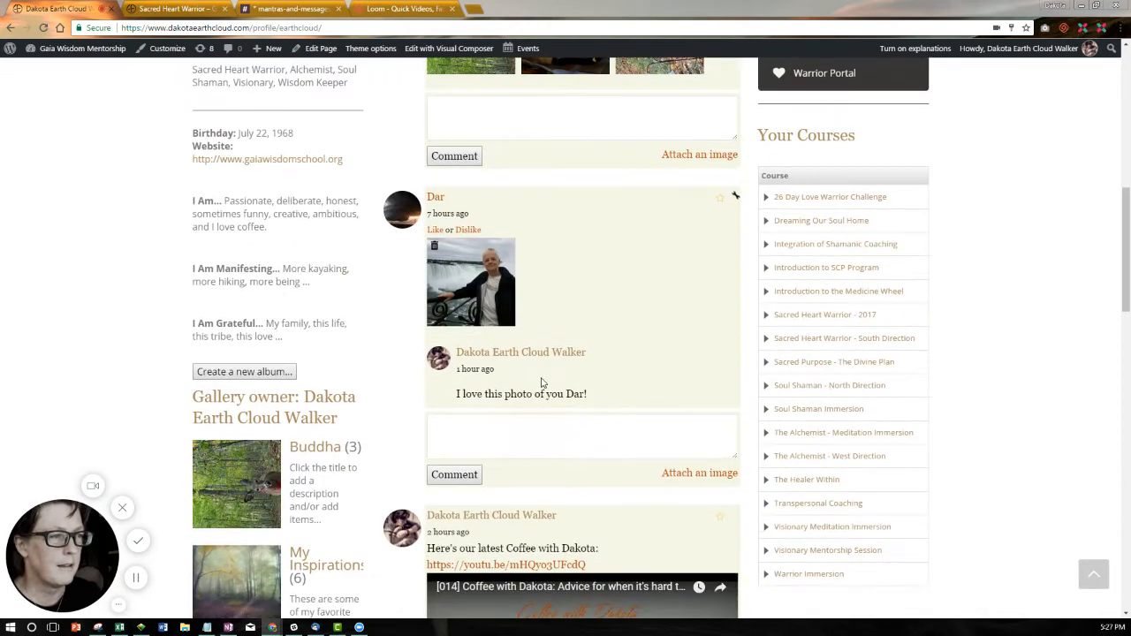
scroll(down, 3)
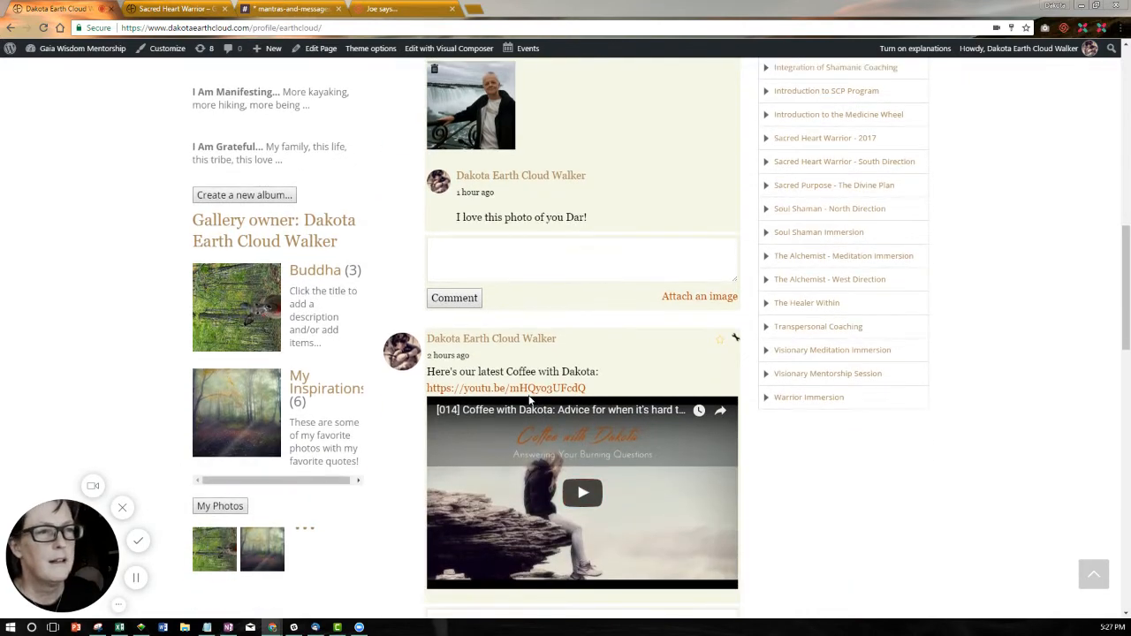
scroll(up, 3)
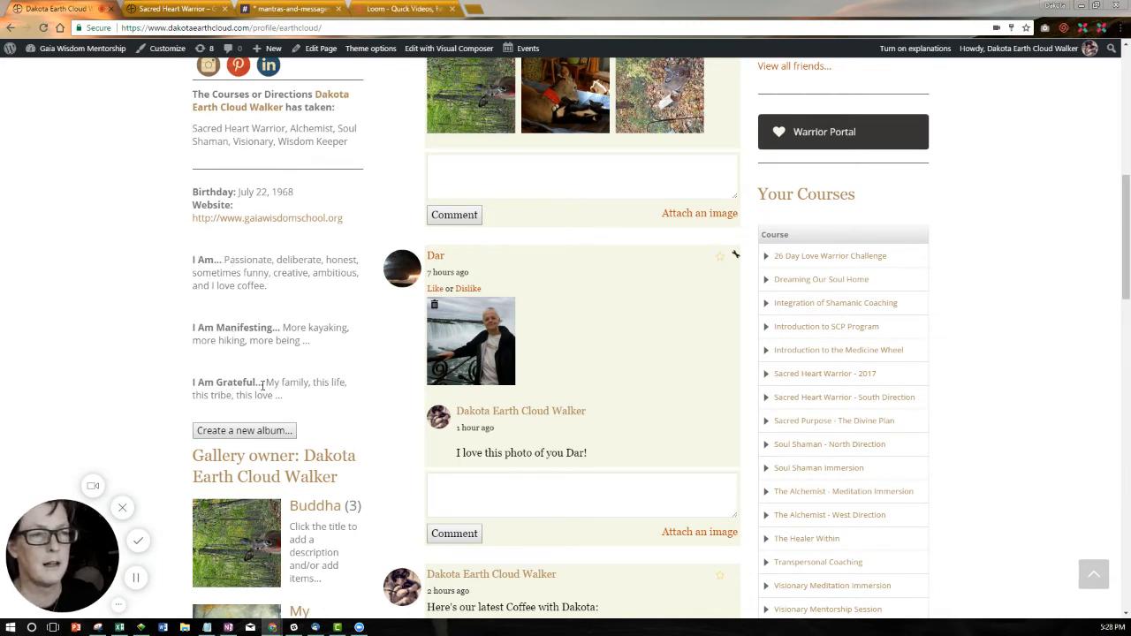
mouse_move(320, 345)
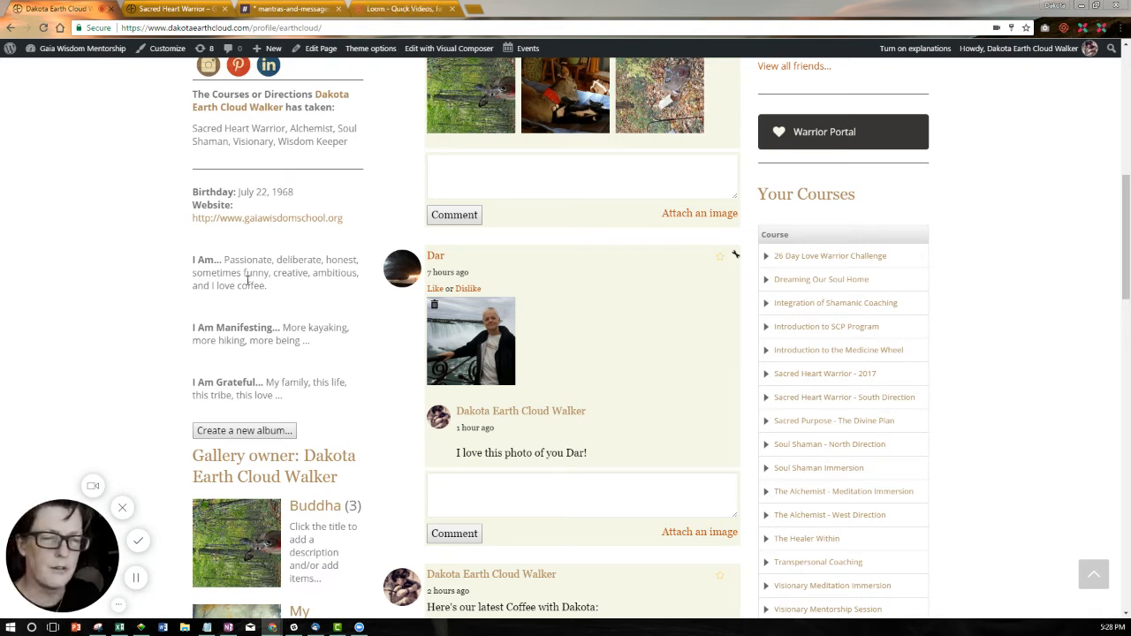
scroll(down, 3)
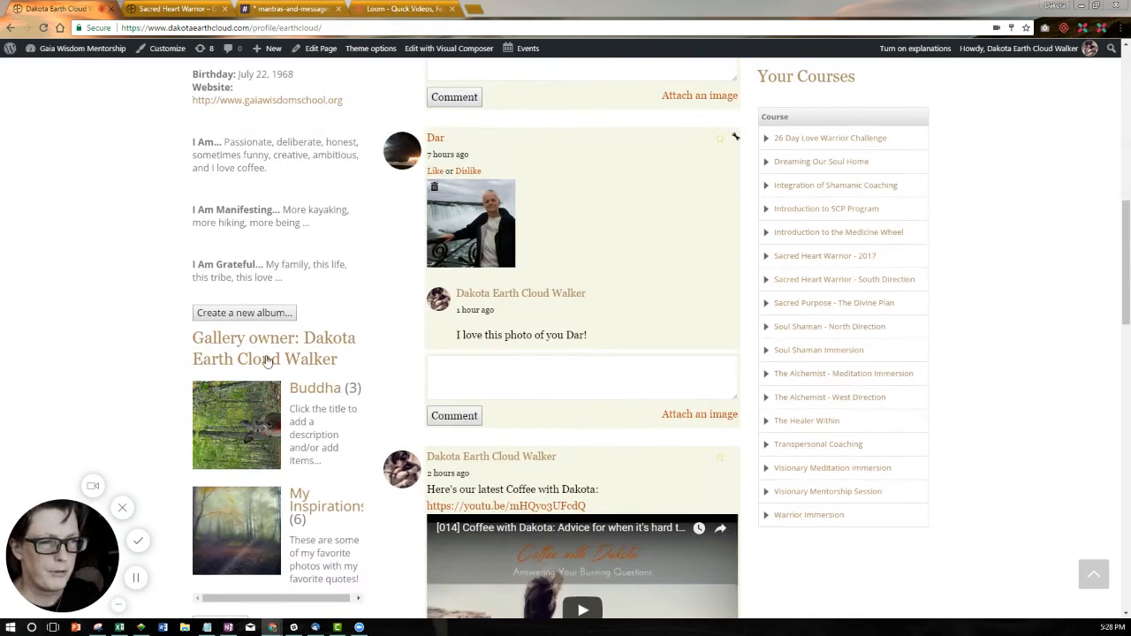
mouse_move(261, 545)
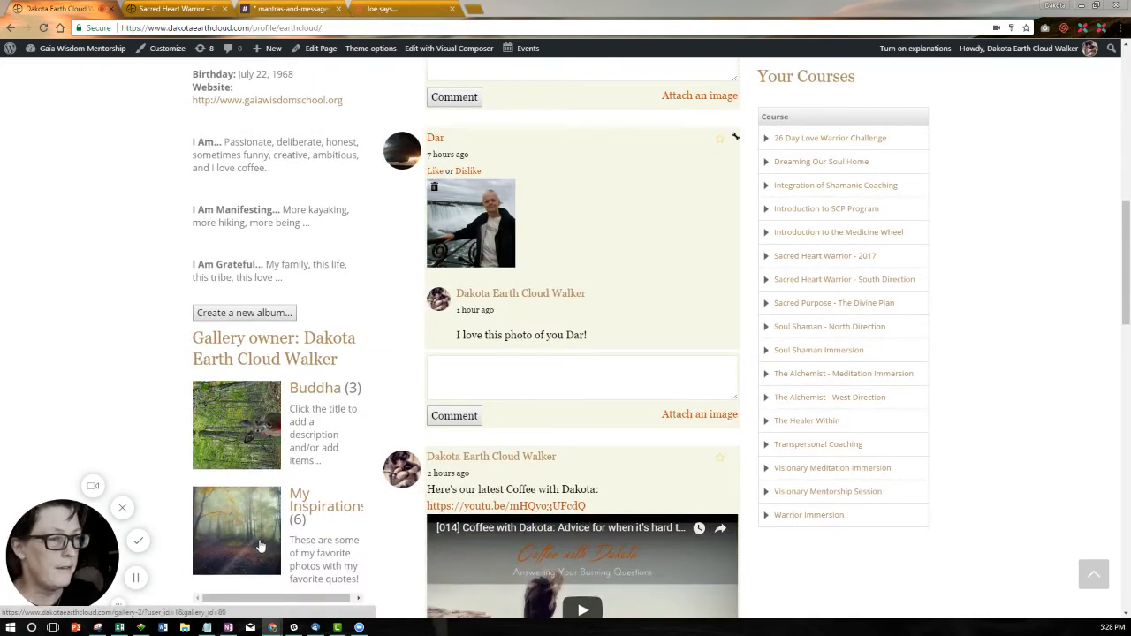
scroll(down, 3)
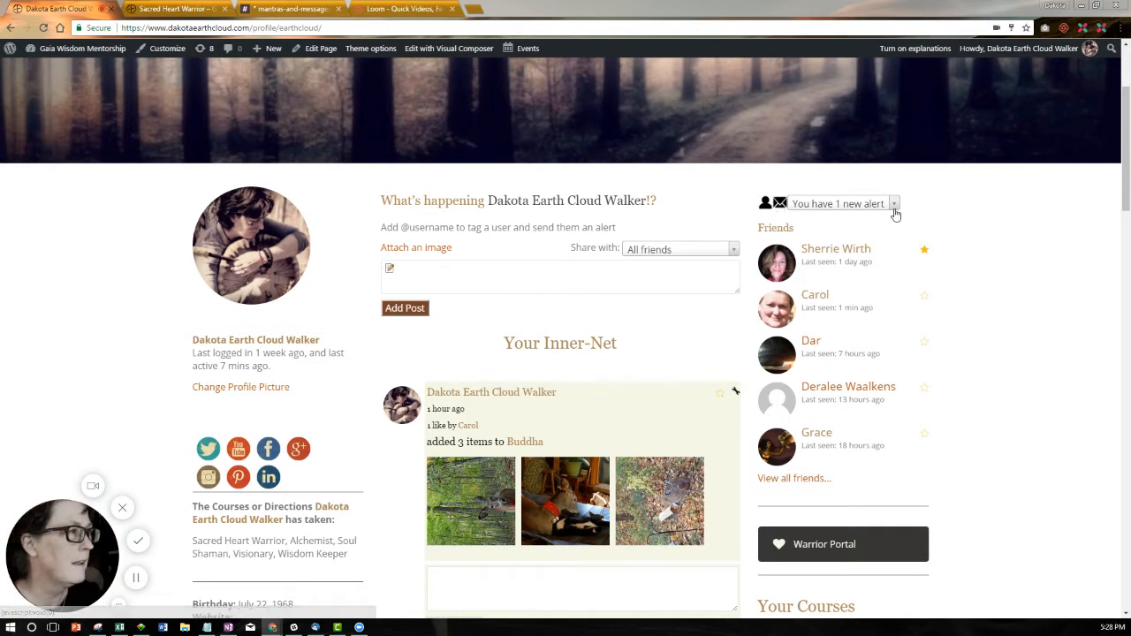
Step: Bring up the Portals dropdown listing the member portals
click(894, 204)
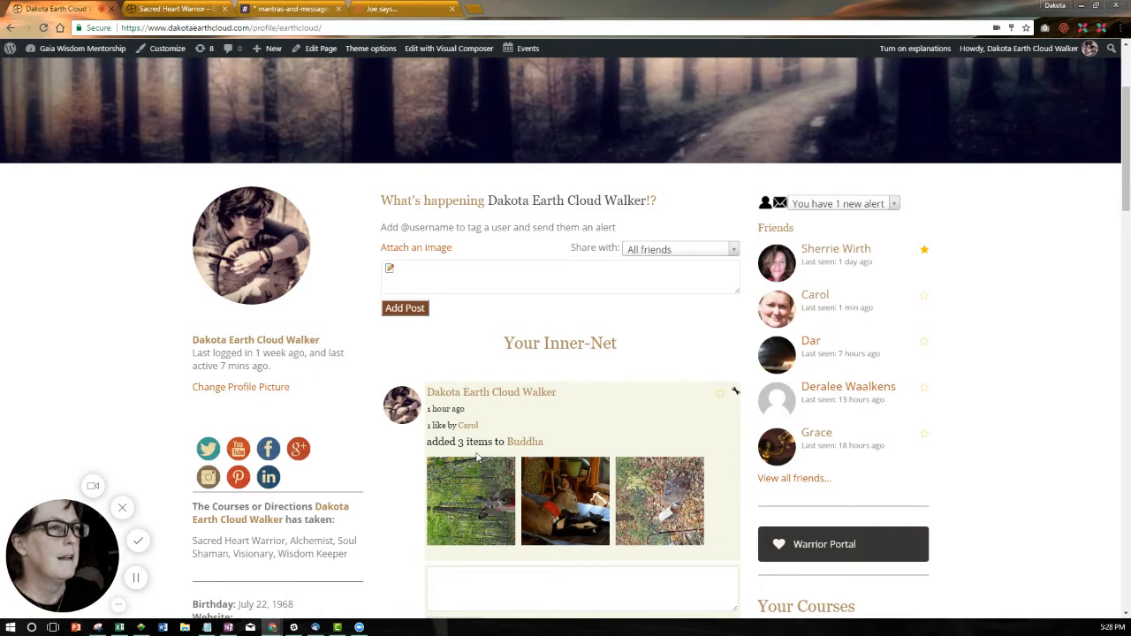
scroll(down, 3)
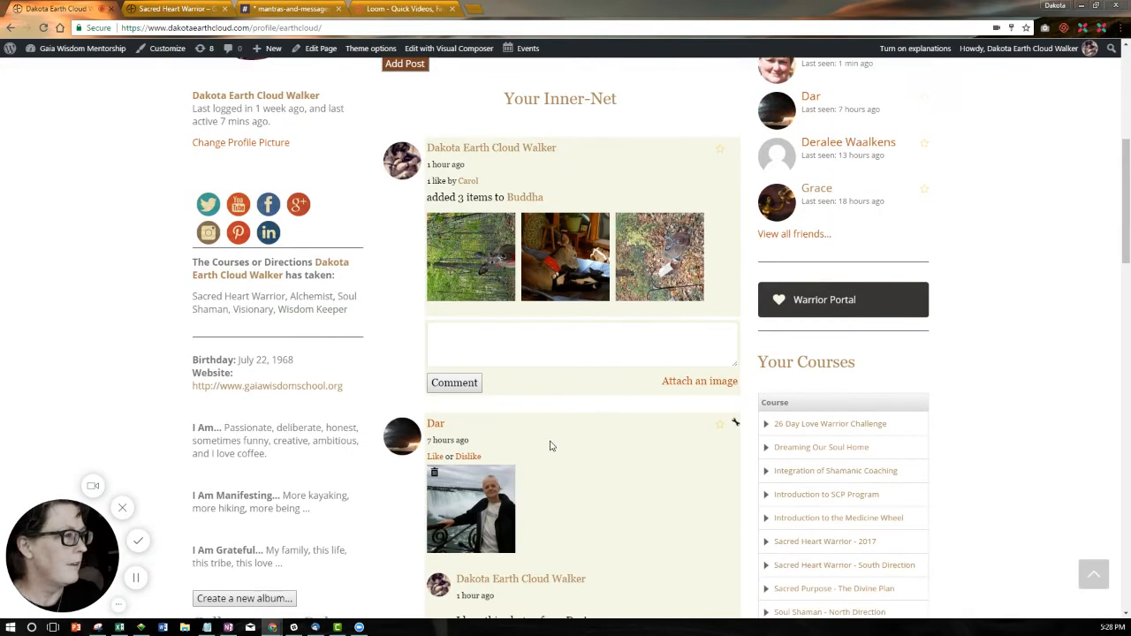
scroll(down, 3)
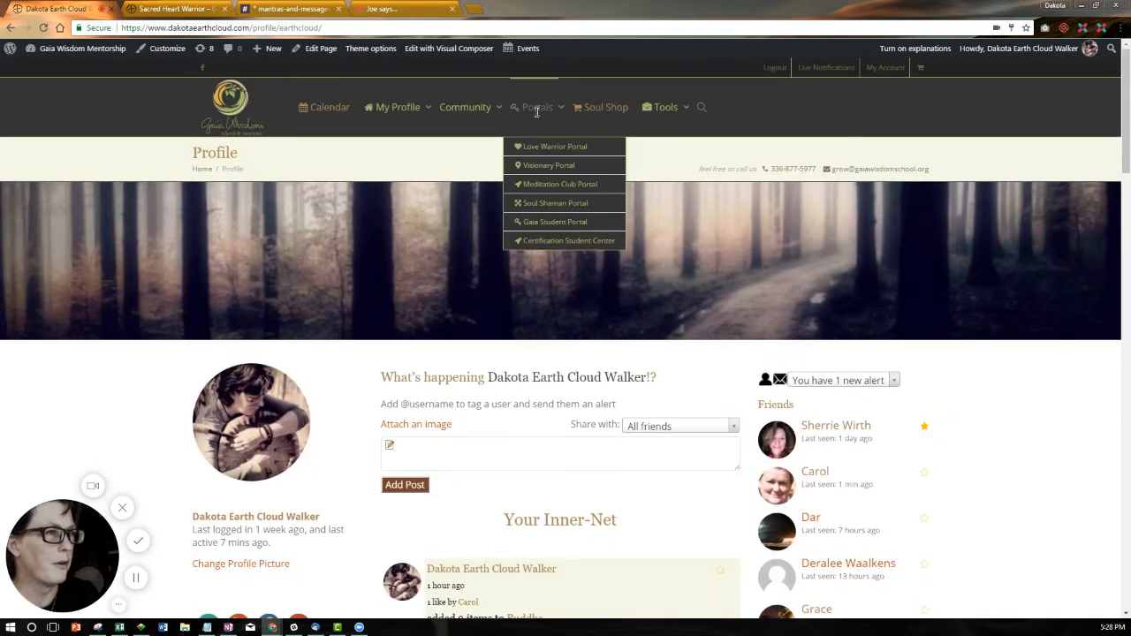
Step: Go to the Love Warrior Portal from the Portals menu
click(554, 144)
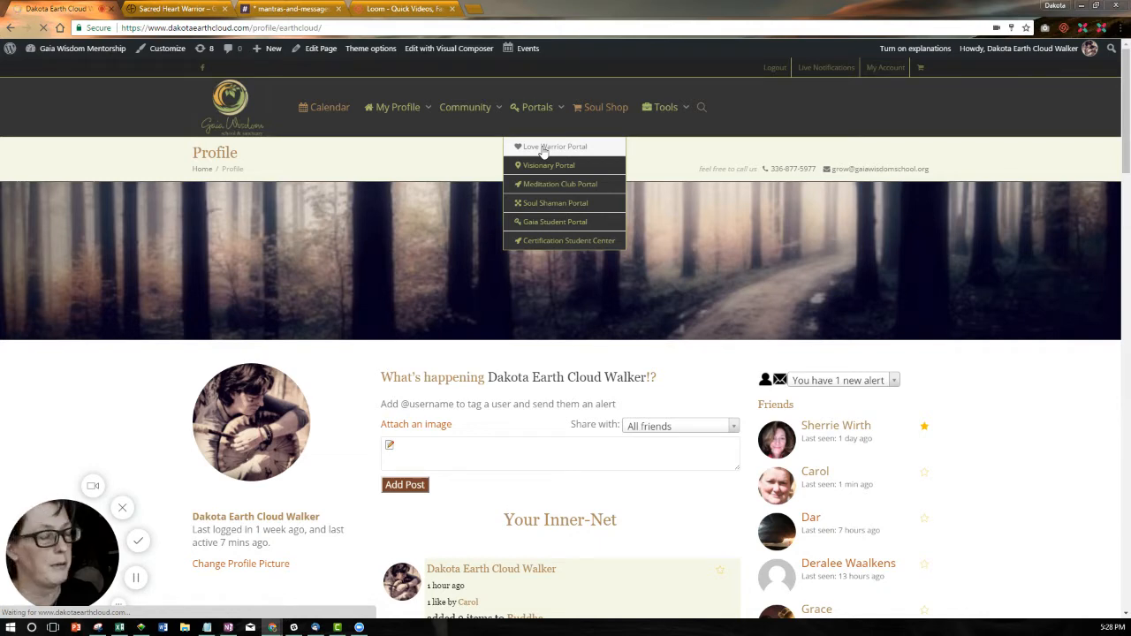
click(555, 146)
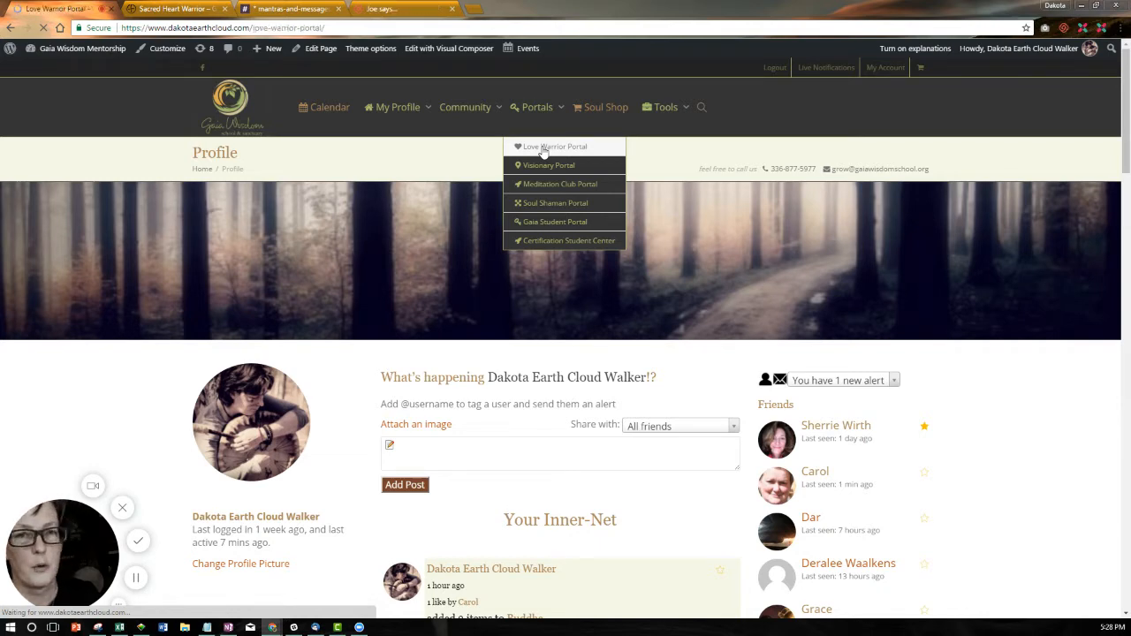
click(555, 145)
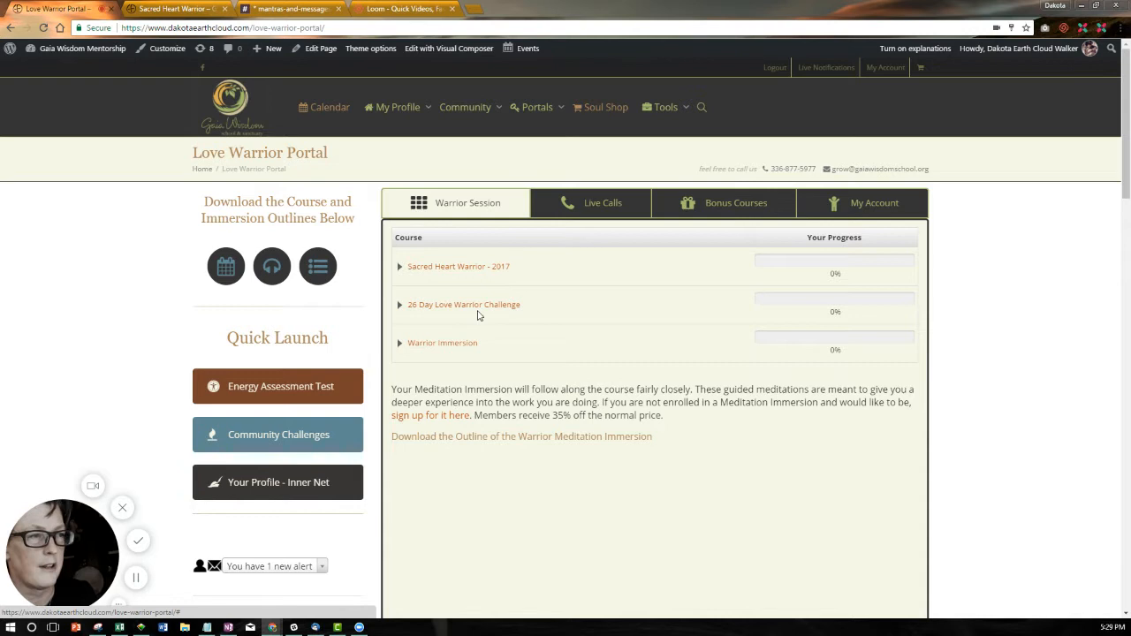
mouse_move(410, 282)
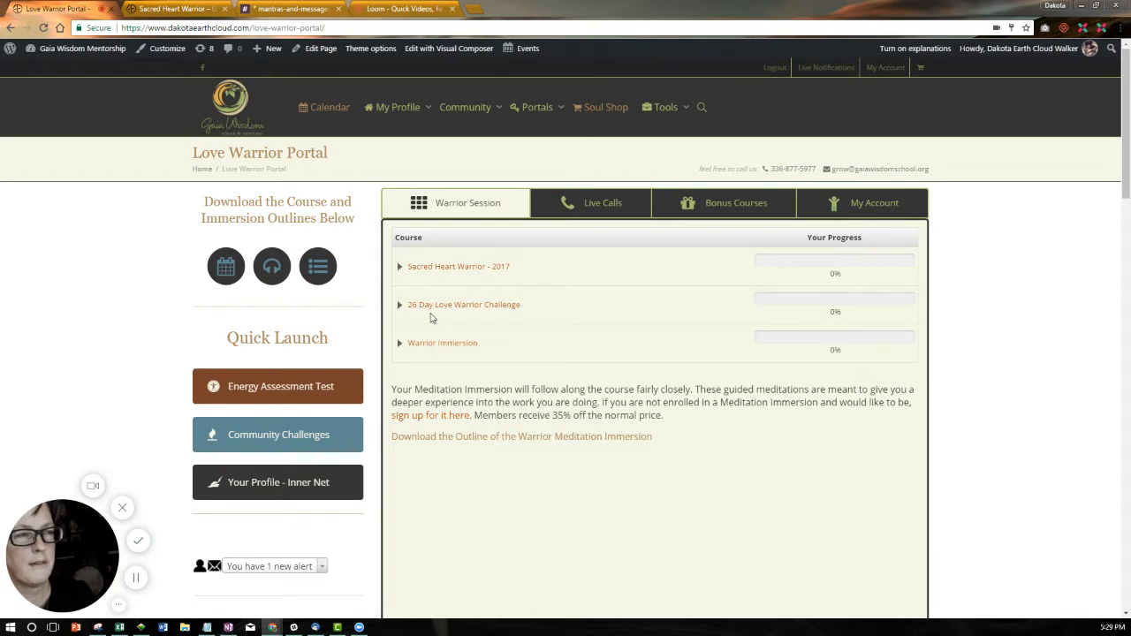
mouse_move(431, 355)
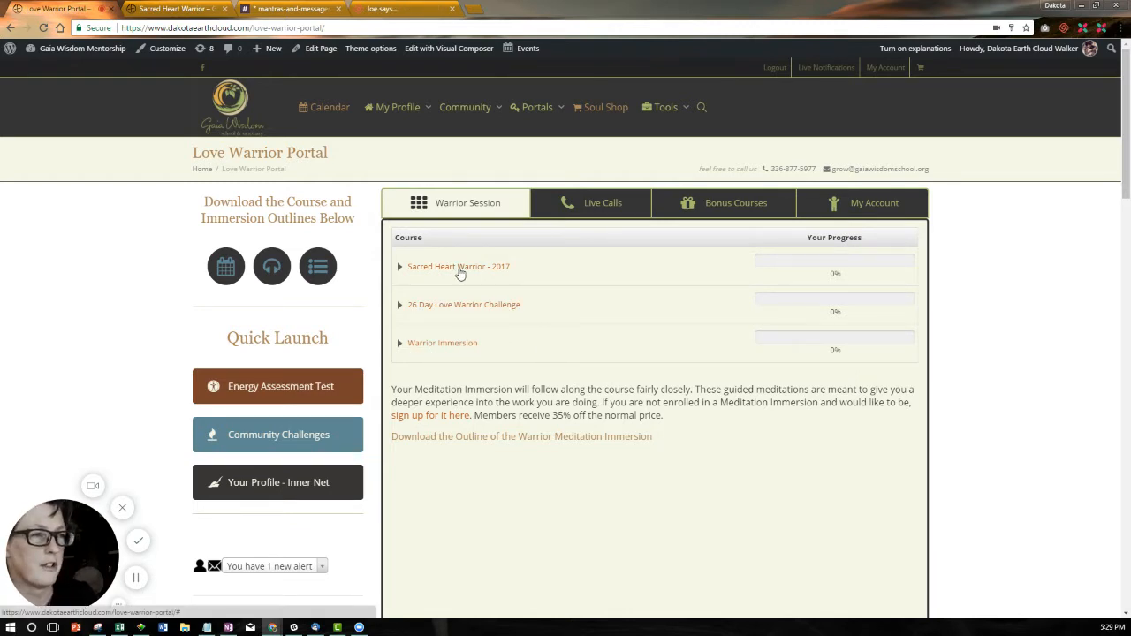
Step: Expand Sacred Heart Warrior - 2017, then the 26 Day Love Warrior Challenge modules
click(458, 265)
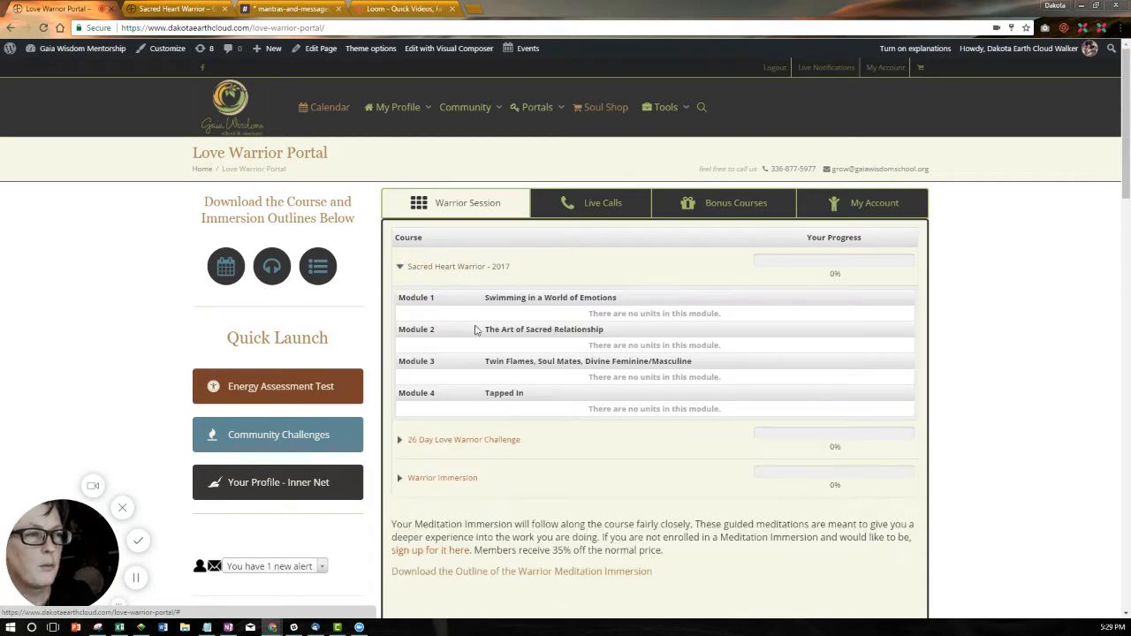
mouse_move(503, 415)
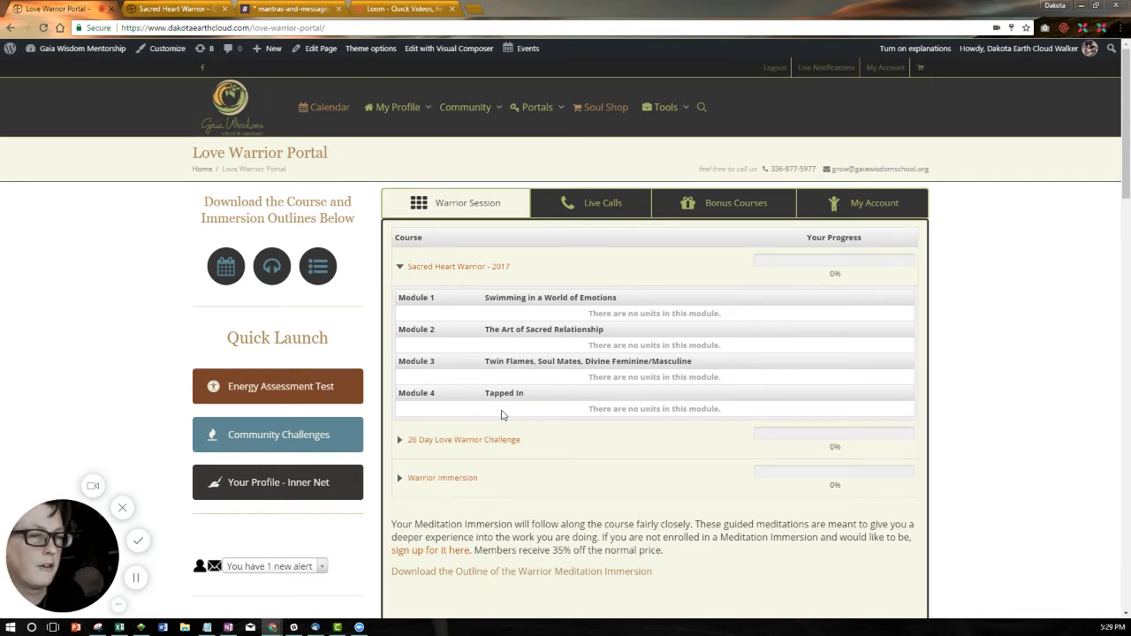
mouse_move(399, 271)
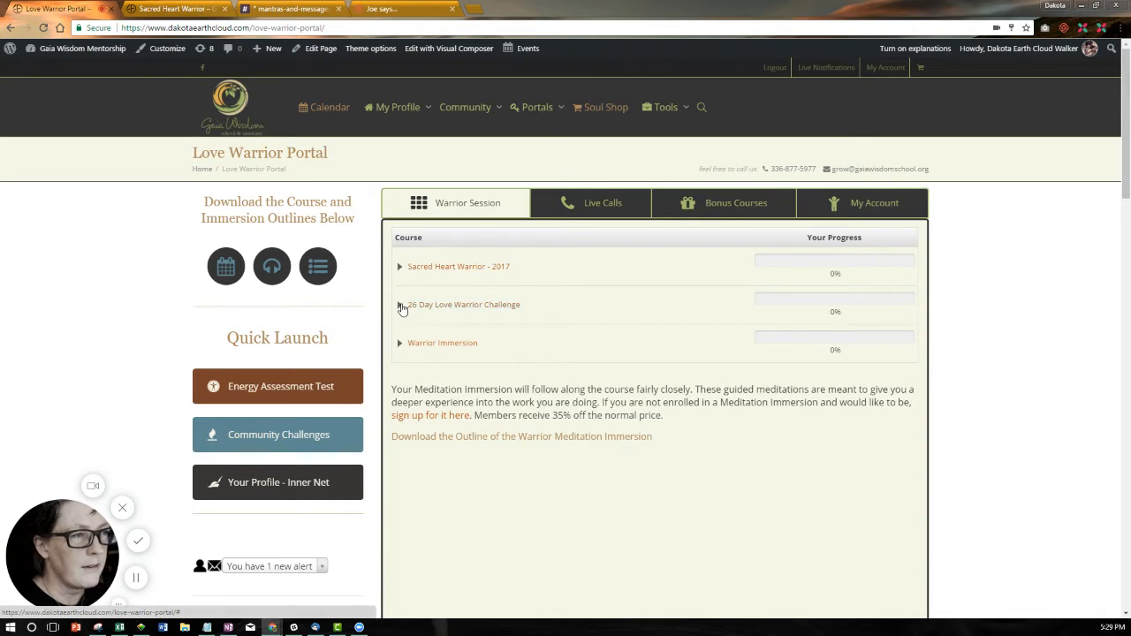
click(399, 303)
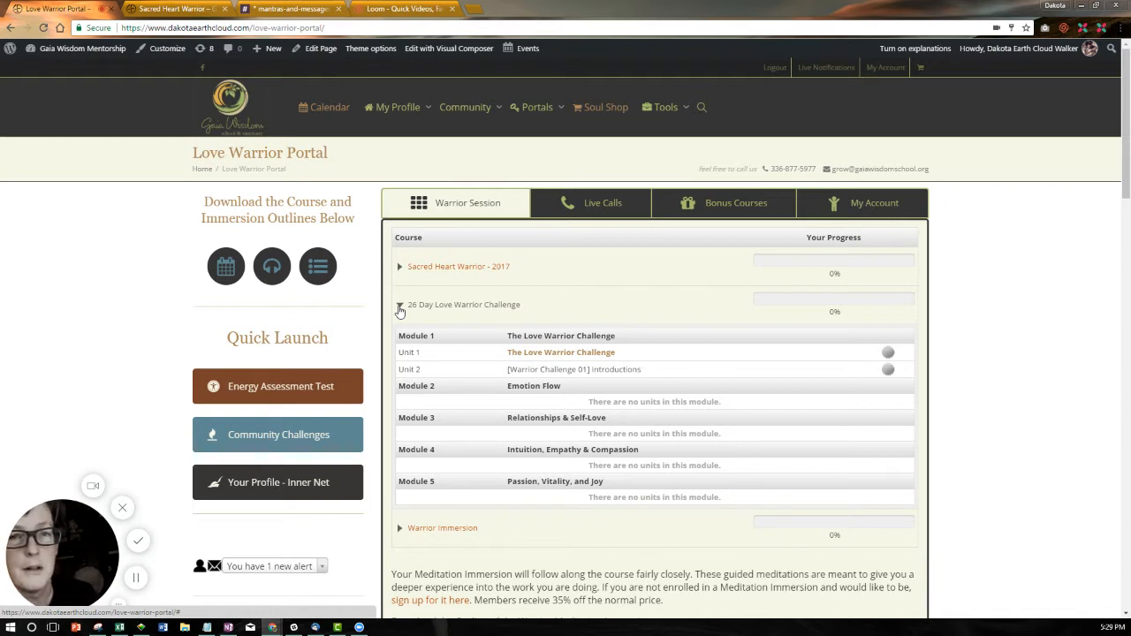
click(399, 304)
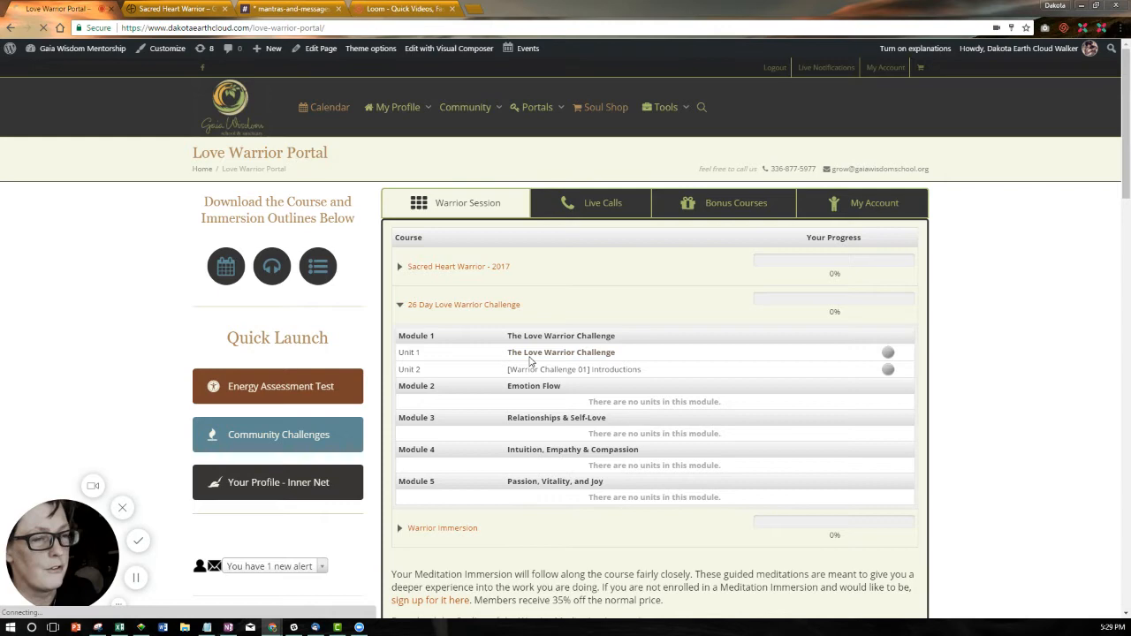
click(560, 352)
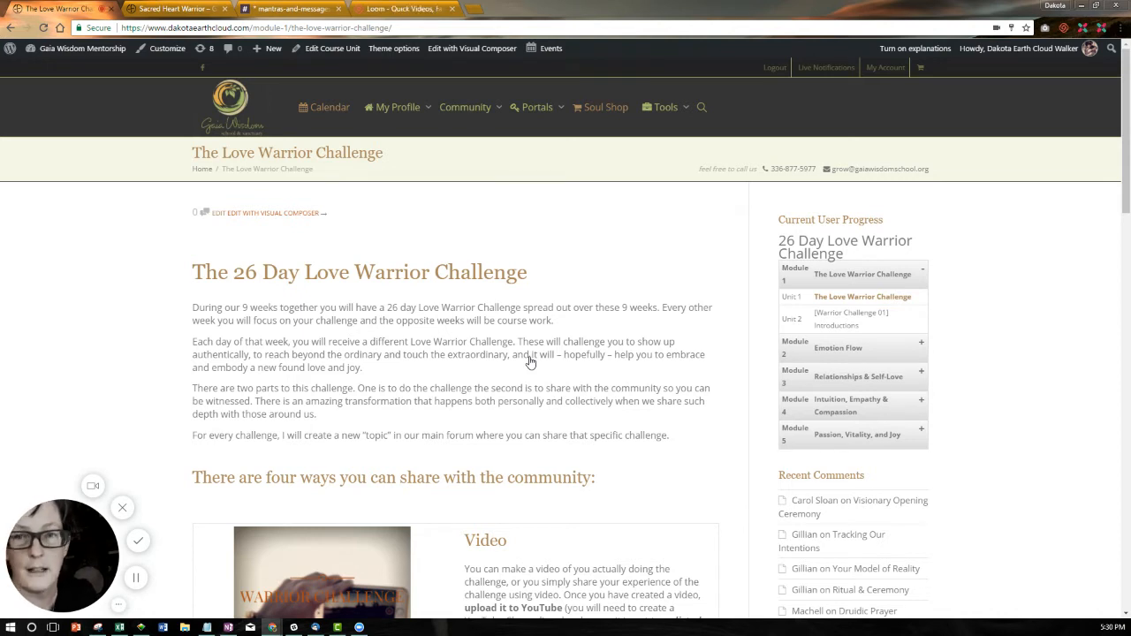
mouse_move(460, 375)
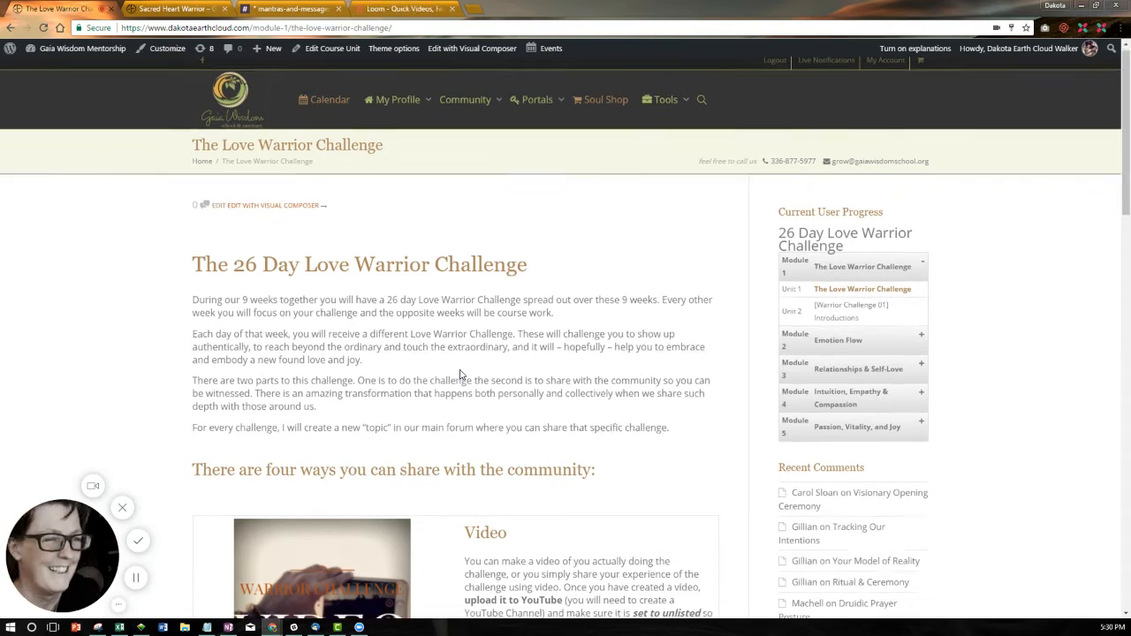
scroll(down, 3)
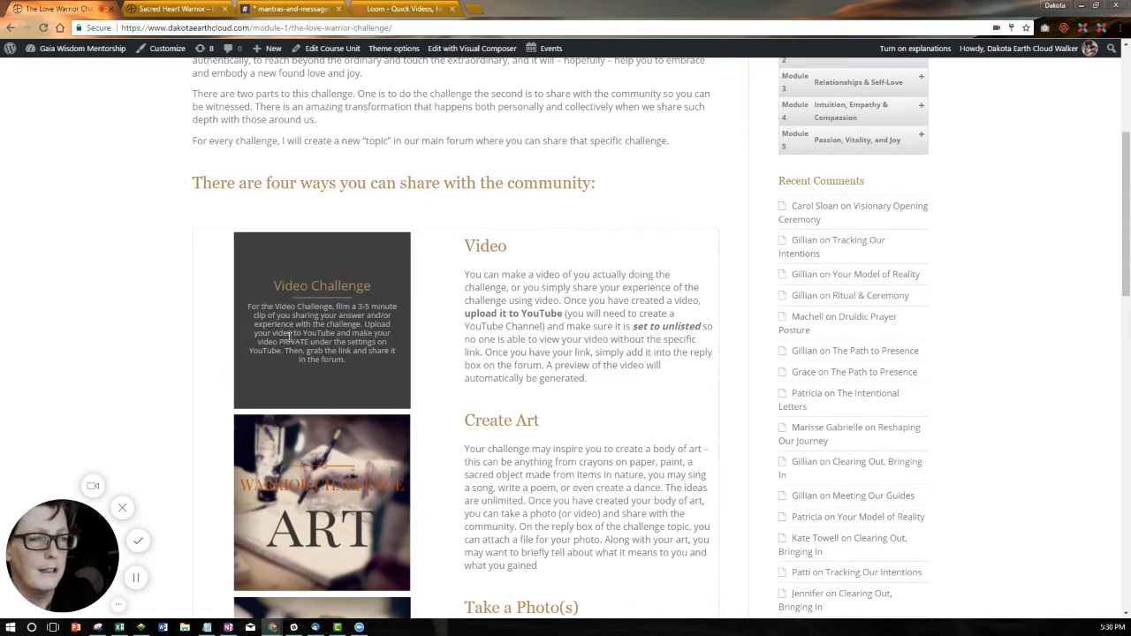
scroll(down, 3)
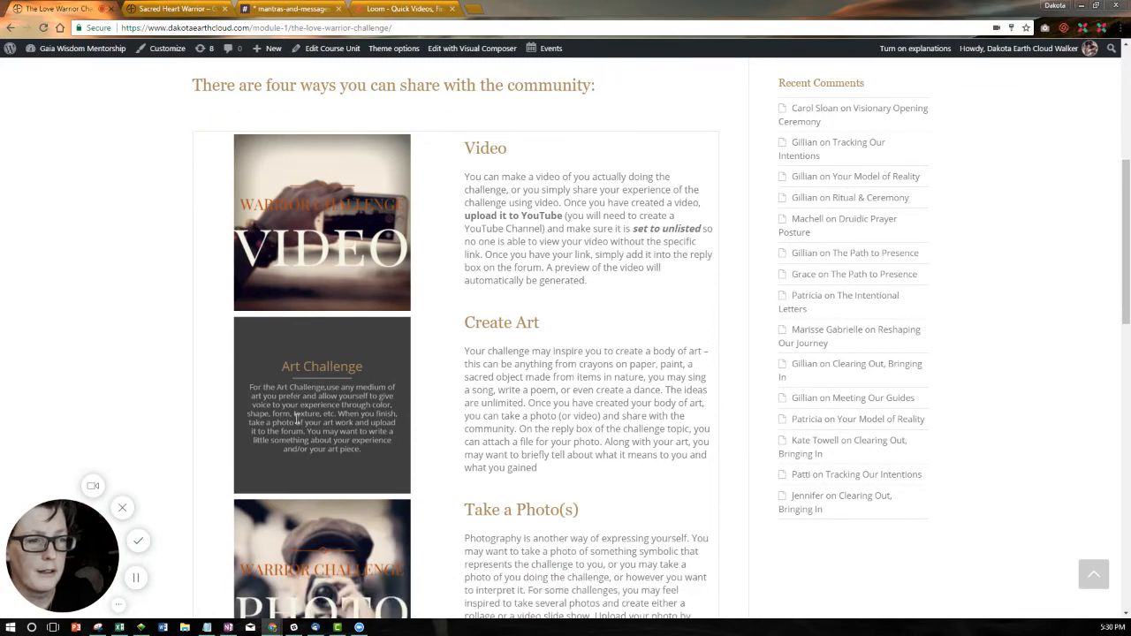
scroll(down, 3)
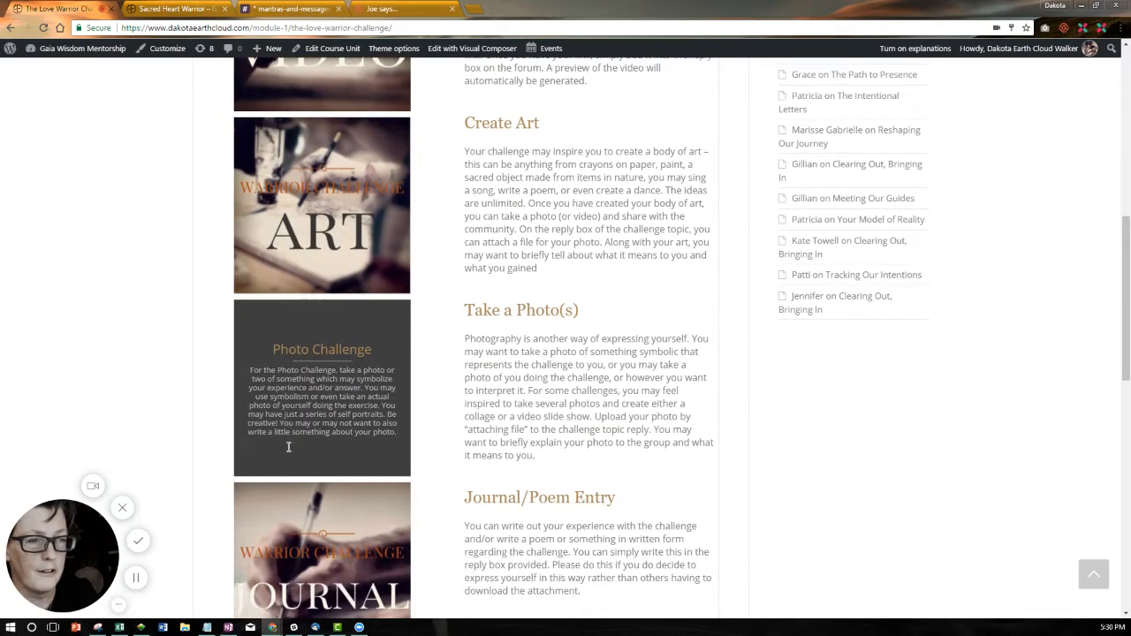
scroll(down, 3)
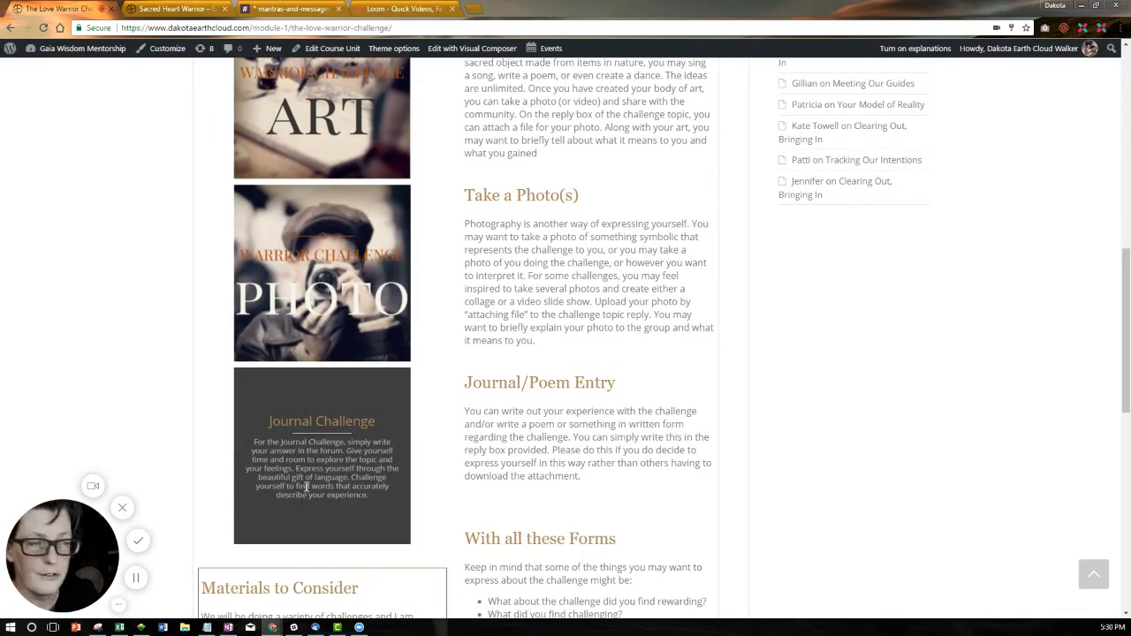
scroll(down, 3)
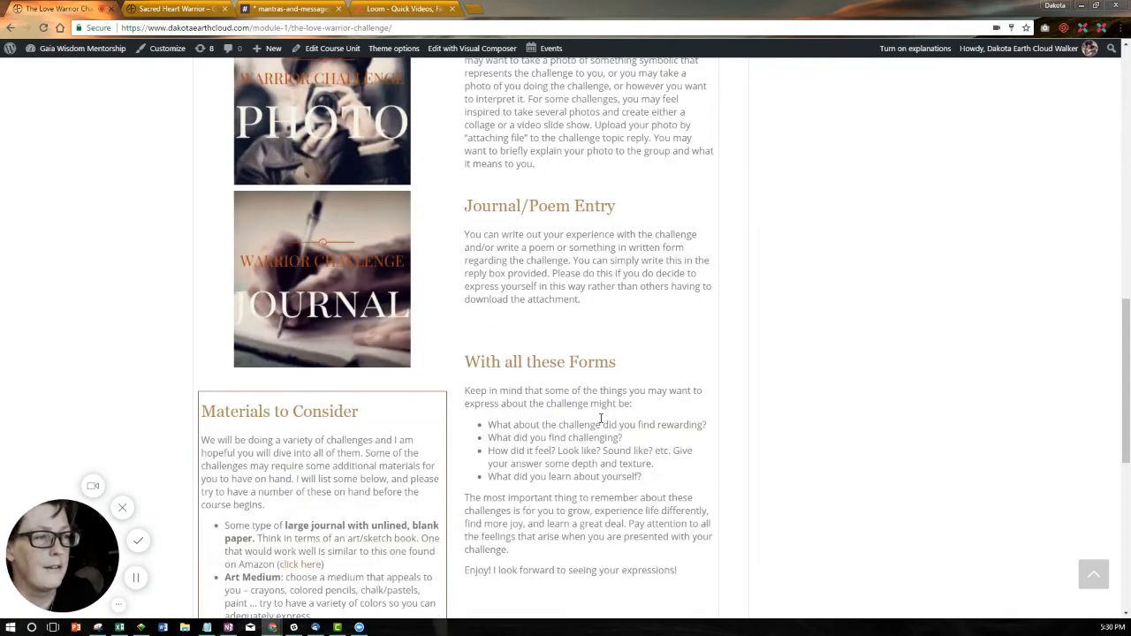
scroll(down, 3)
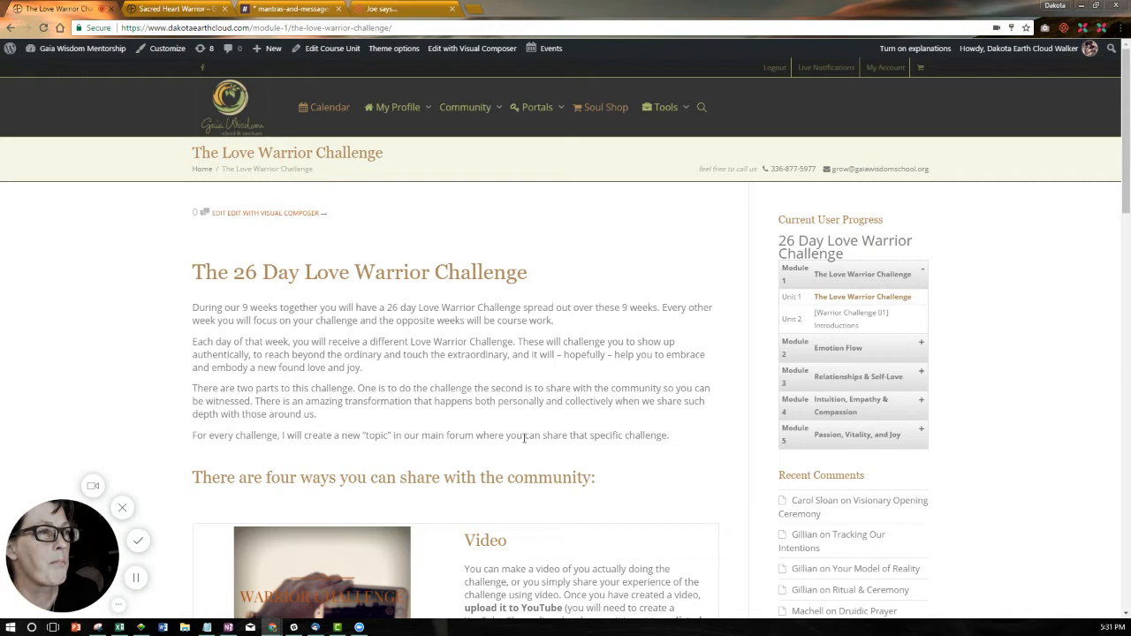
Step: Go to the Visionary Portal from the Portals menu
click(537, 108)
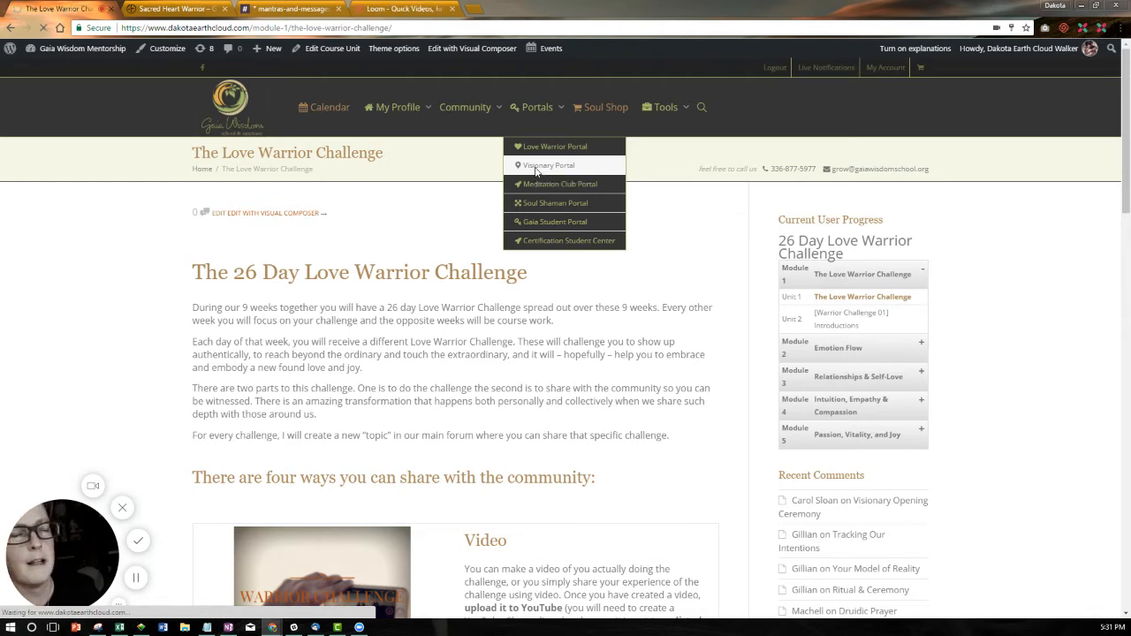
click(548, 166)
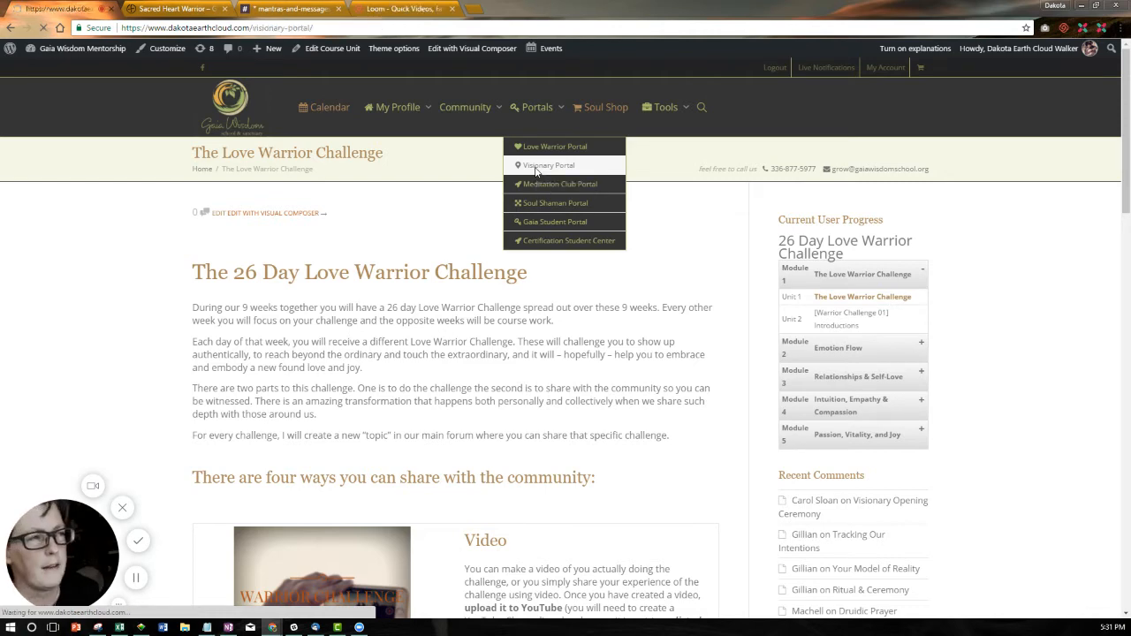
click(548, 166)
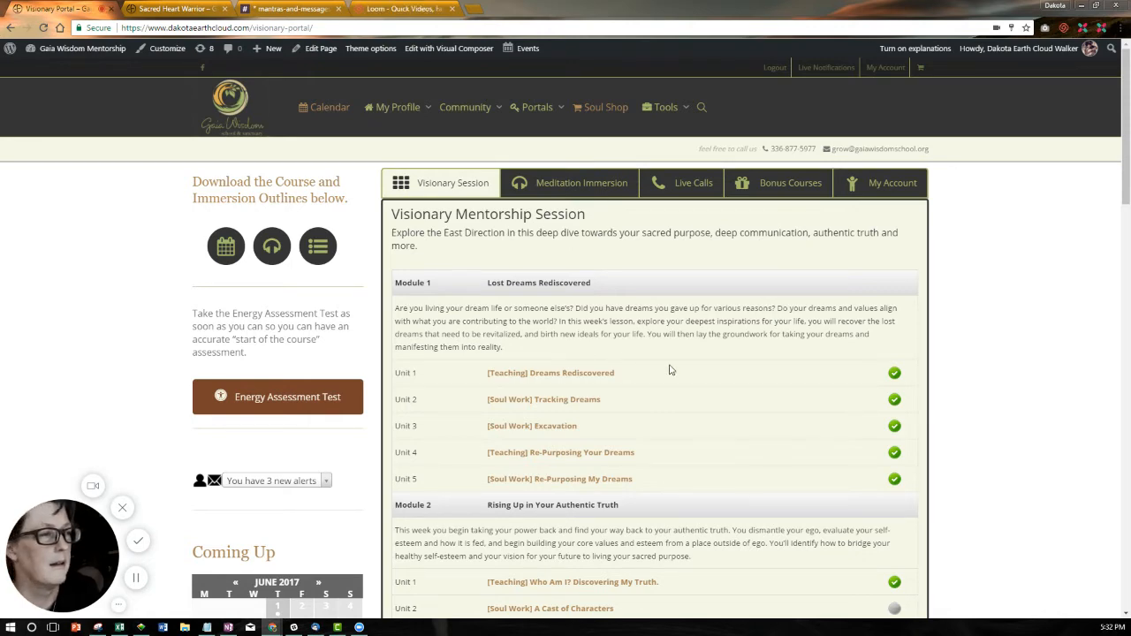
Step: Open the '[Teaching] Dreams Rediscovered' unit under Module 1
scroll(down, 3)
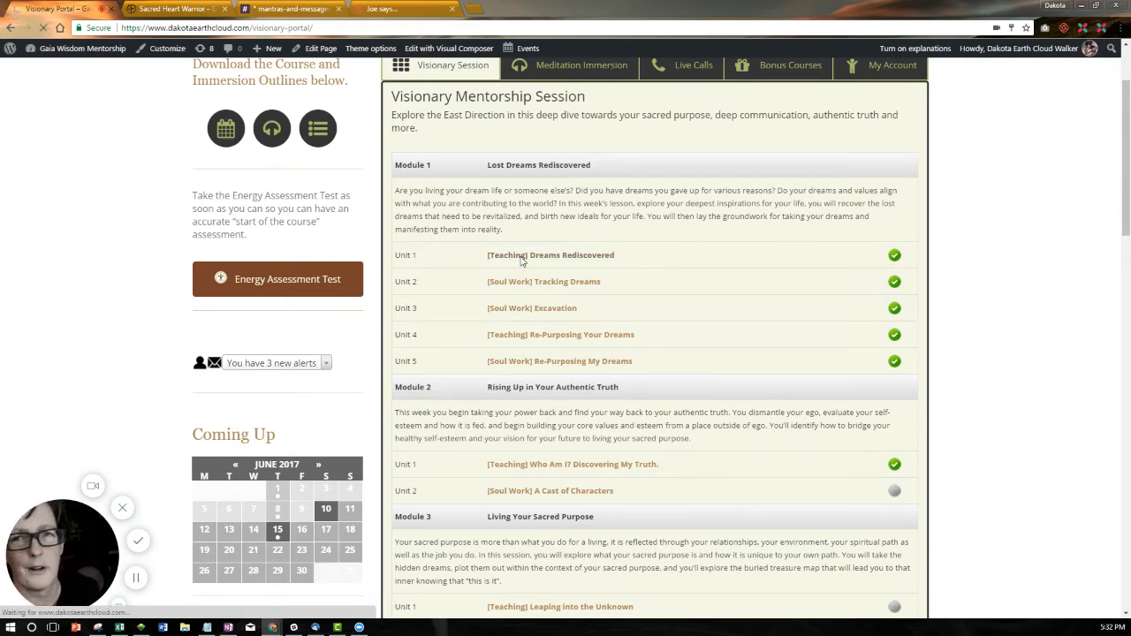
click(551, 254)
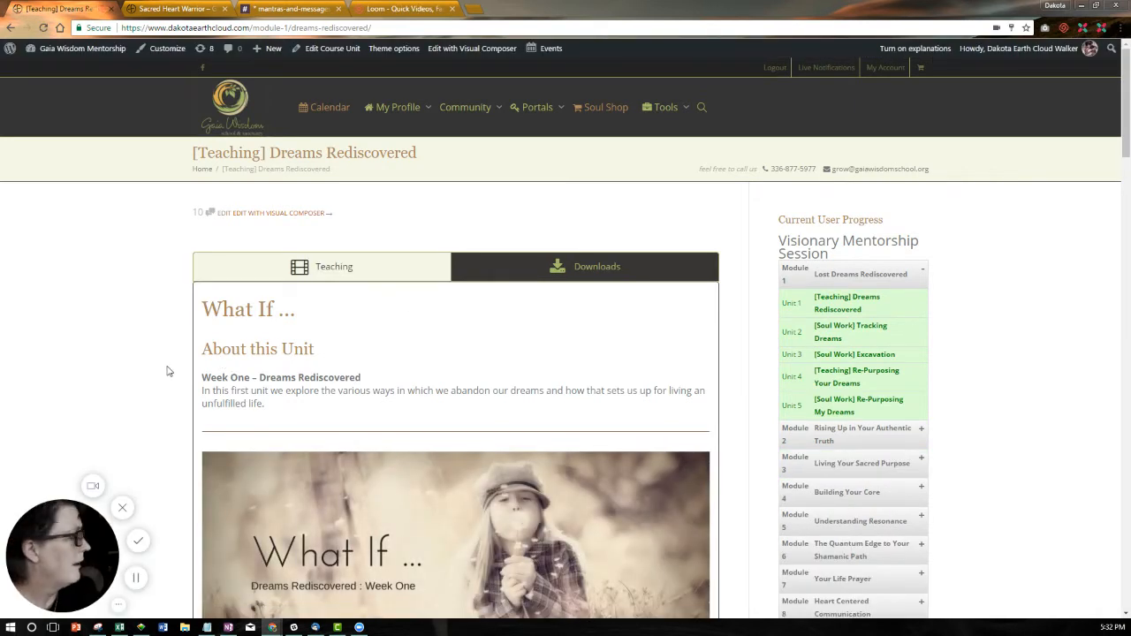
Step: Play the Dreams Rediscovered video, seek ahead, pause, and view its downloads and transcript
scroll(down, 3)
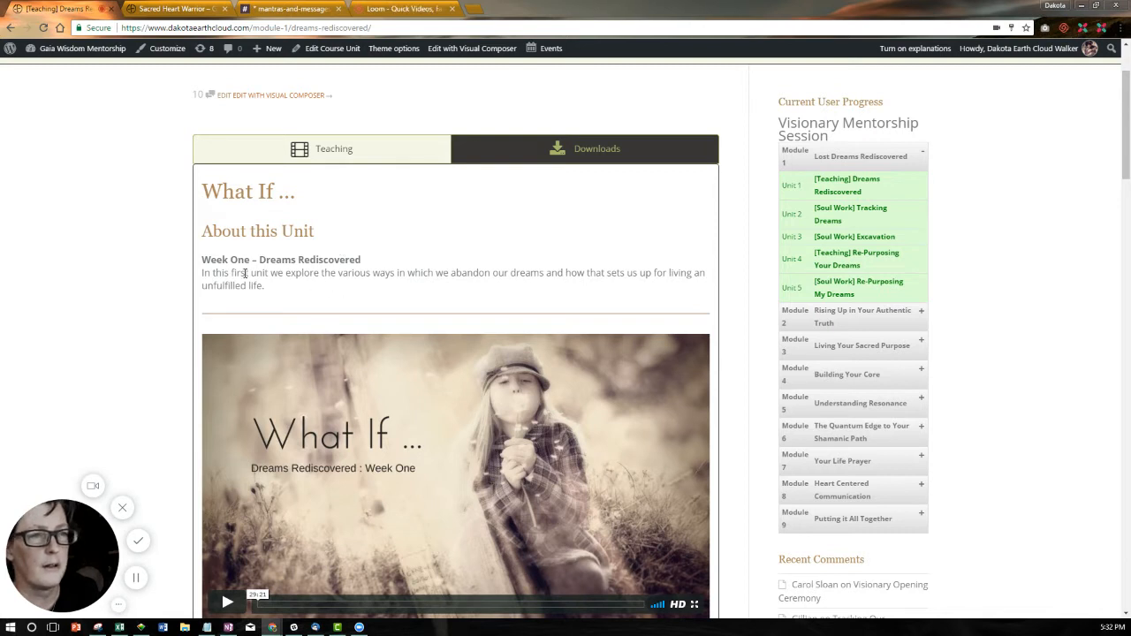
scroll(down, 3)
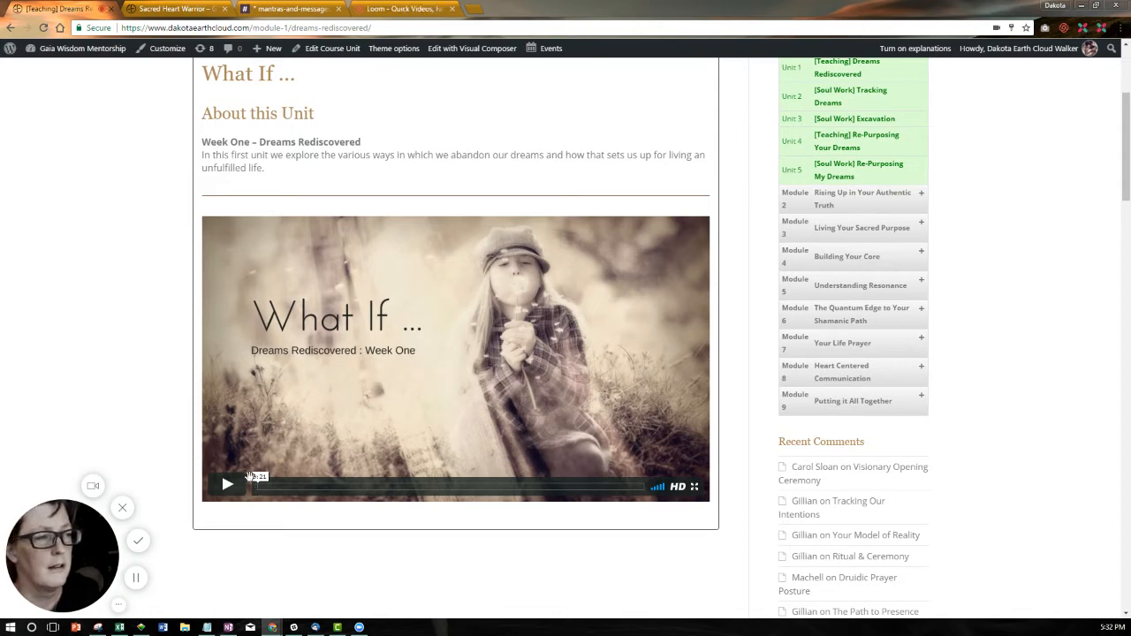
click(226, 484)
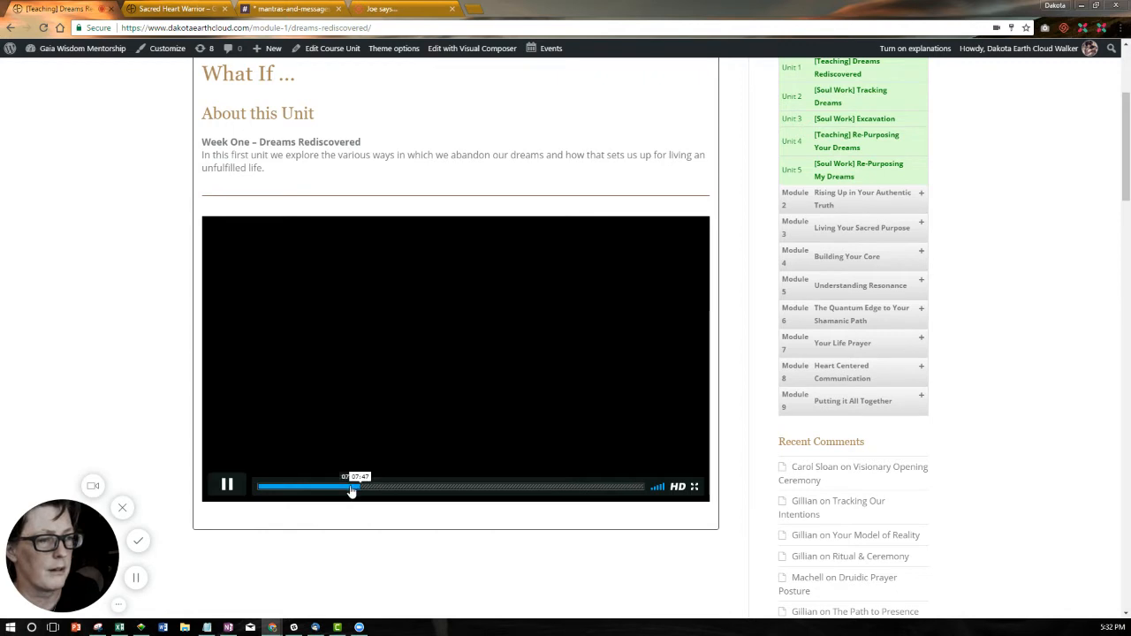
click(227, 484)
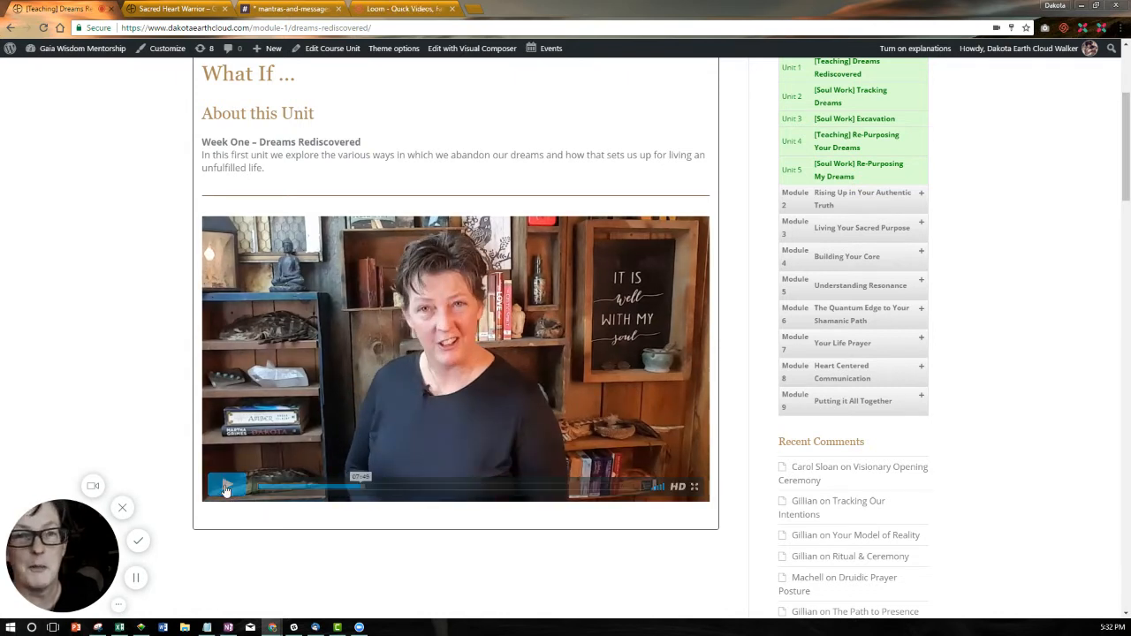
click(223, 486)
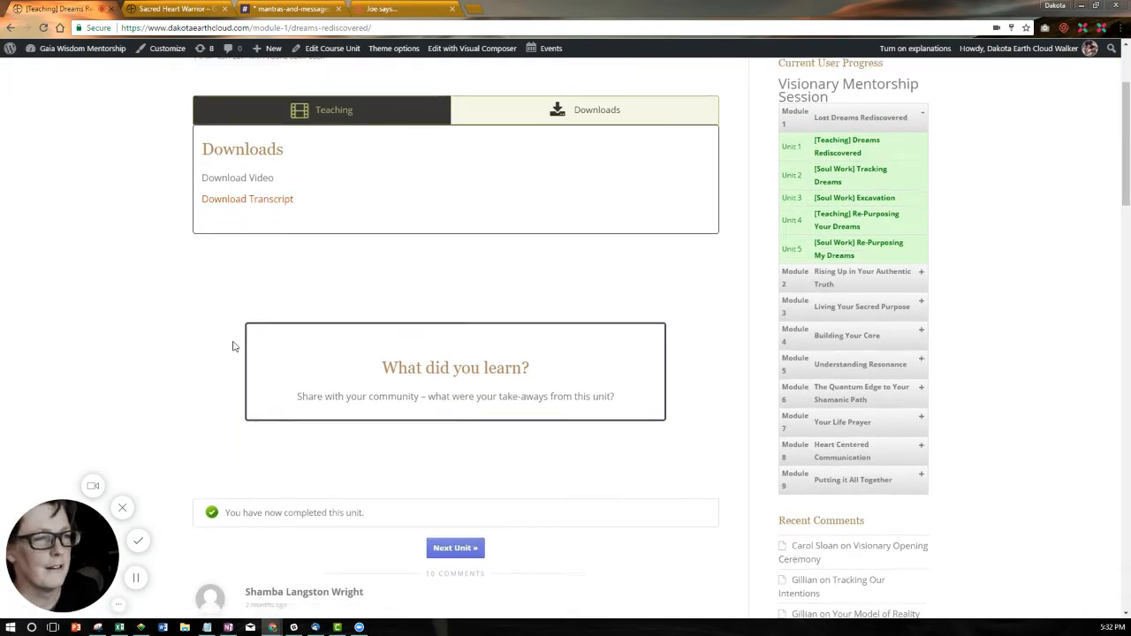
scroll(down, 3)
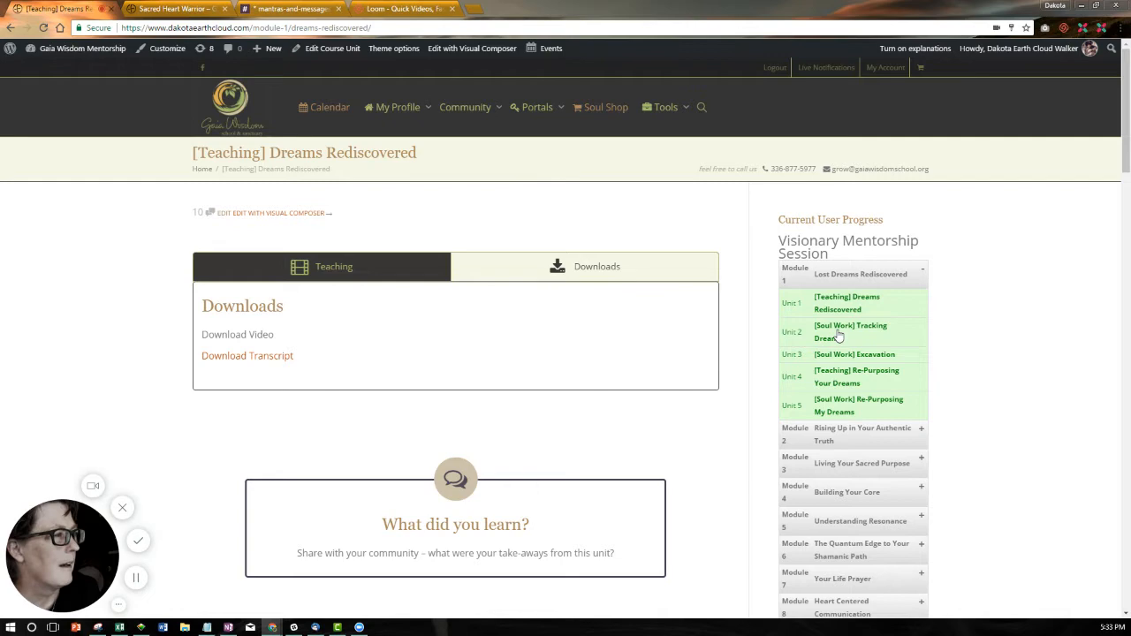
Step: Open '[Soul Work] Tracking Dreams' from the progress sidebar and review its worksheet
click(837, 332)
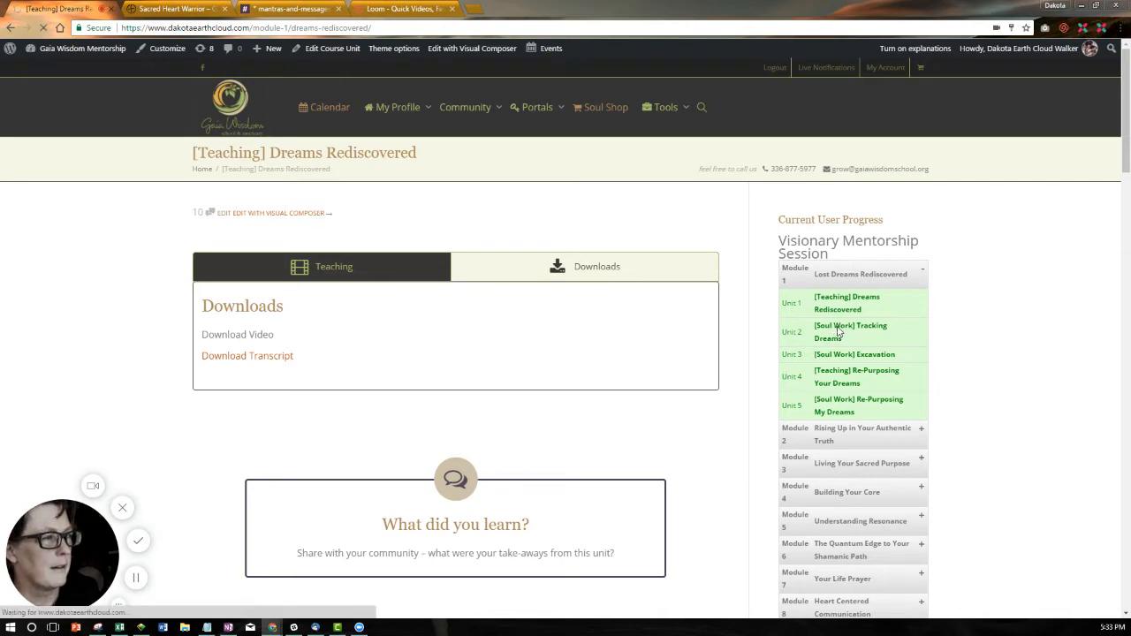
click(850, 332)
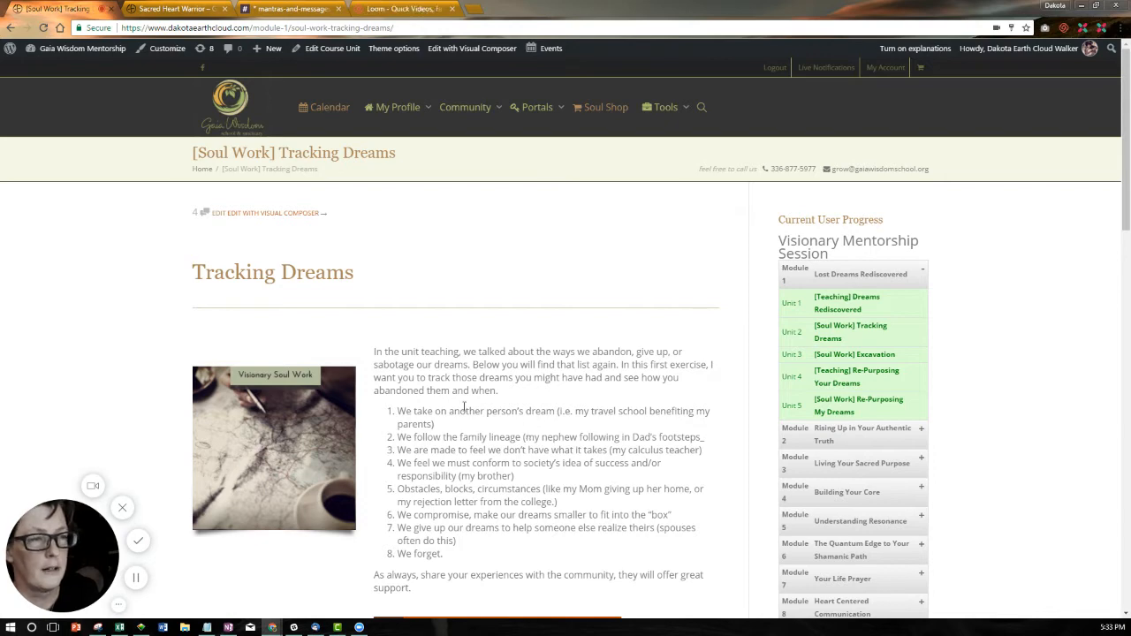
scroll(down, 3)
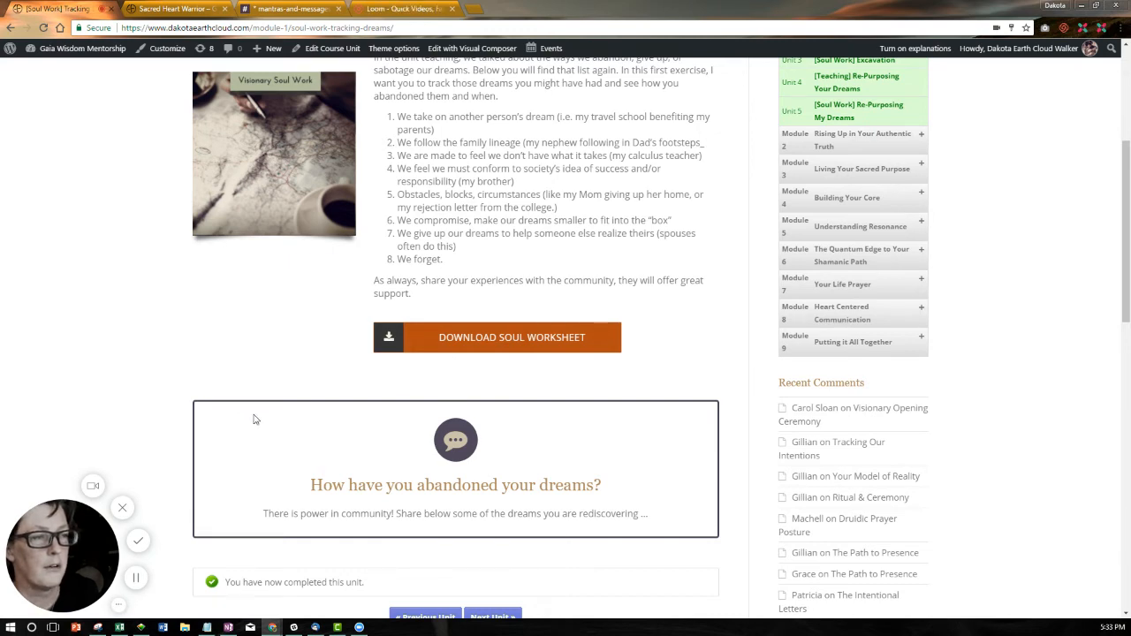
scroll(down, 3)
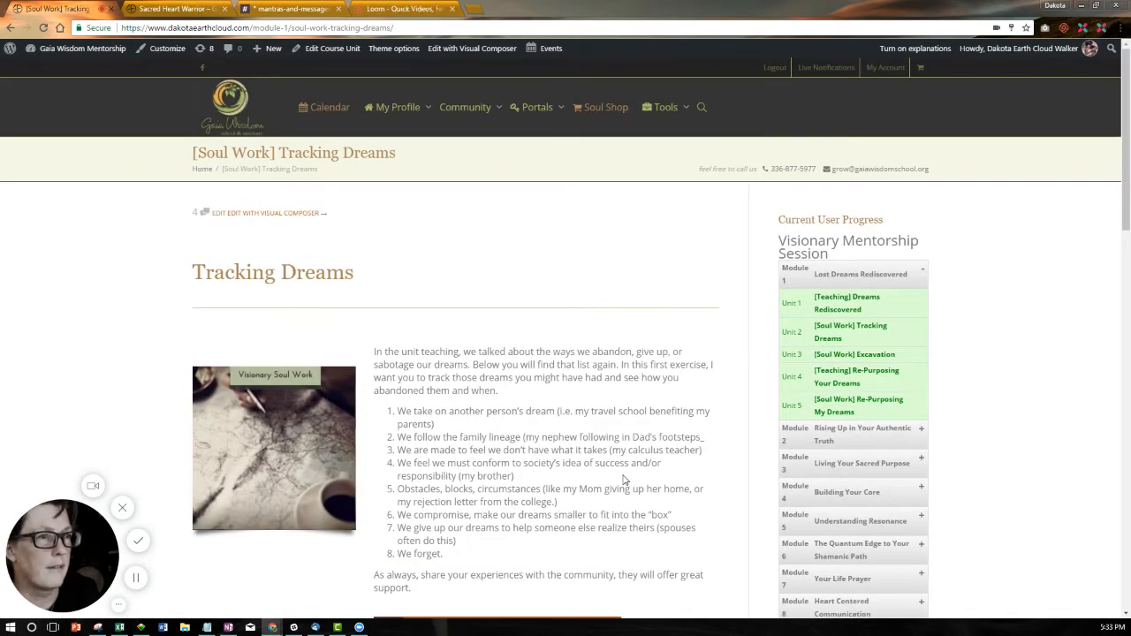
mouse_move(565, 212)
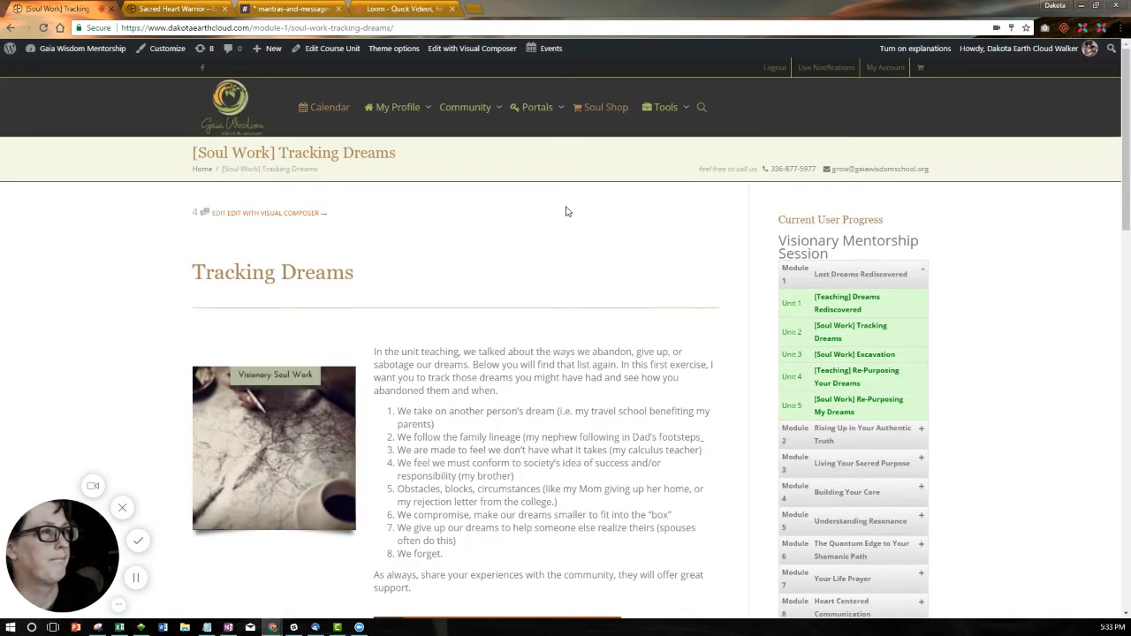
click(538, 108)
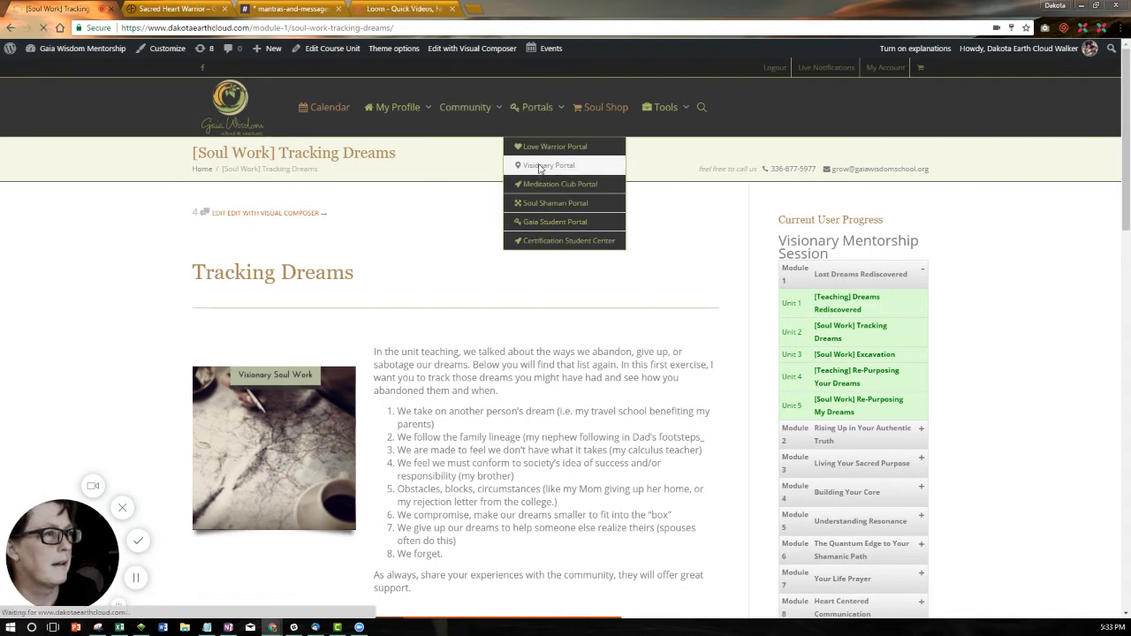
Step: Return to the Visionary Portal and switch to its Meditation Immersion course
click(551, 166)
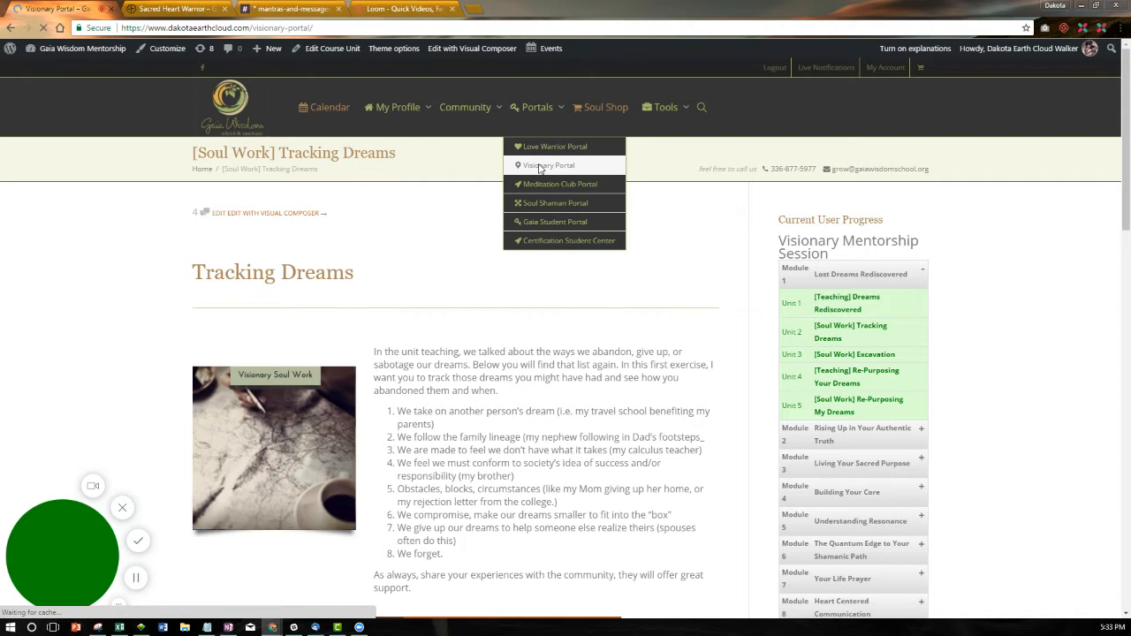
click(548, 166)
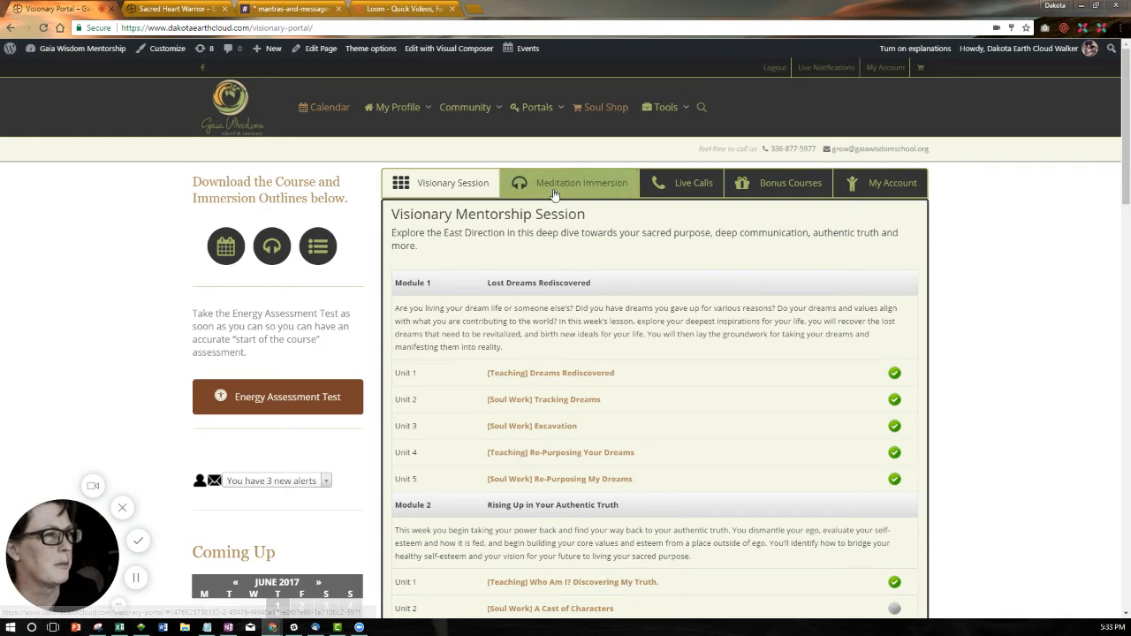
click(581, 182)
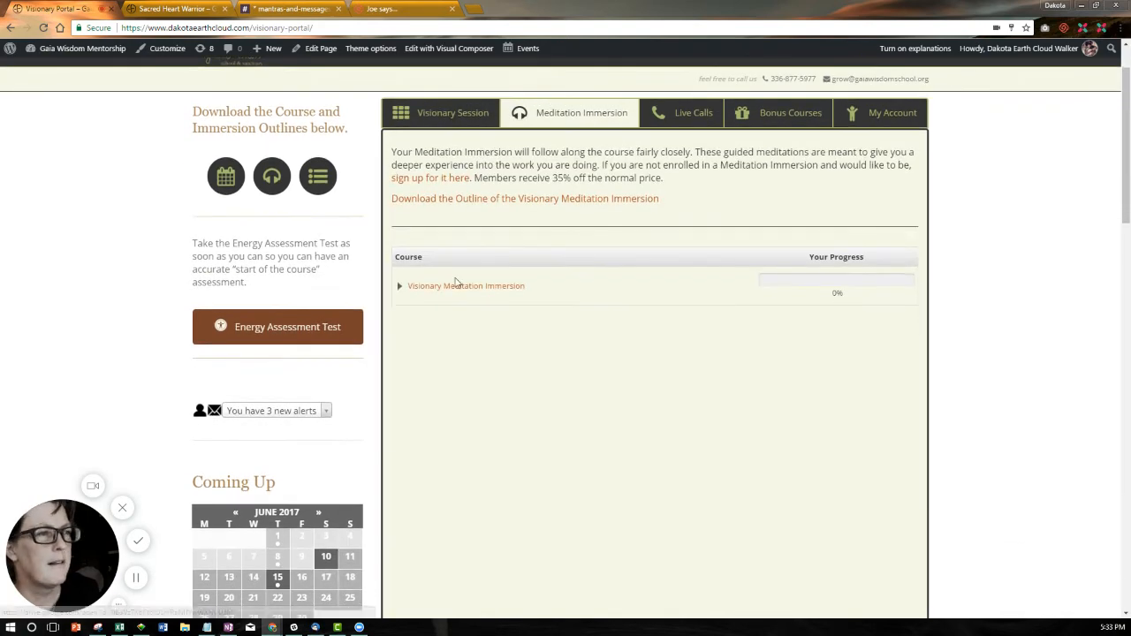
Step: Expand Visionary Meditation Immersion and open the Envisioning Our Lives meditation
click(466, 286)
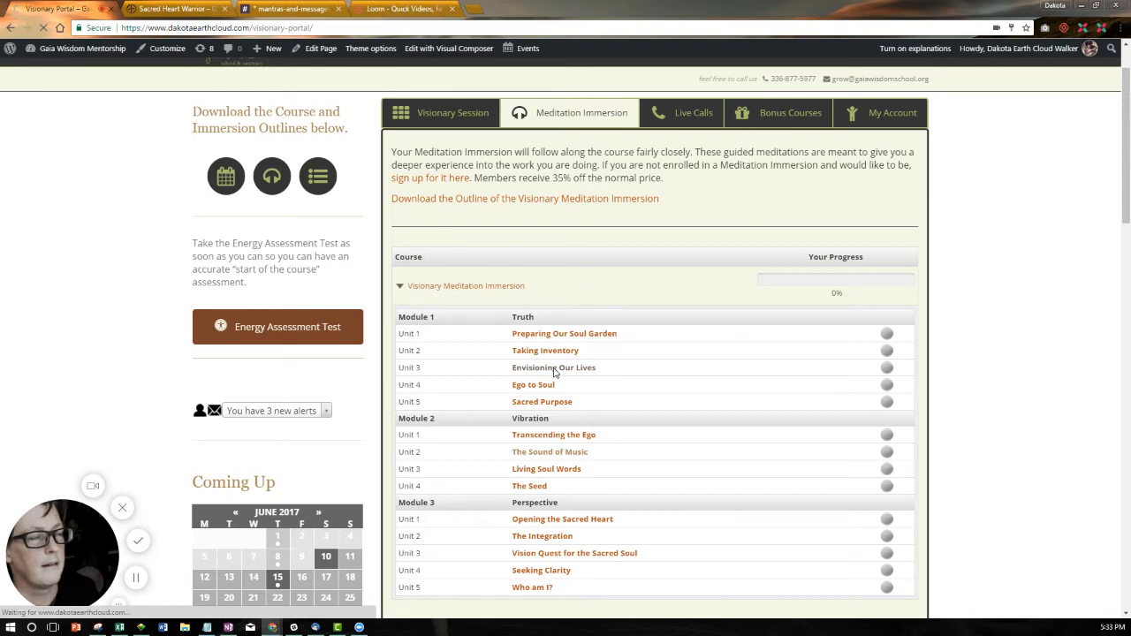
click(553, 367)
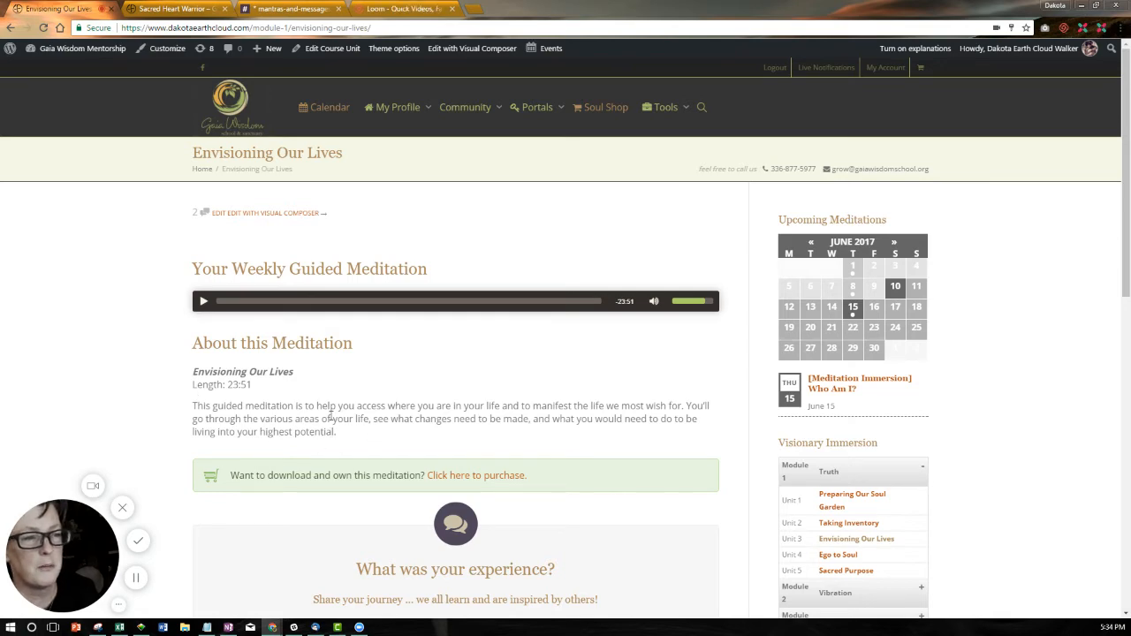
Step: Read through the Envisioning Our Lives description and member comments, then head to the member directory
scroll(down, 3)
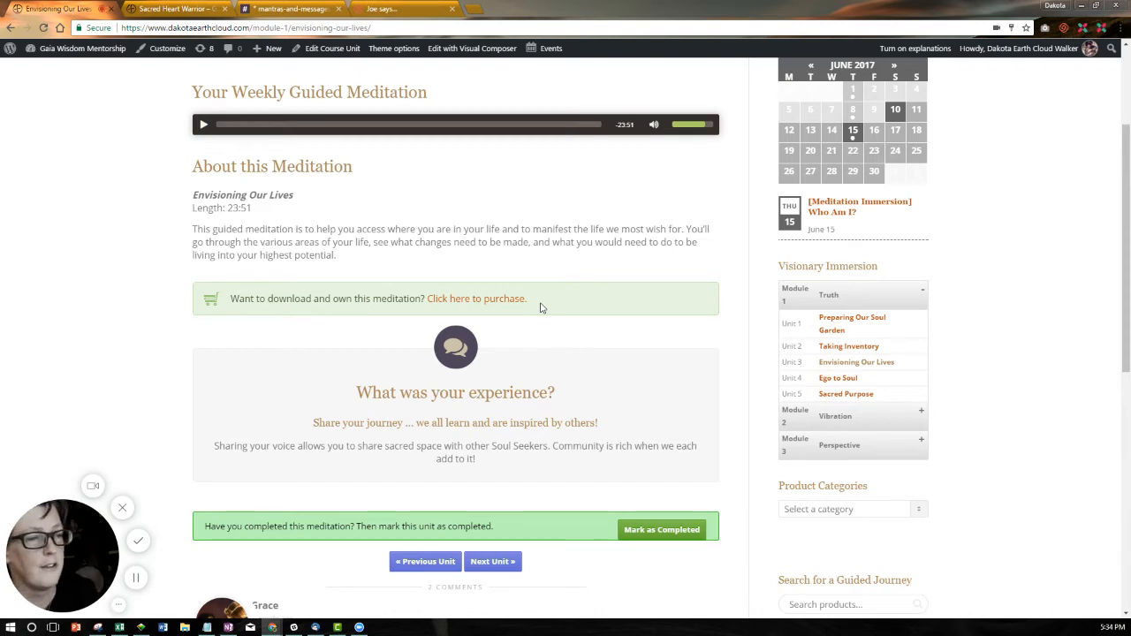
scroll(down, 3)
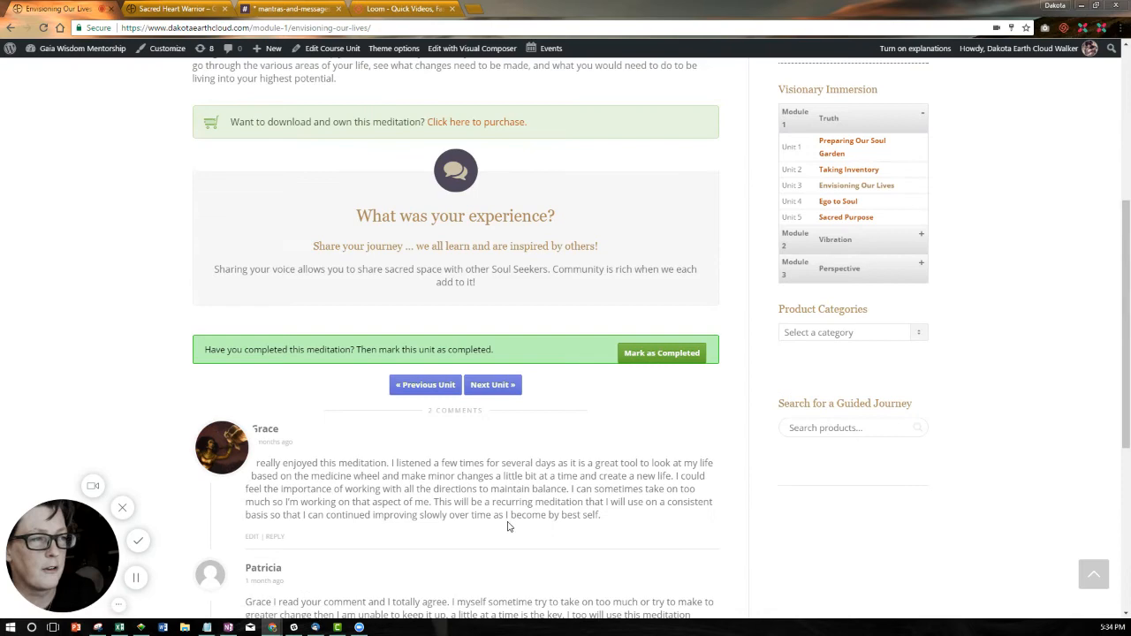
scroll(up, 3)
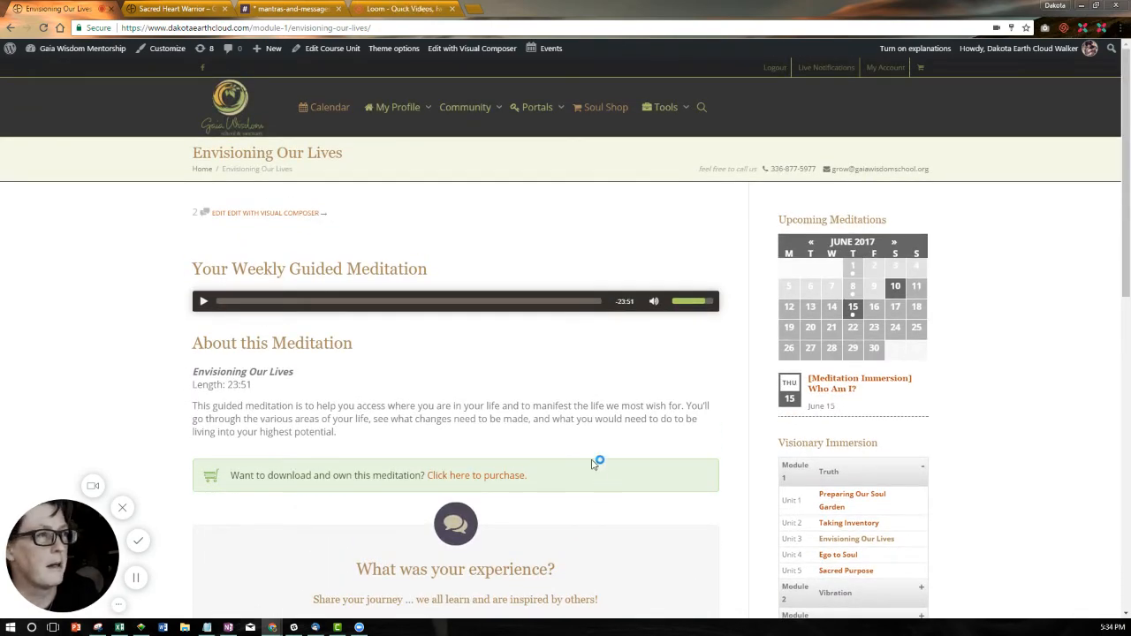
click(537, 107)
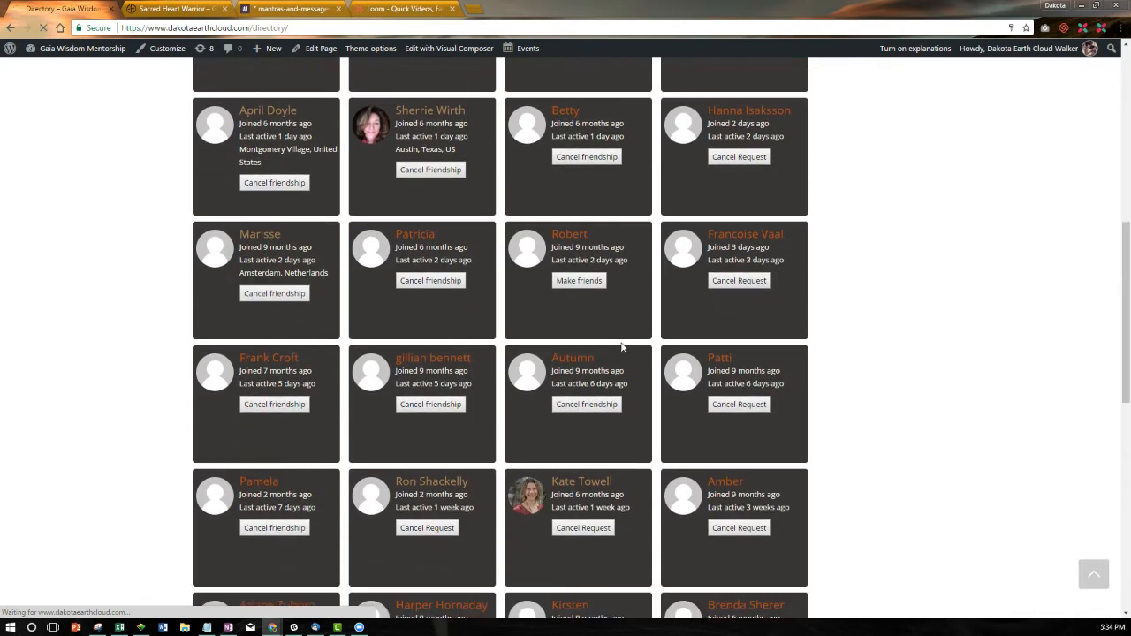
Step: Scroll the member directory down to the last member
scroll(down, 3)
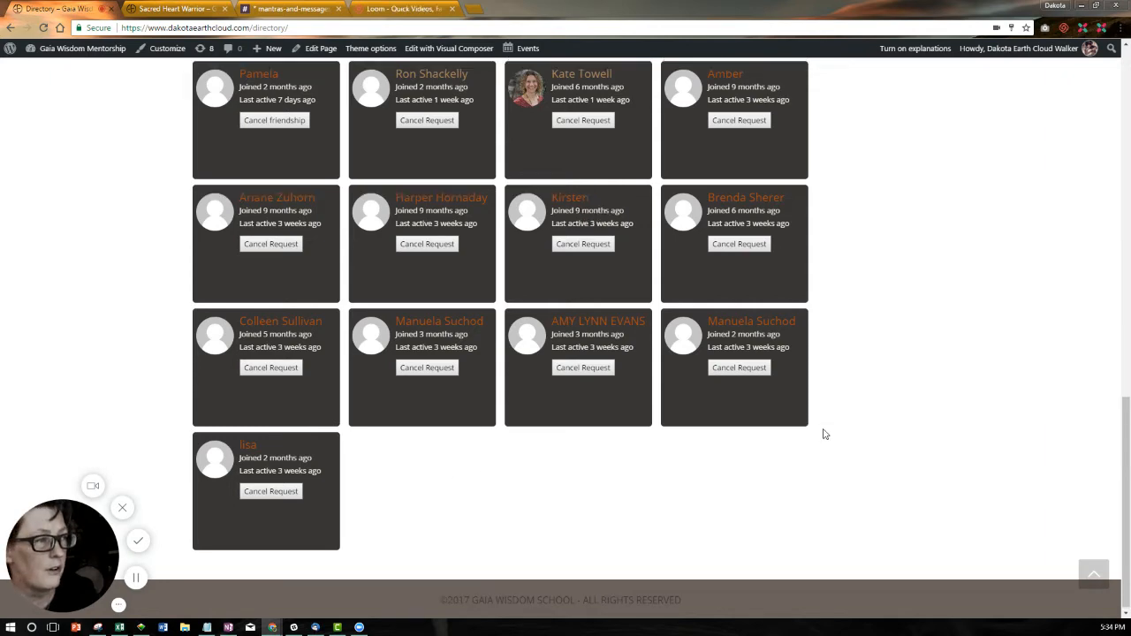
scroll(down, 3)
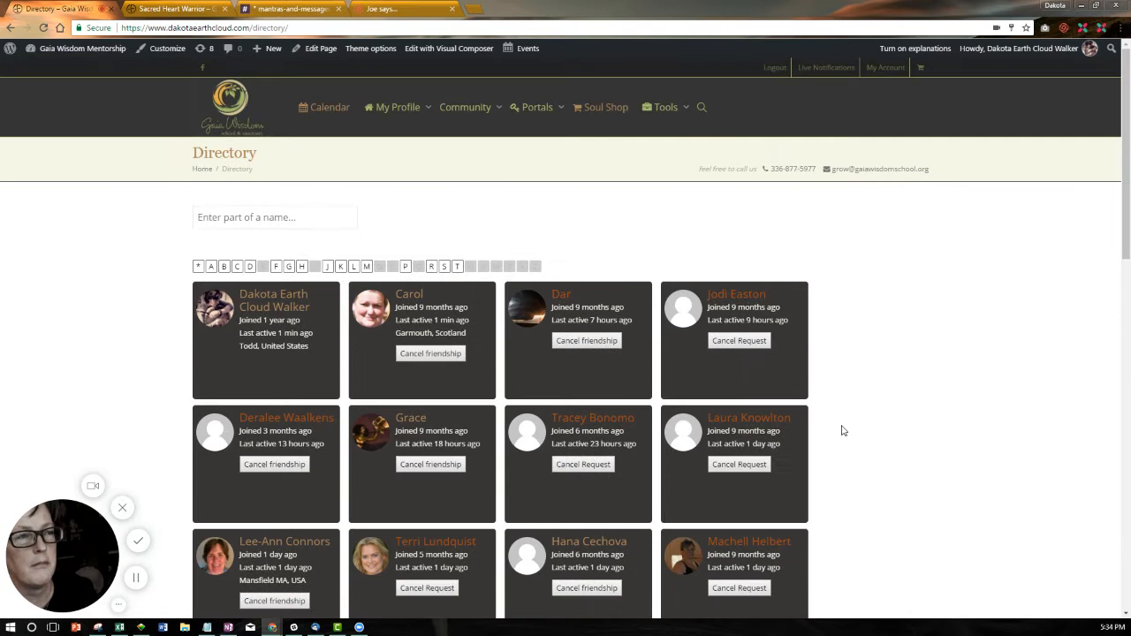
Step: Open the Messages inbox from the My Profile menu
click(396, 108)
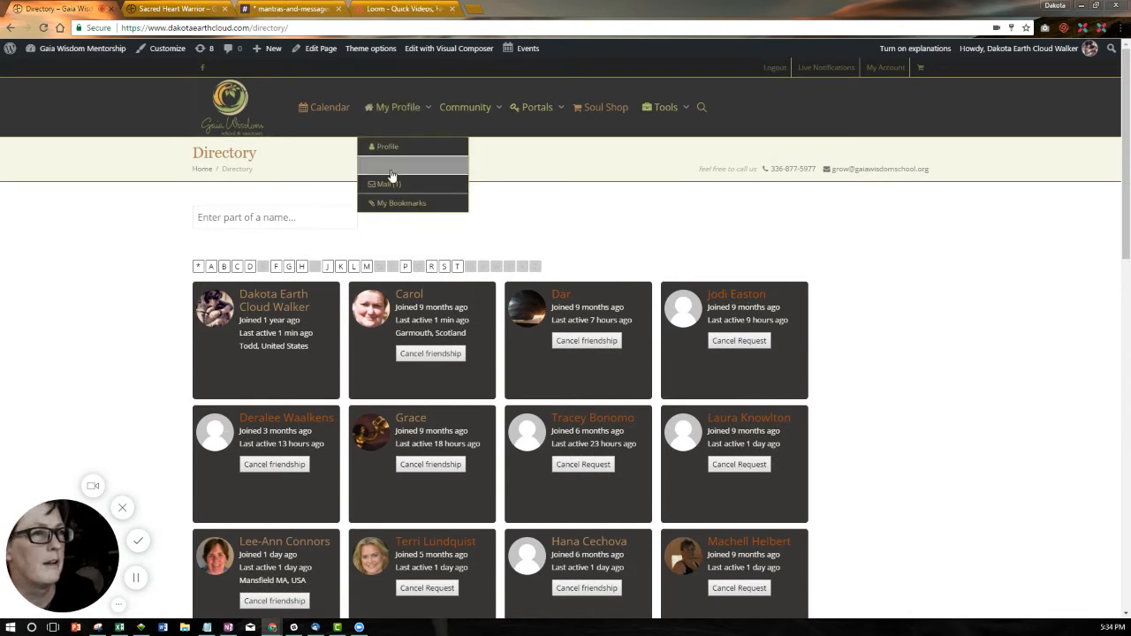
click(389, 184)
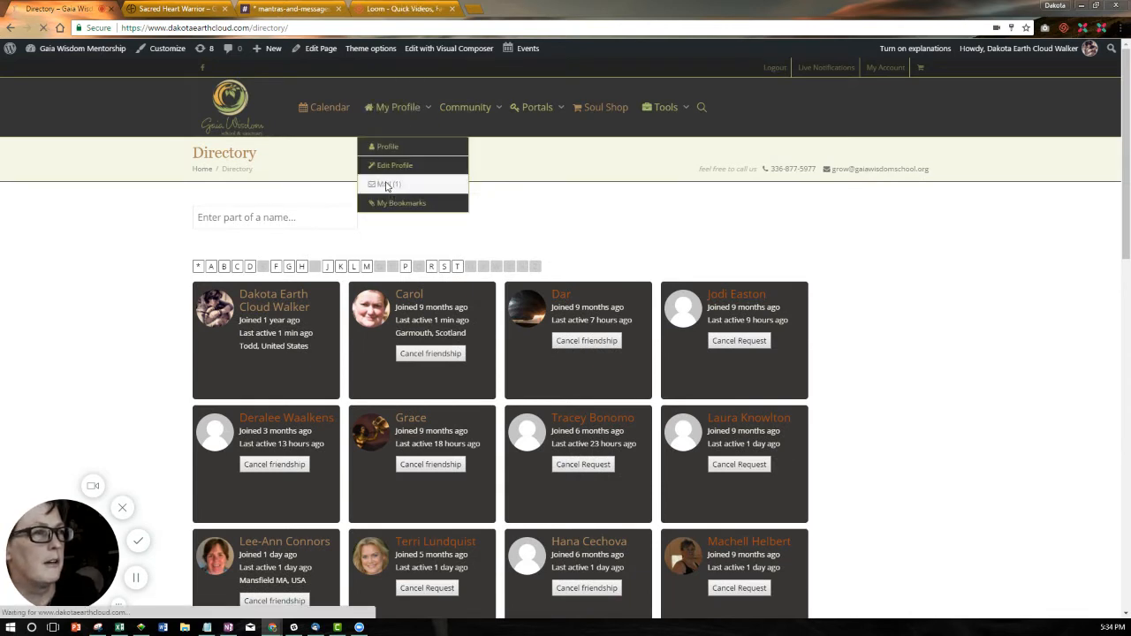
click(385, 184)
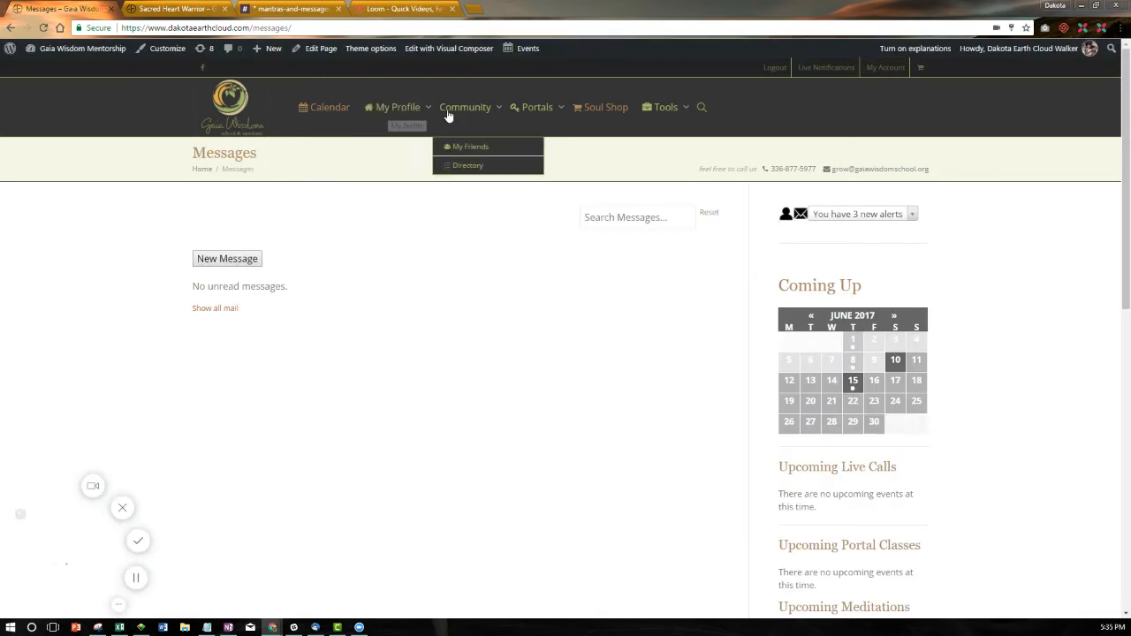
mouse_move(398, 108)
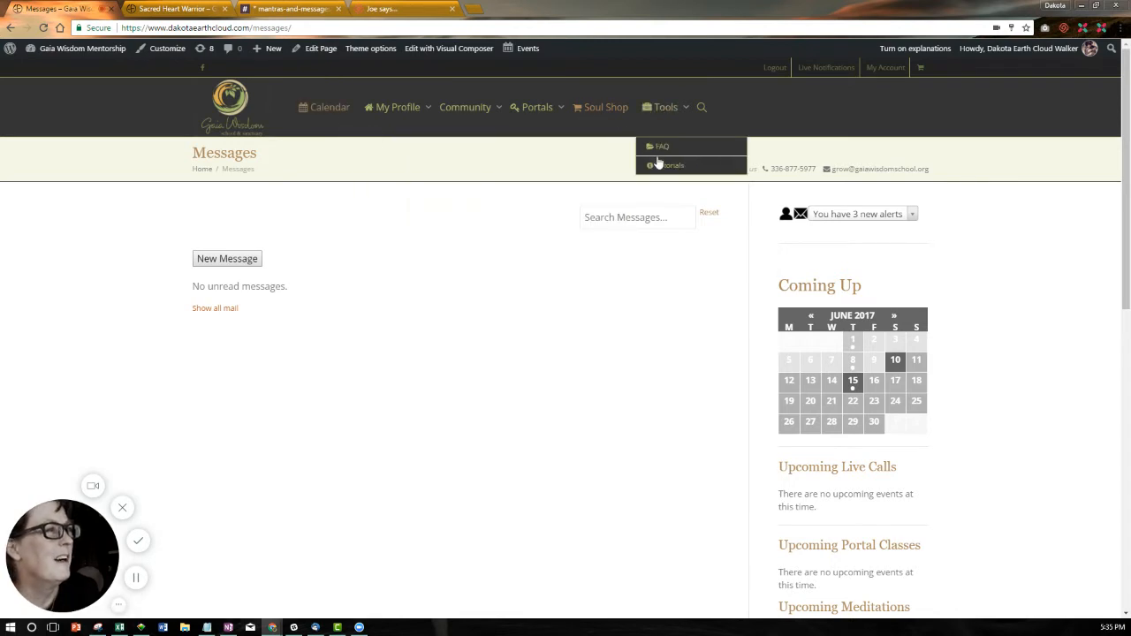
Step: Open the Tutorials page with its two tutorial videos from the Tools menu
click(671, 166)
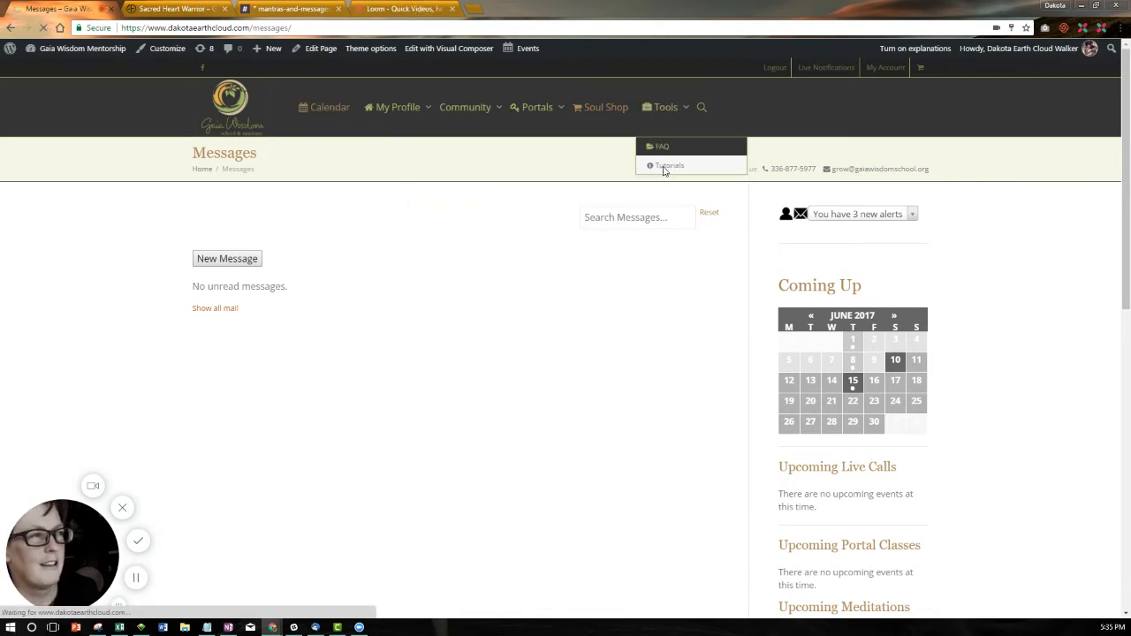
click(668, 166)
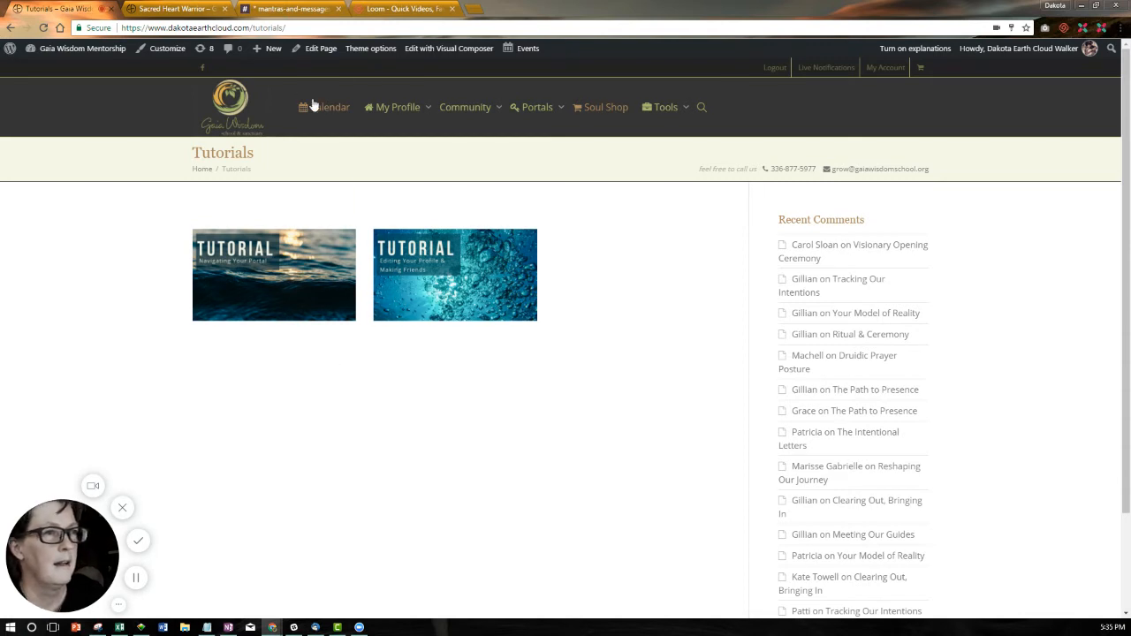
Step: Go back to the Love Warrior Portal from the Portals menu
click(398, 108)
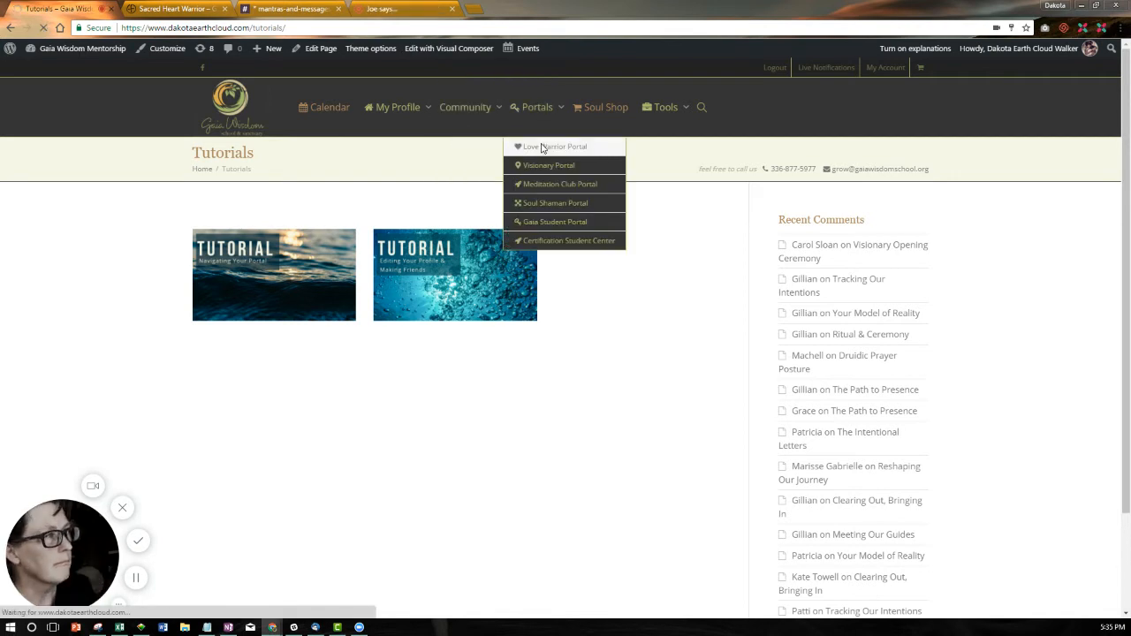
click(553, 147)
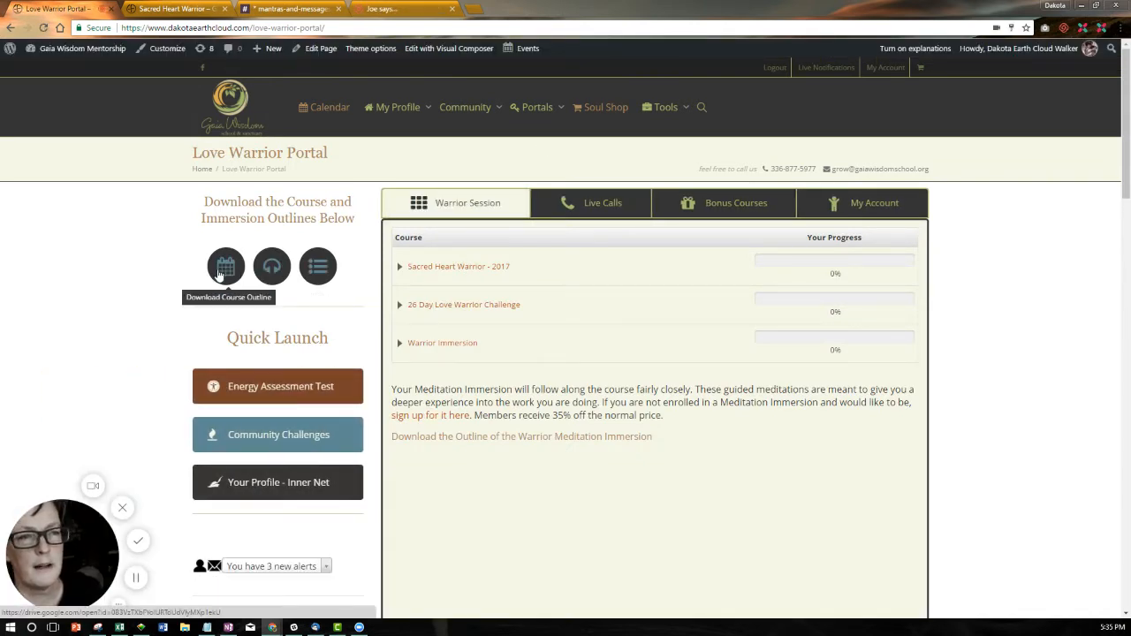
Step: Open the Sacred Heart Warrior Course Resources PDF via Download Resources
click(272, 265)
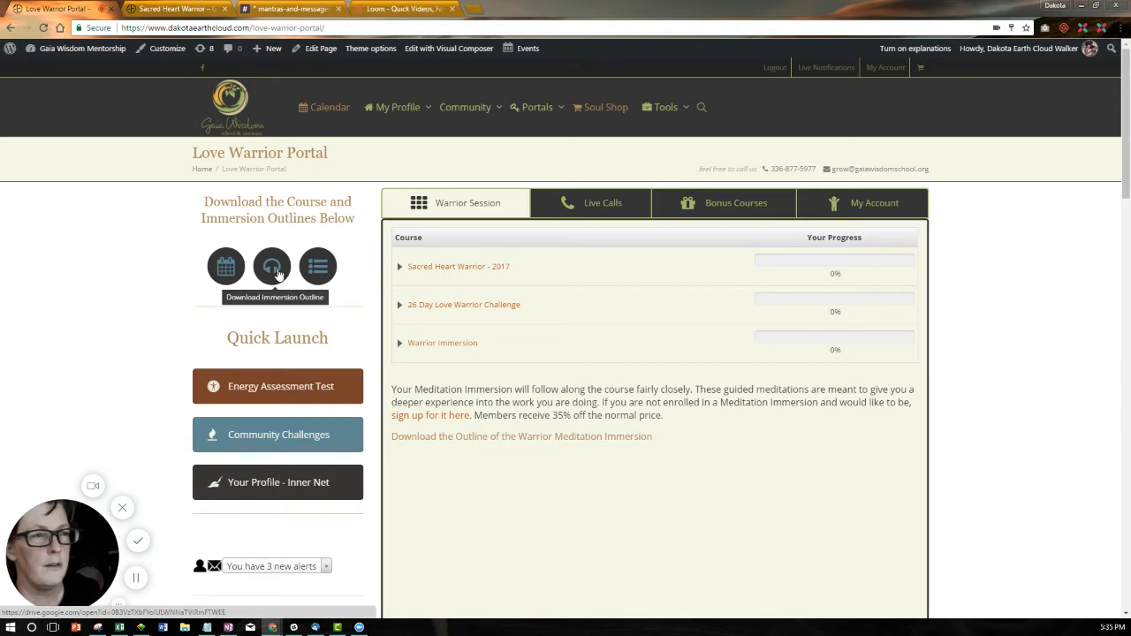
mouse_move(319, 265)
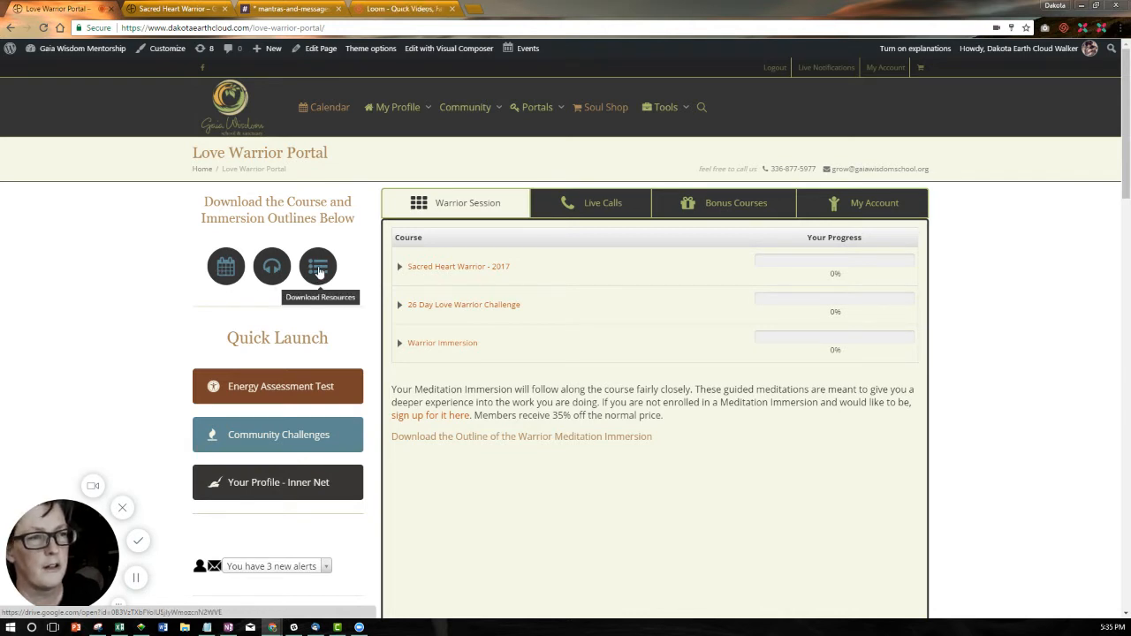
click(318, 265)
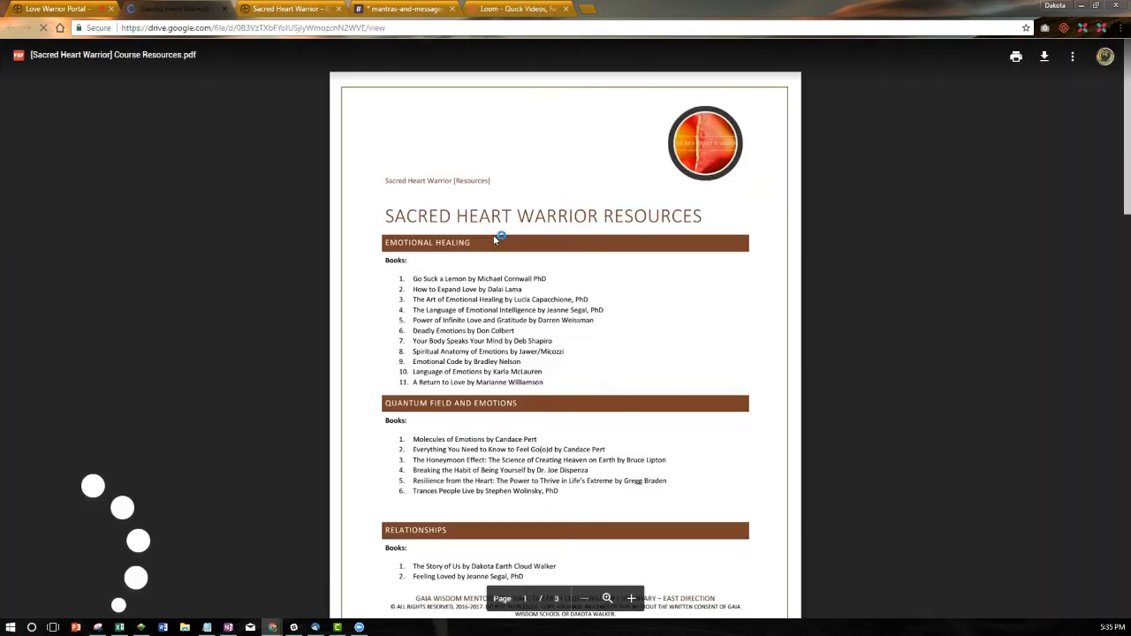
Step: Scroll through the Resources PDF book lists, then return to the Love Warrior Portal tab
scroll(down, 3)
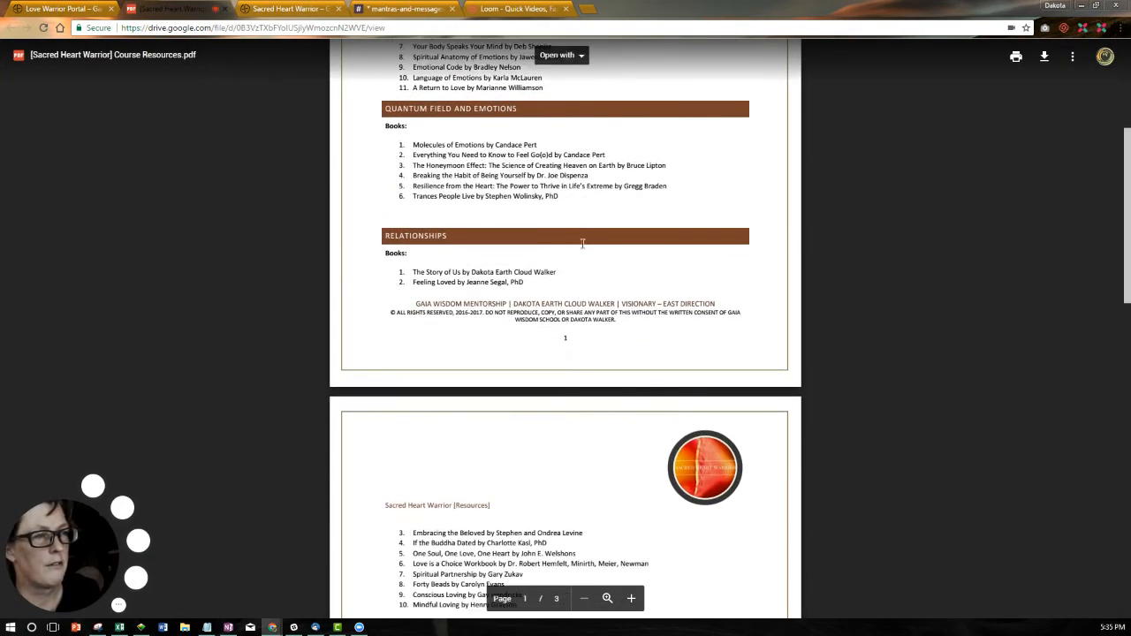
scroll(down, 3)
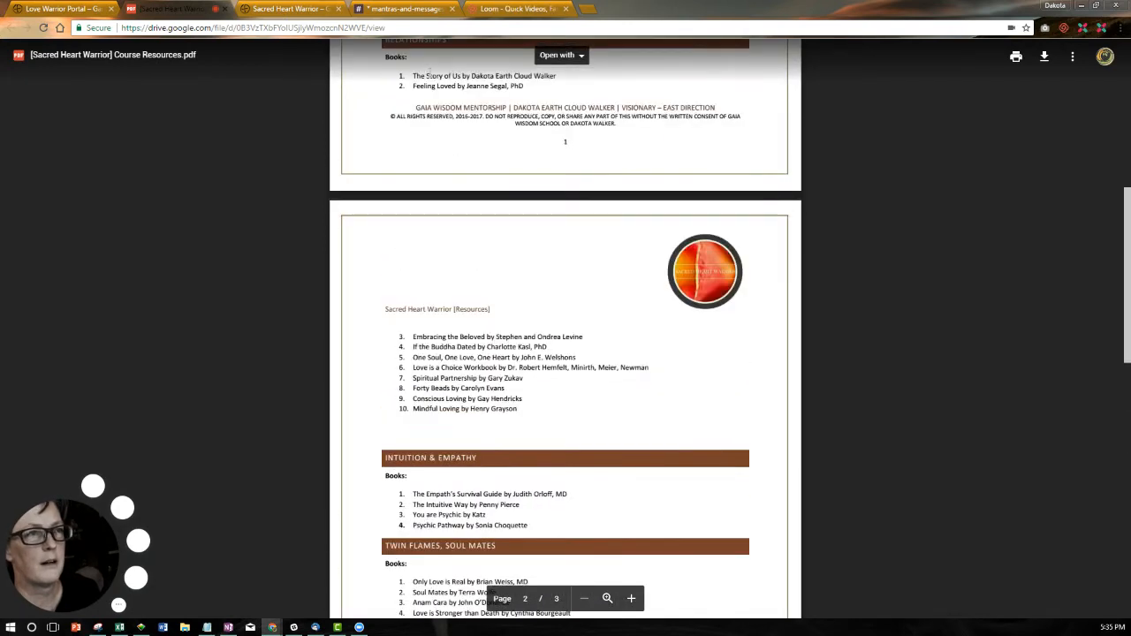
click(56, 9)
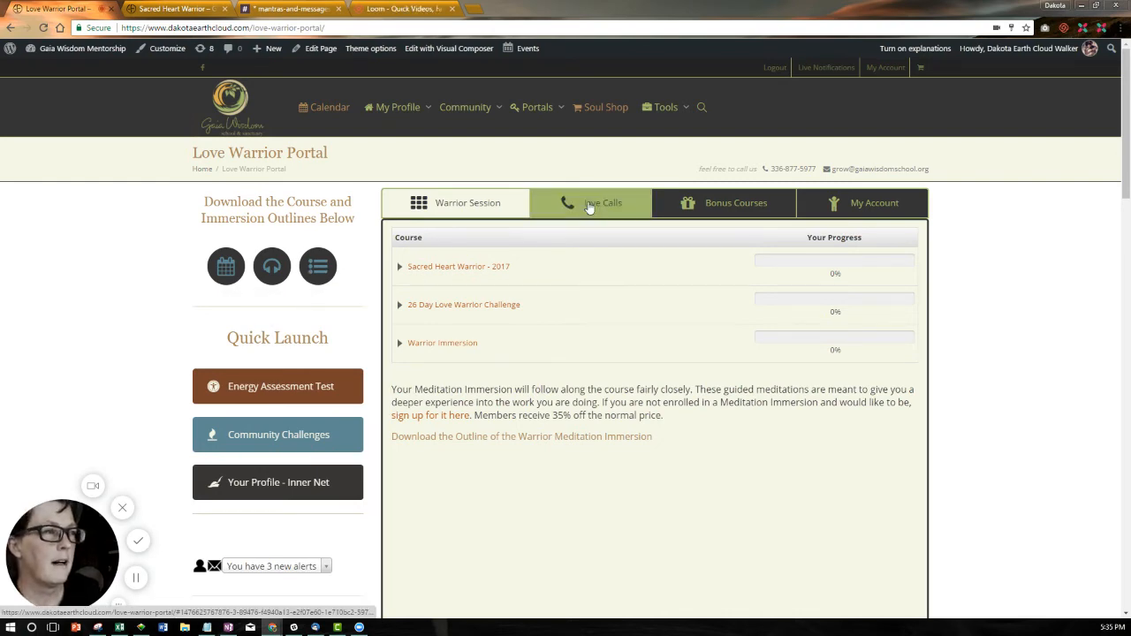
Step: Show the Live Calls section with call details and the Live Call Replays list
click(603, 202)
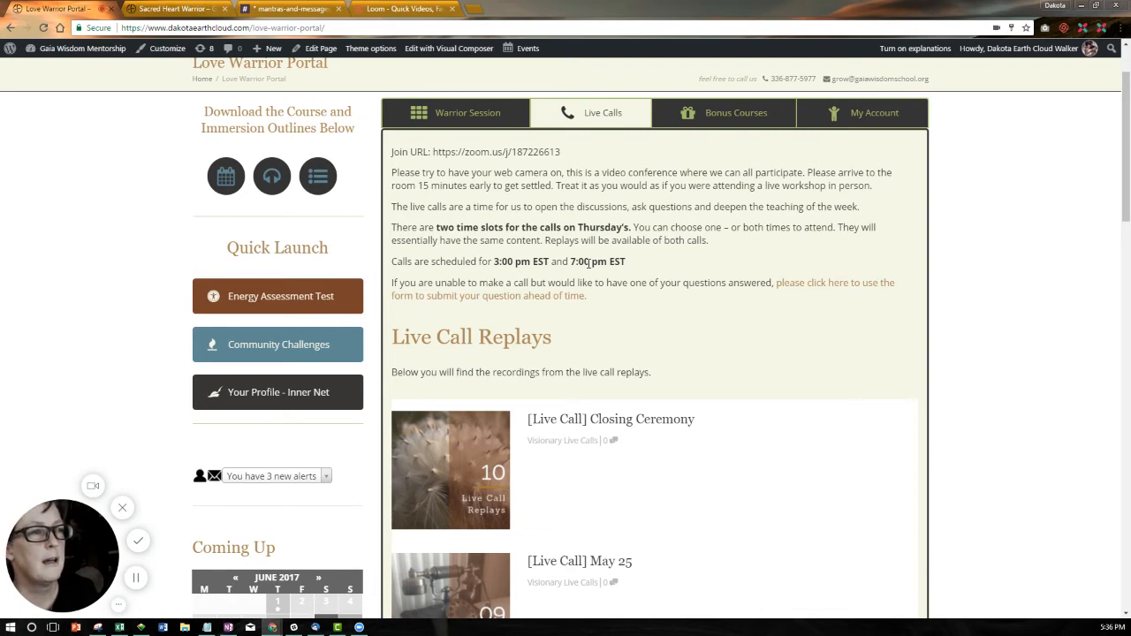
scroll(down, 3)
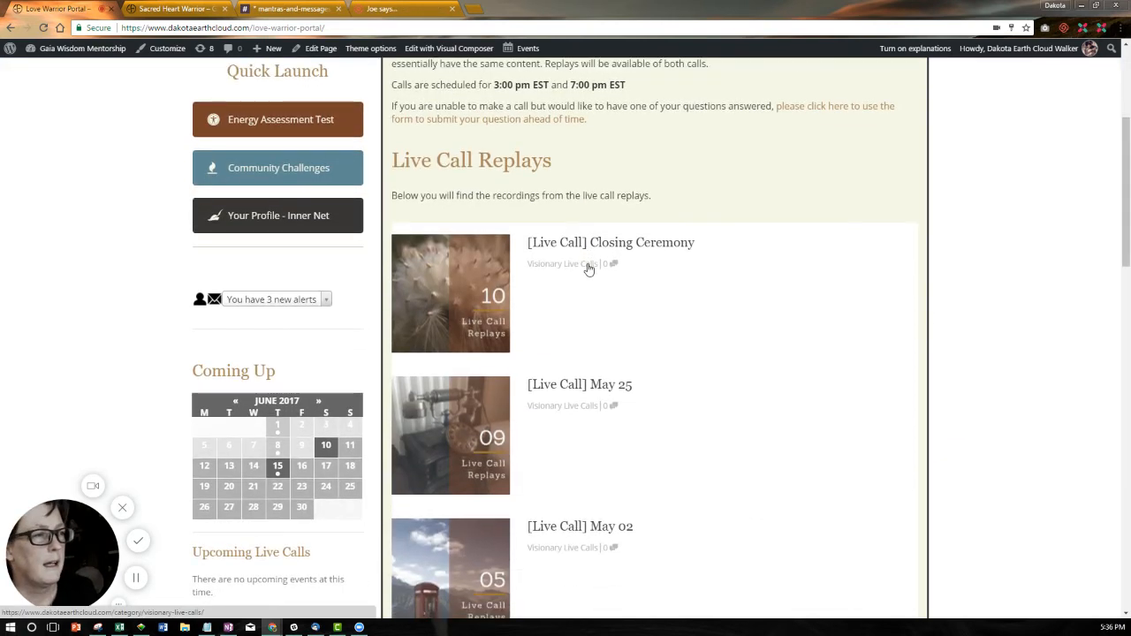
scroll(down, 3)
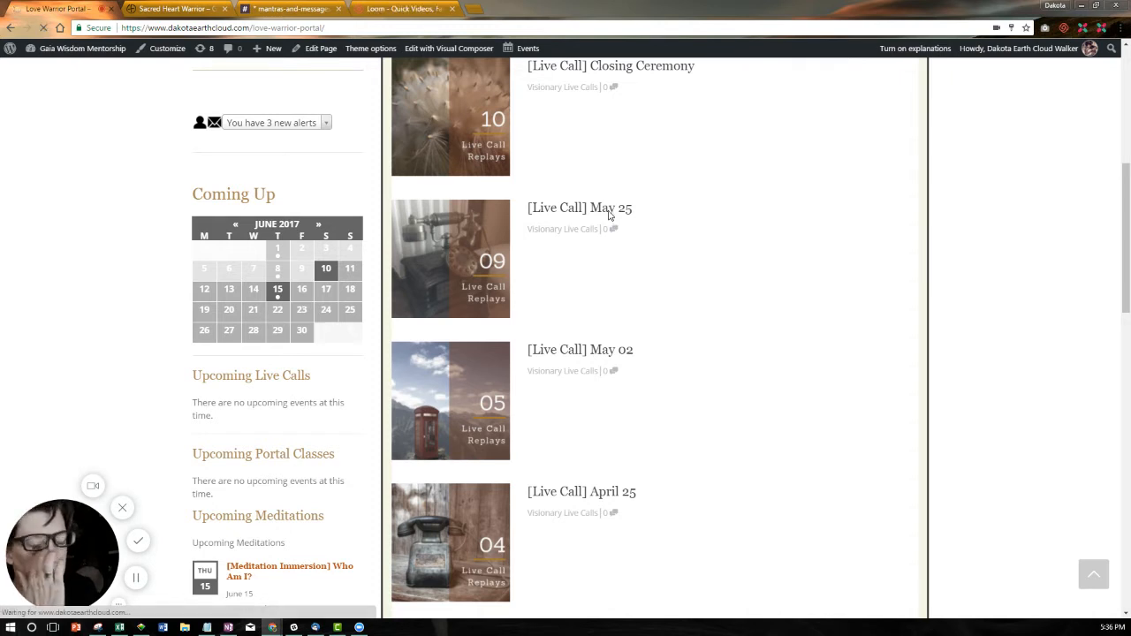
Step: Open the May 25 Trailblazers Group live call replay and start the recording
click(580, 209)
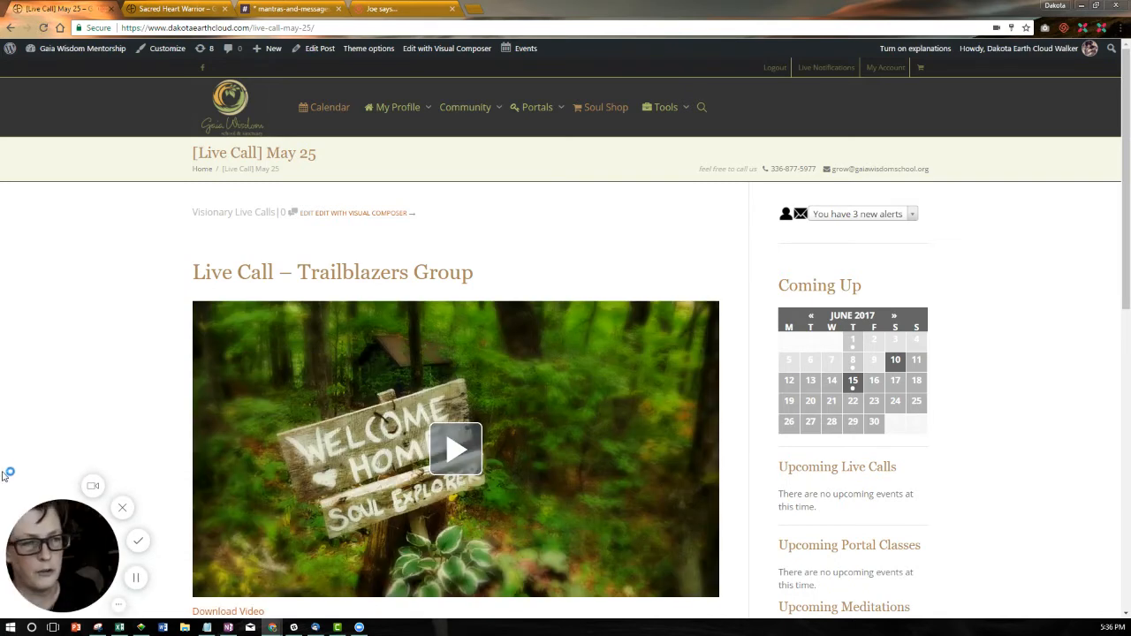
scroll(down, 3)
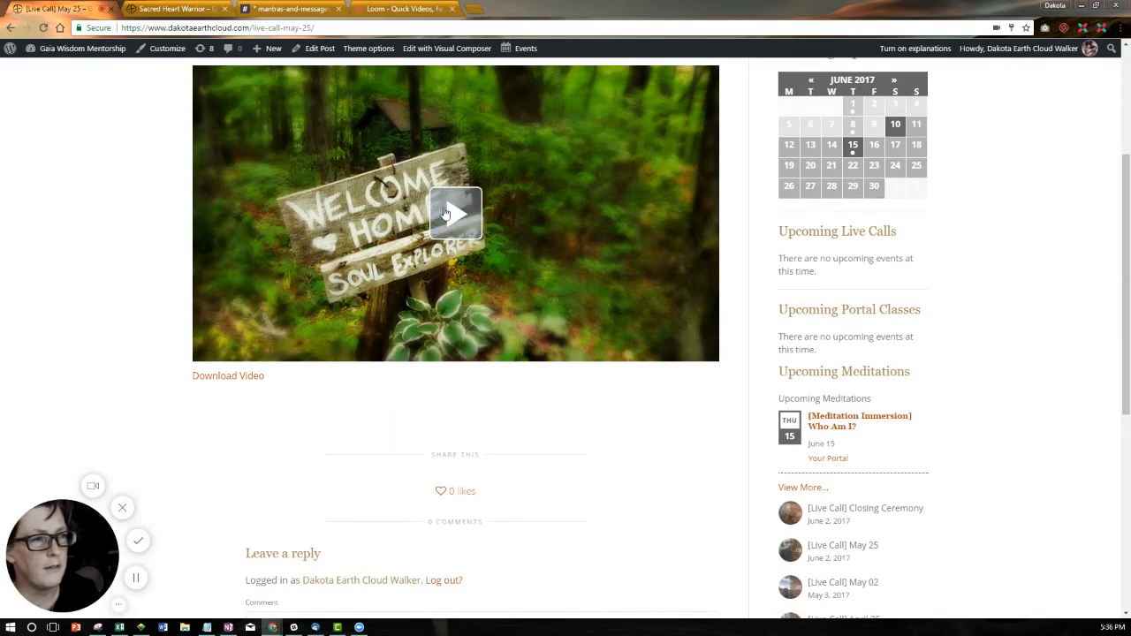
click(456, 214)
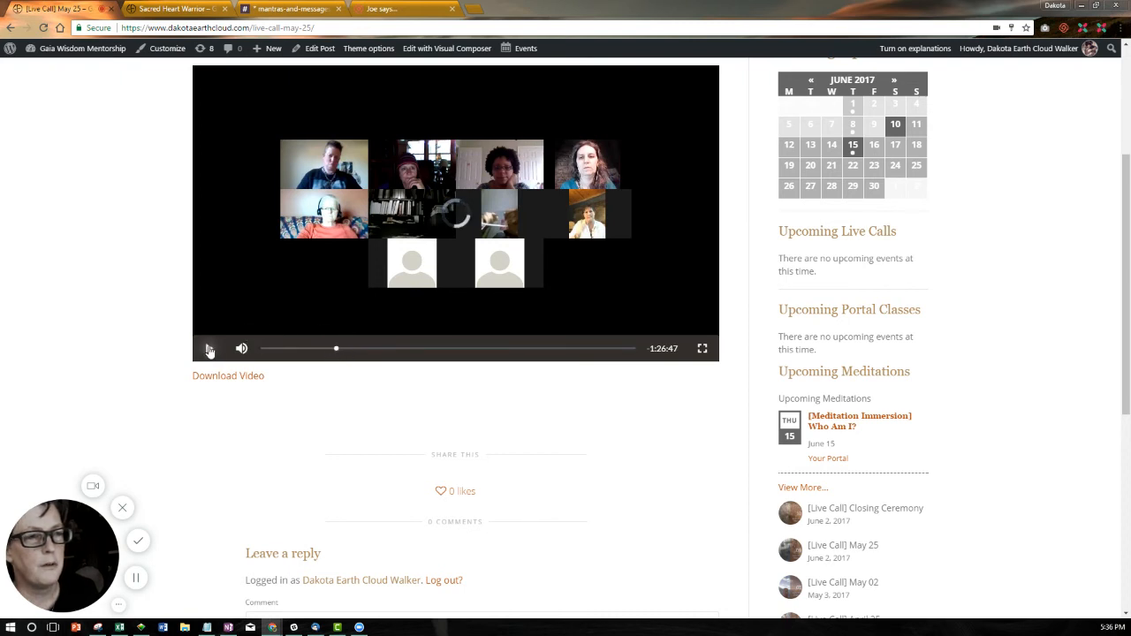
Step: Play and pause the call recording partway, then scroll back to the top
click(209, 346)
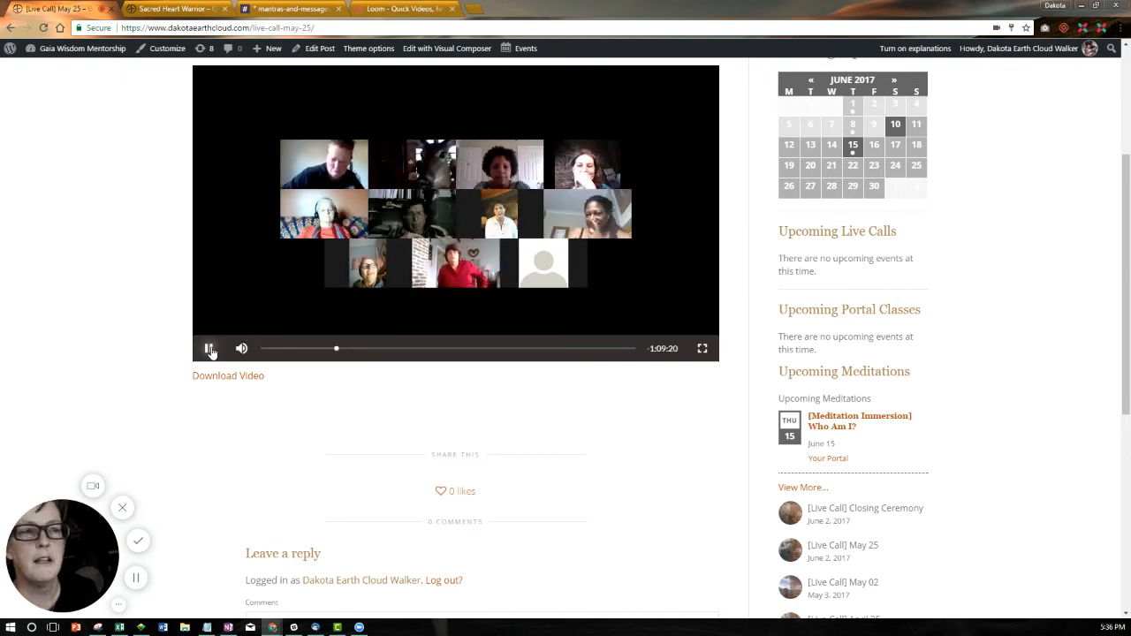
click(209, 346)
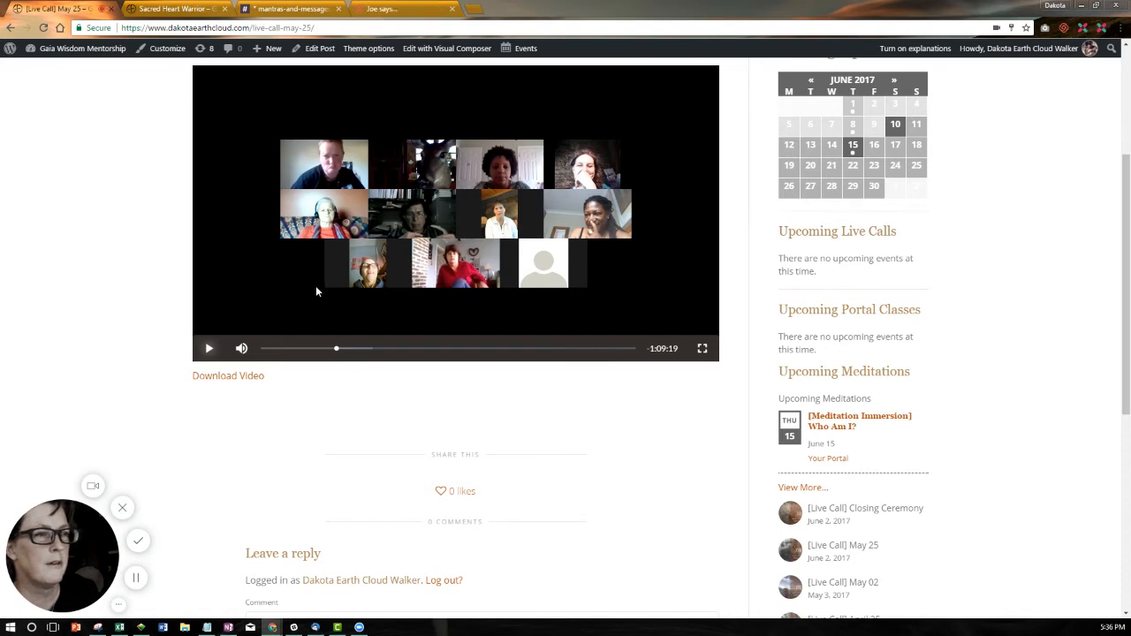
click(345, 346)
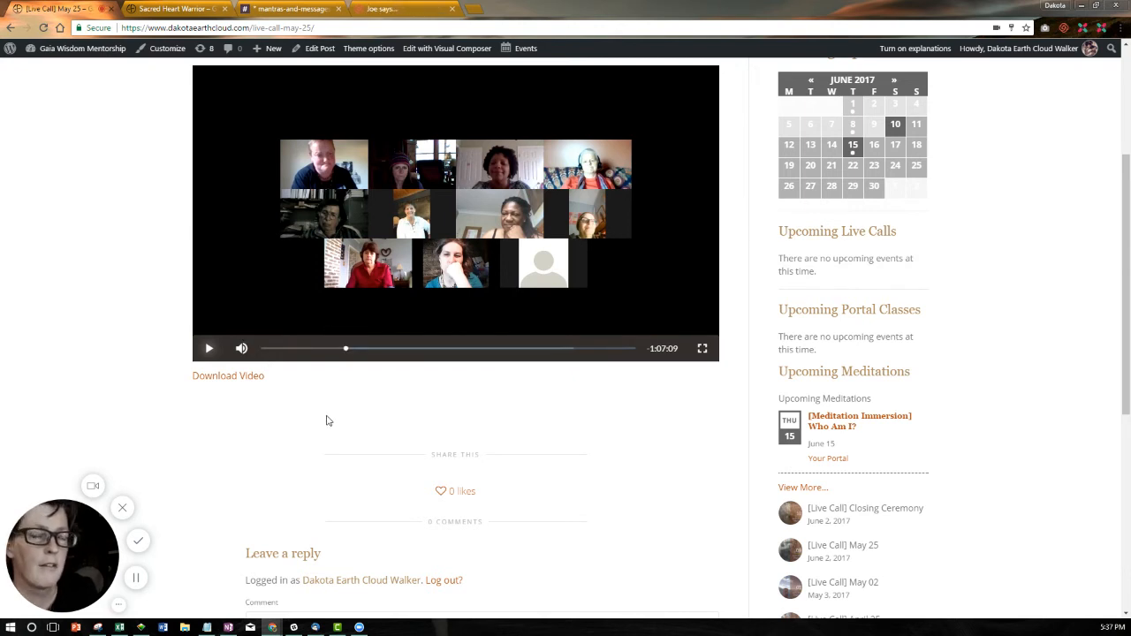
scroll(up, 3)
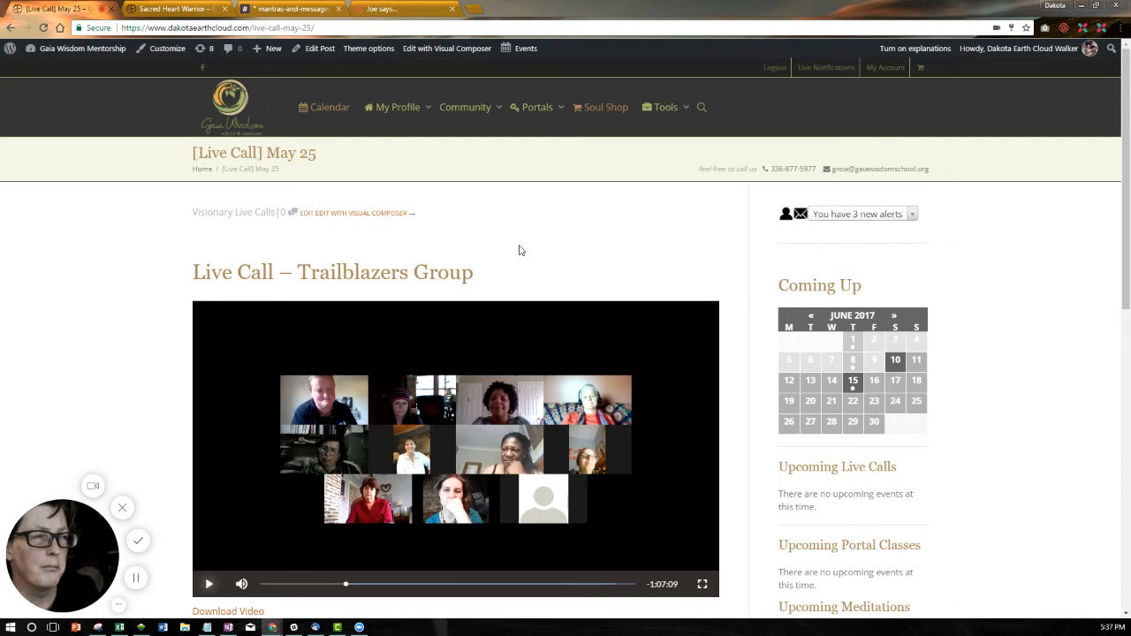
mouse_move(509, 296)
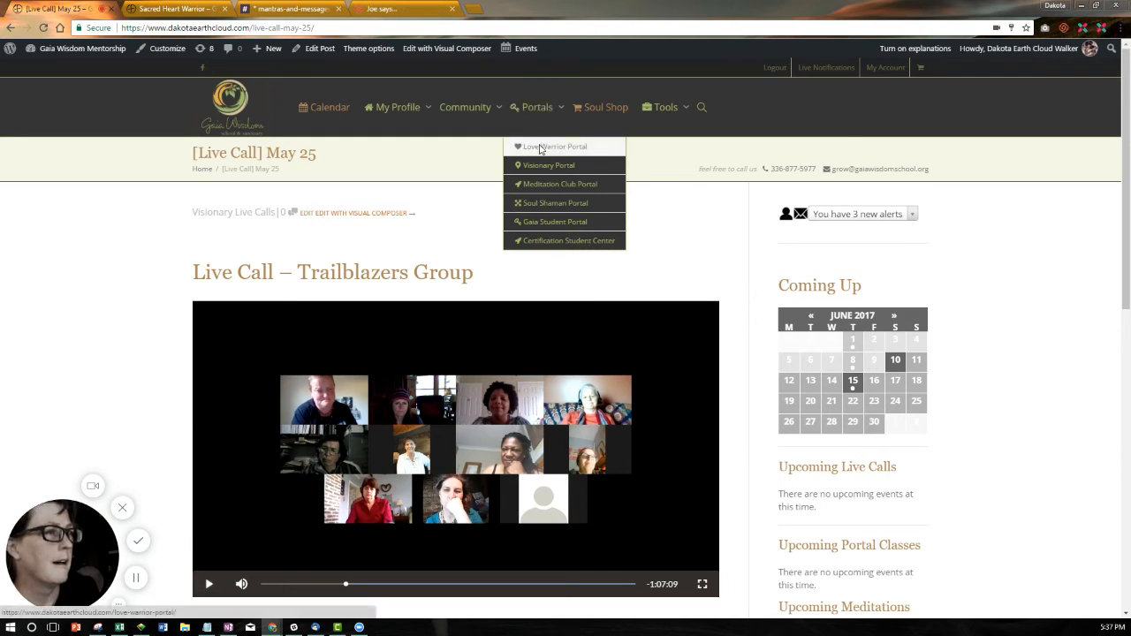
Step: Return to the Love Warrior Portal and show its Bonus Courses list
click(555, 147)
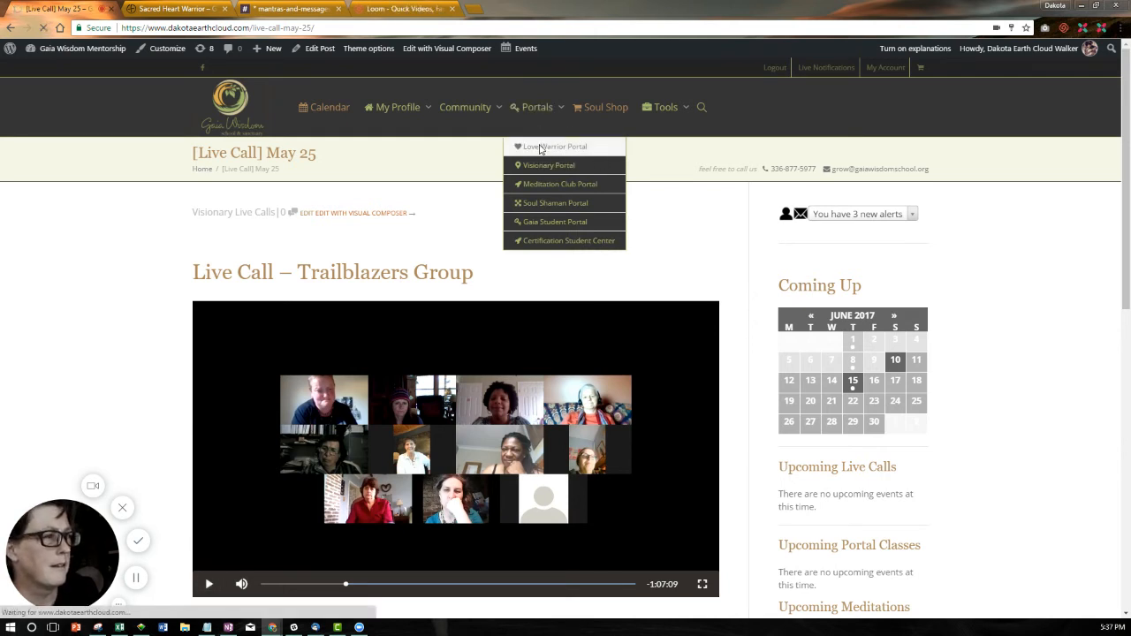
click(552, 145)
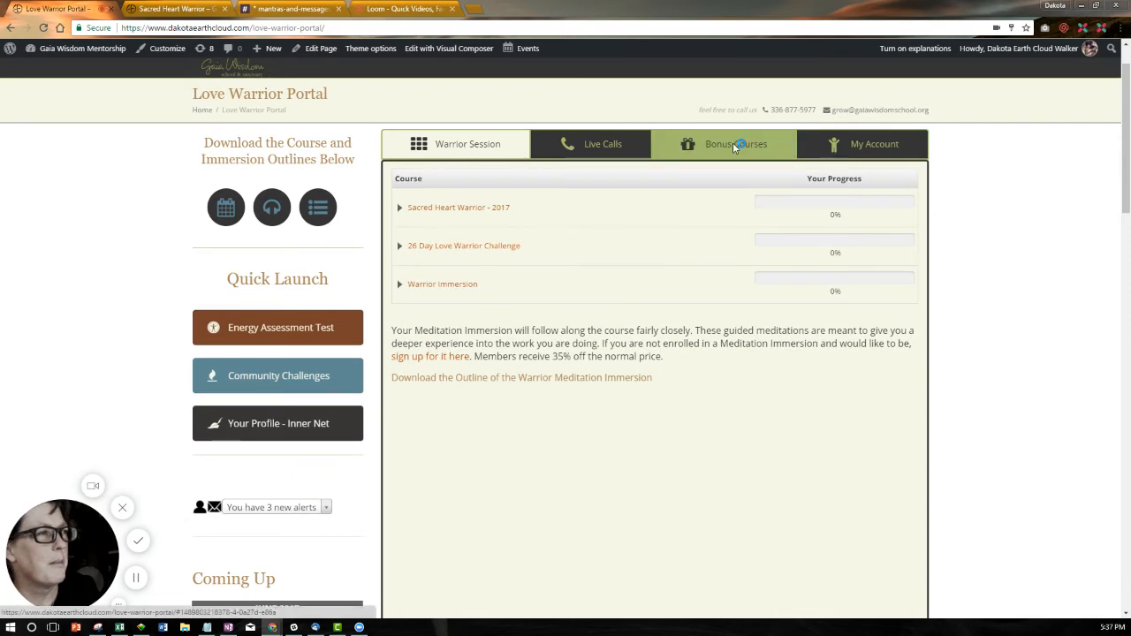
click(736, 145)
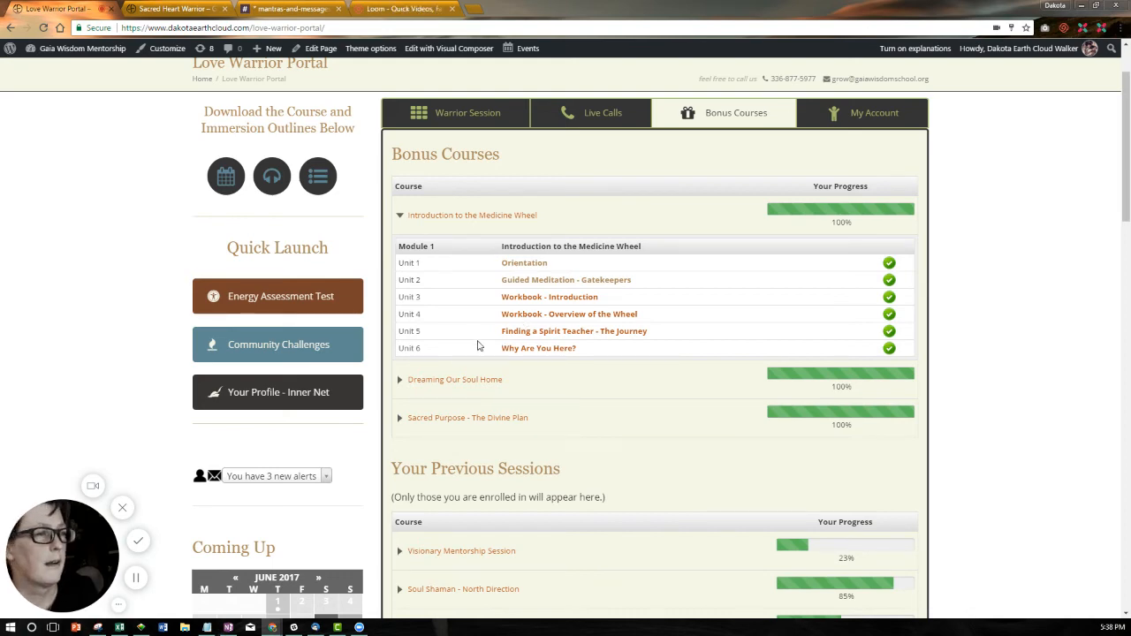
Step: Collapse the Introduction to the Medicine Wheel and Sacred Purpose - The Divine Plan course units
scroll(down, 3)
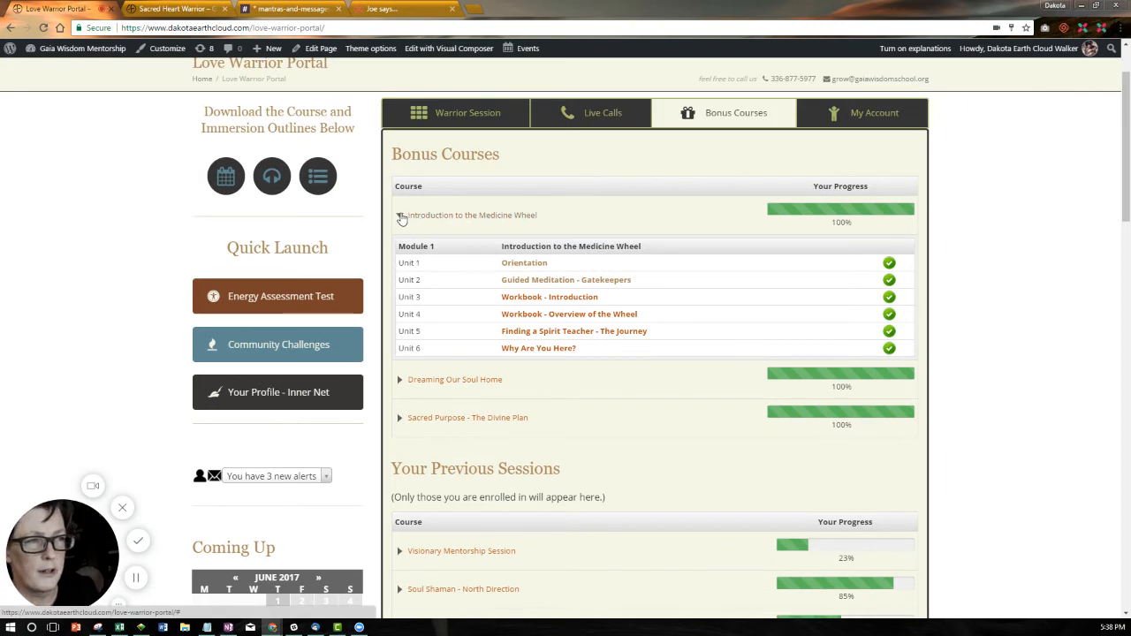
click(399, 216)
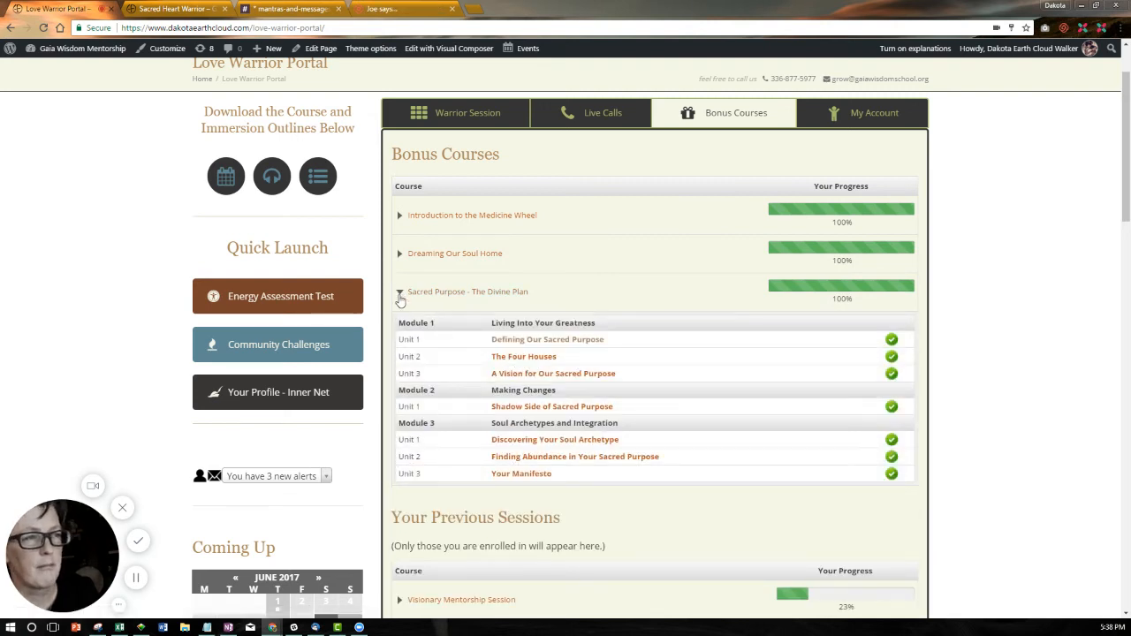
click(399, 291)
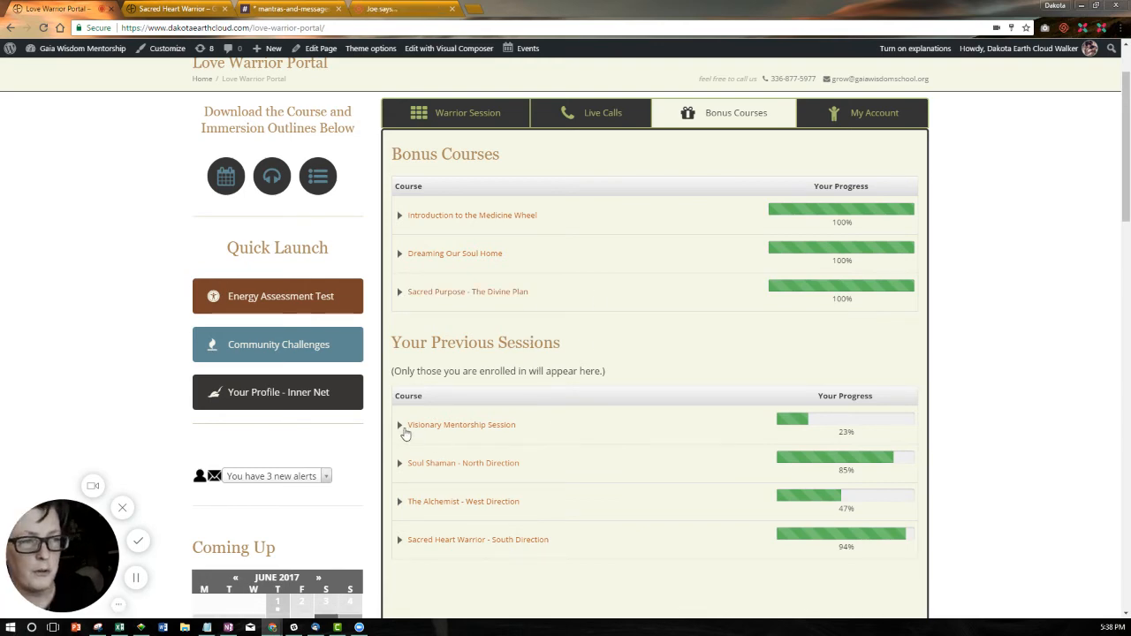
click(400, 424)
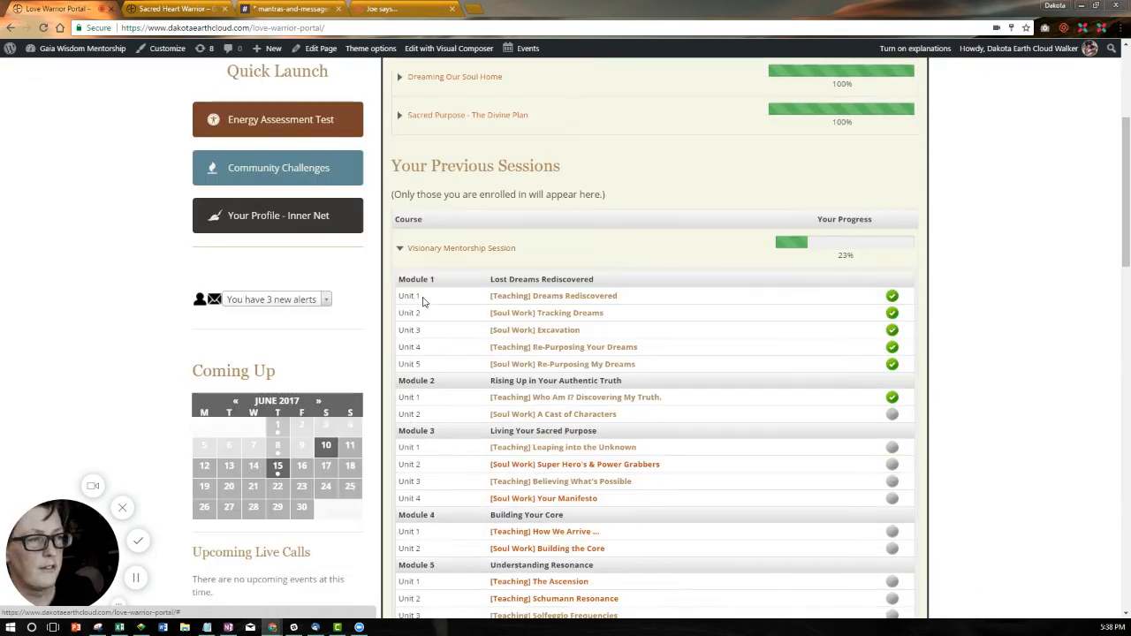
click(399, 248)
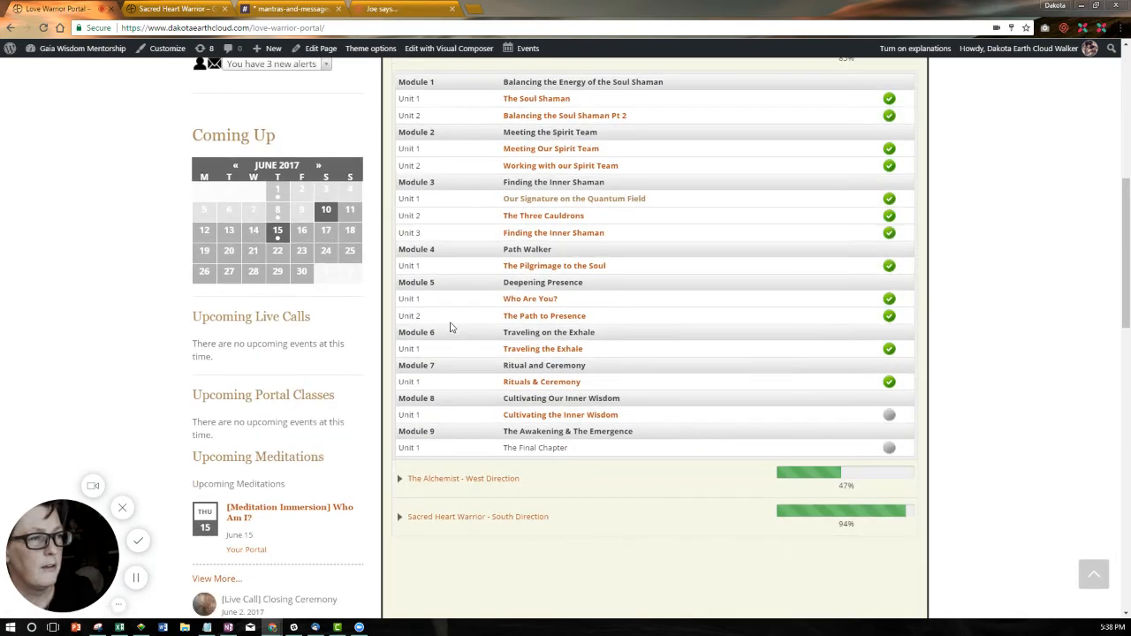
scroll(down, 3)
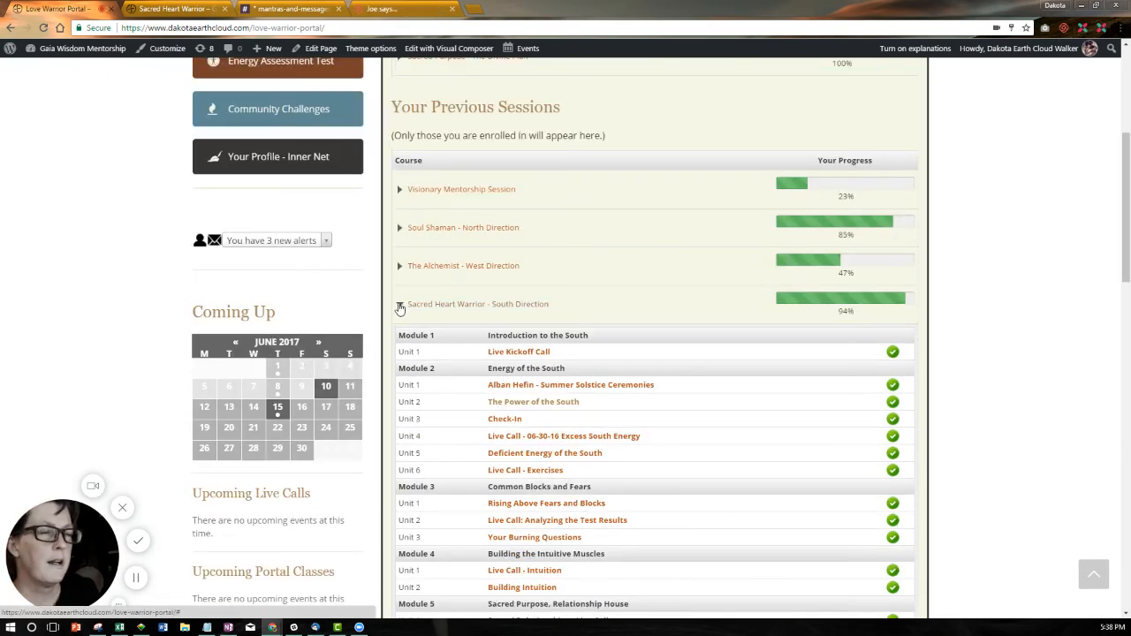
click(399, 304)
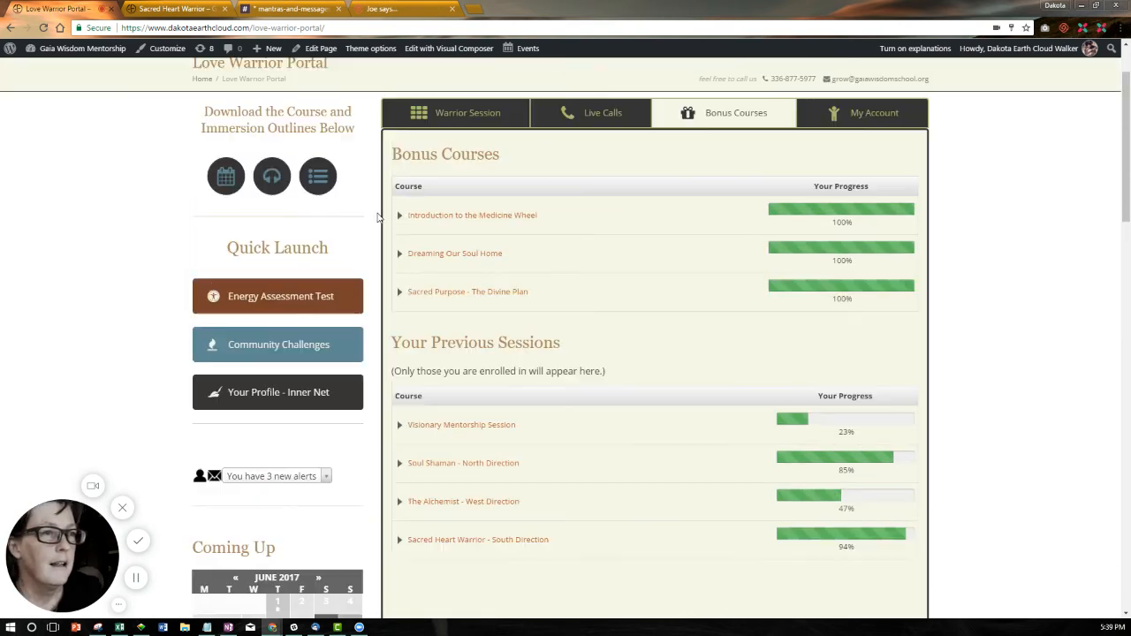
mouse_move(267, 301)
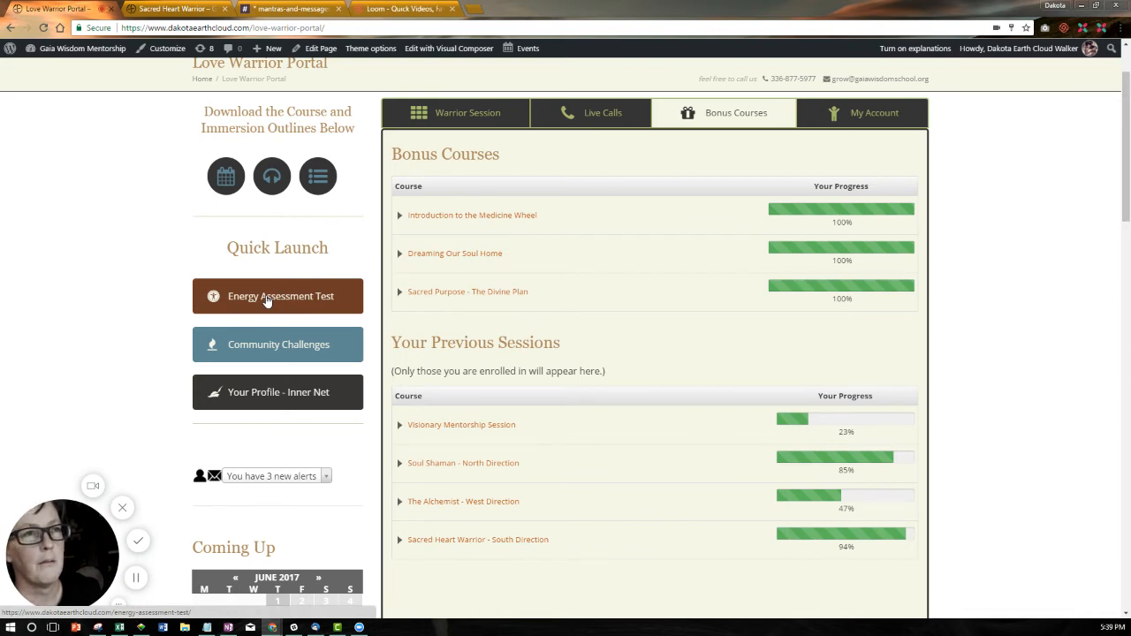
Step: Open the Energy Assessment Test from Quick Launch and view its instructions and Question #1
click(279, 297)
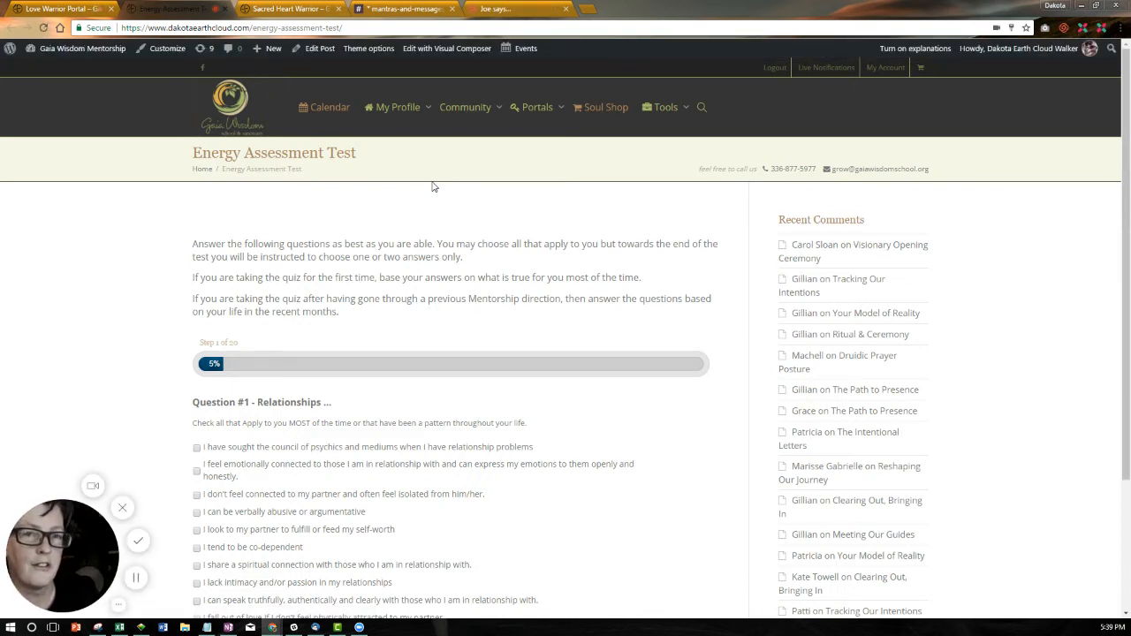
mouse_move(371, 297)
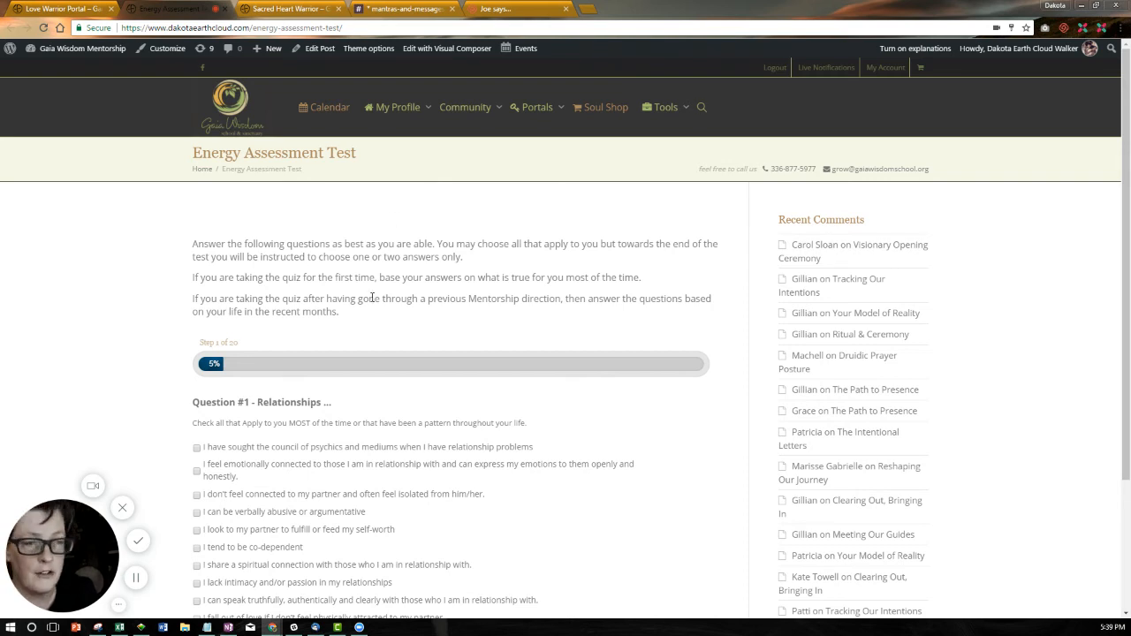
scroll(down, 3)
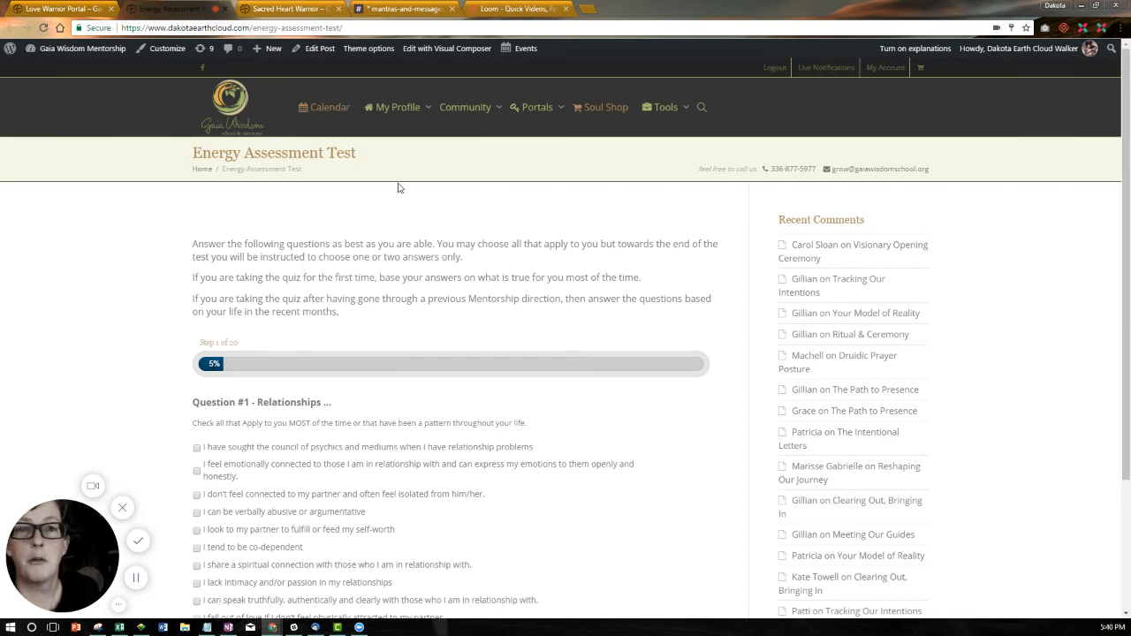
mouse_move(405, 8)
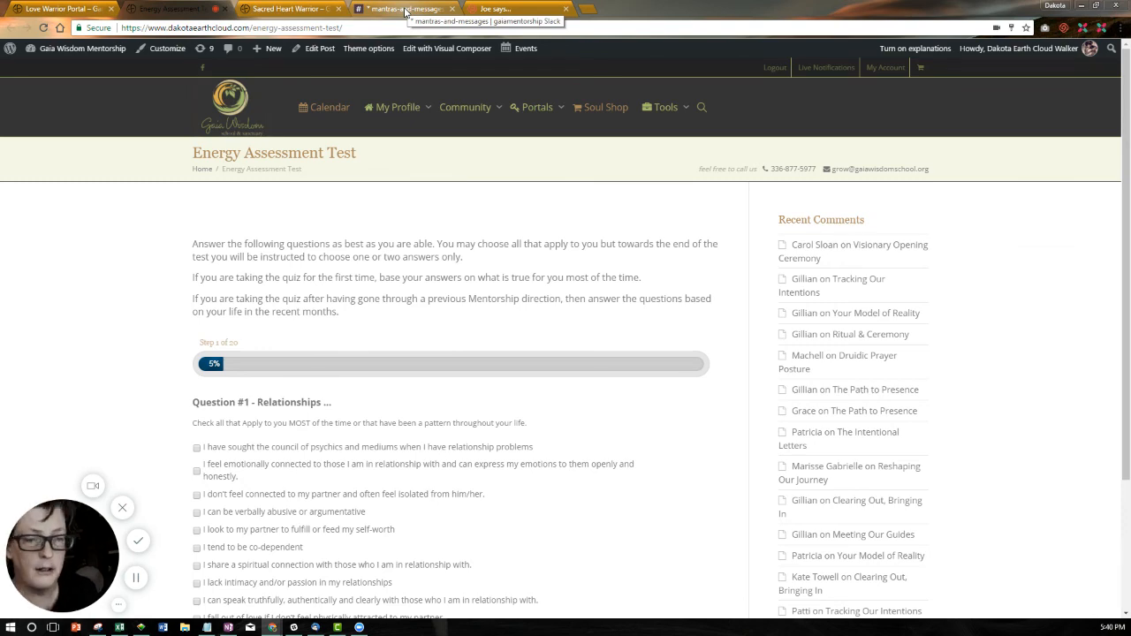
Step: Ask the #mantras-and-messages slackbot for a mantra and a challenge, then switch to the Sacred Heart Warrior page
click(403, 9)
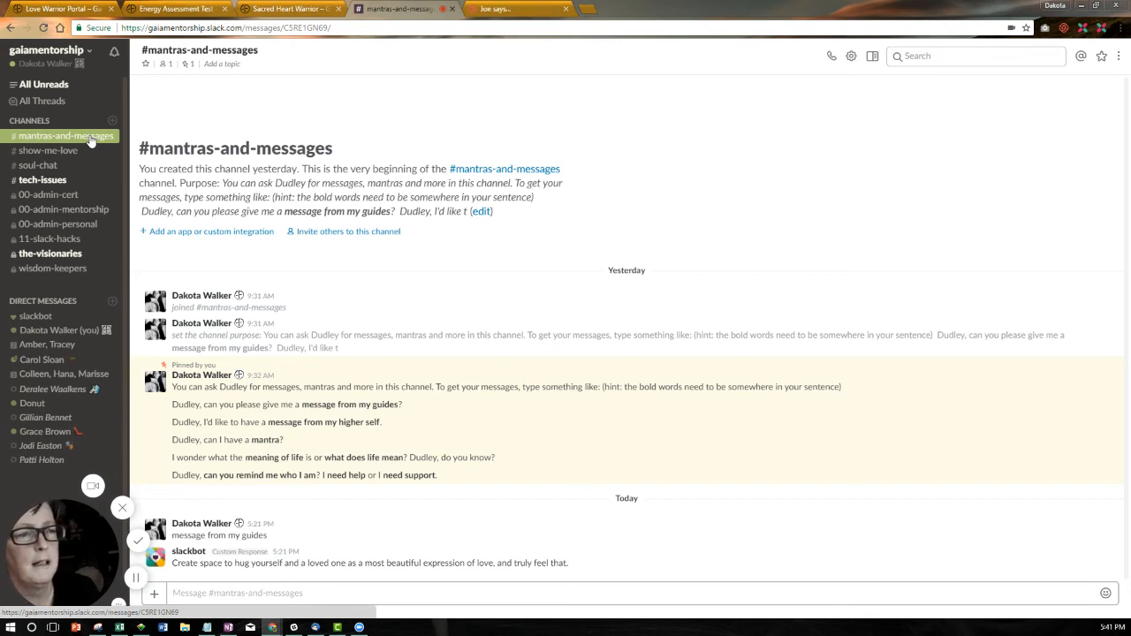
mouse_move(557, 516)
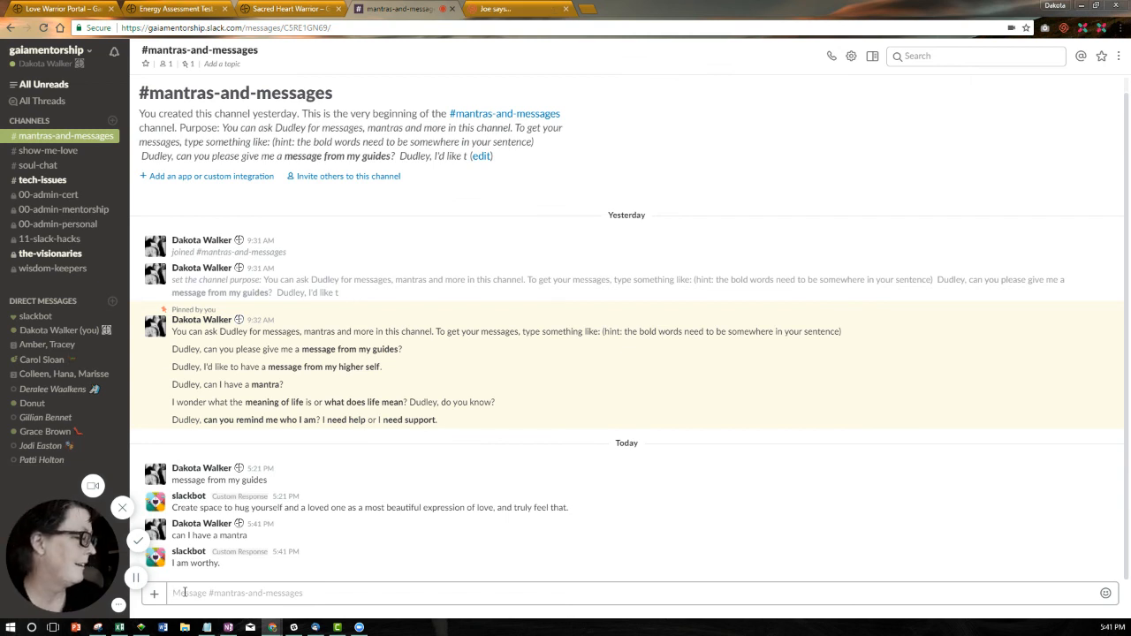
text(give me)
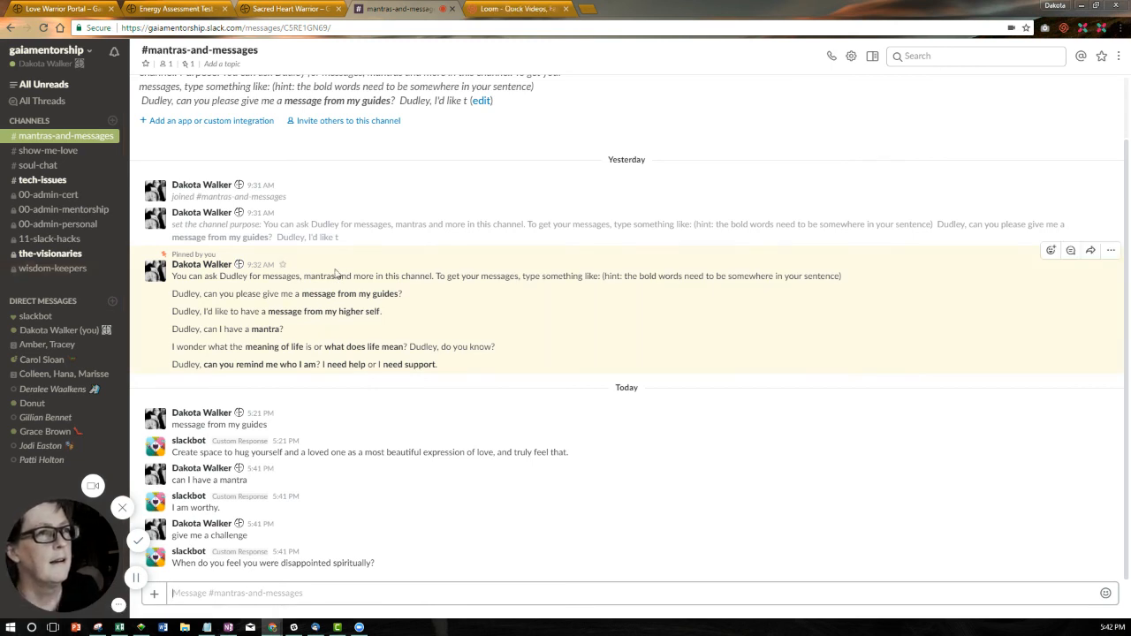
click(286, 9)
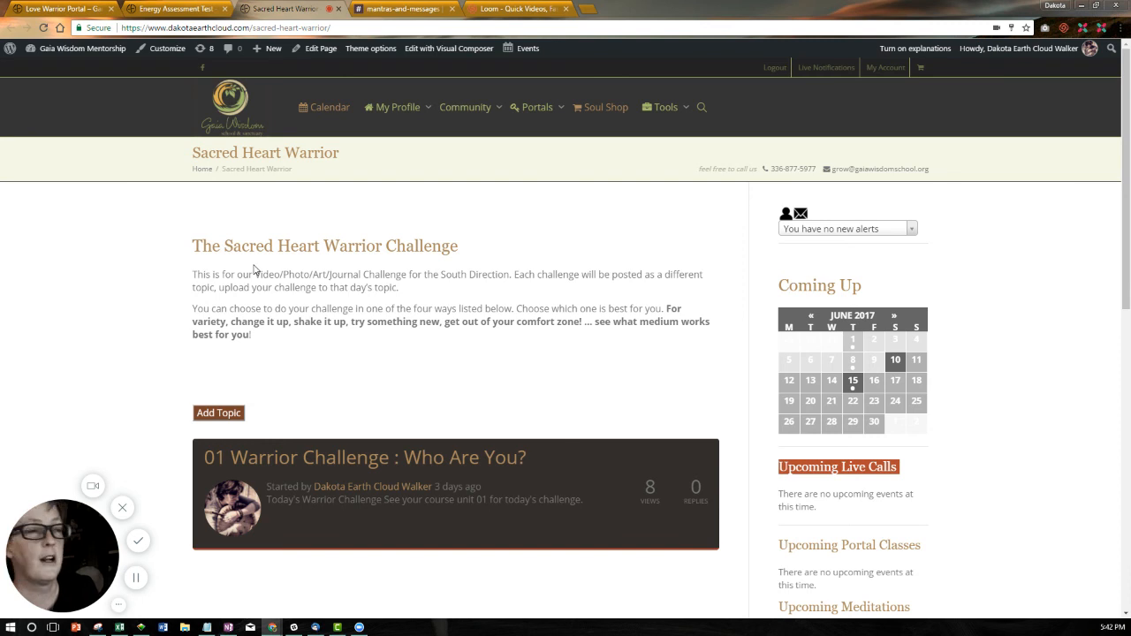
Step: Open the '01 Warrior Challenge : Who Are You?' discussion topic
scroll(down, 3)
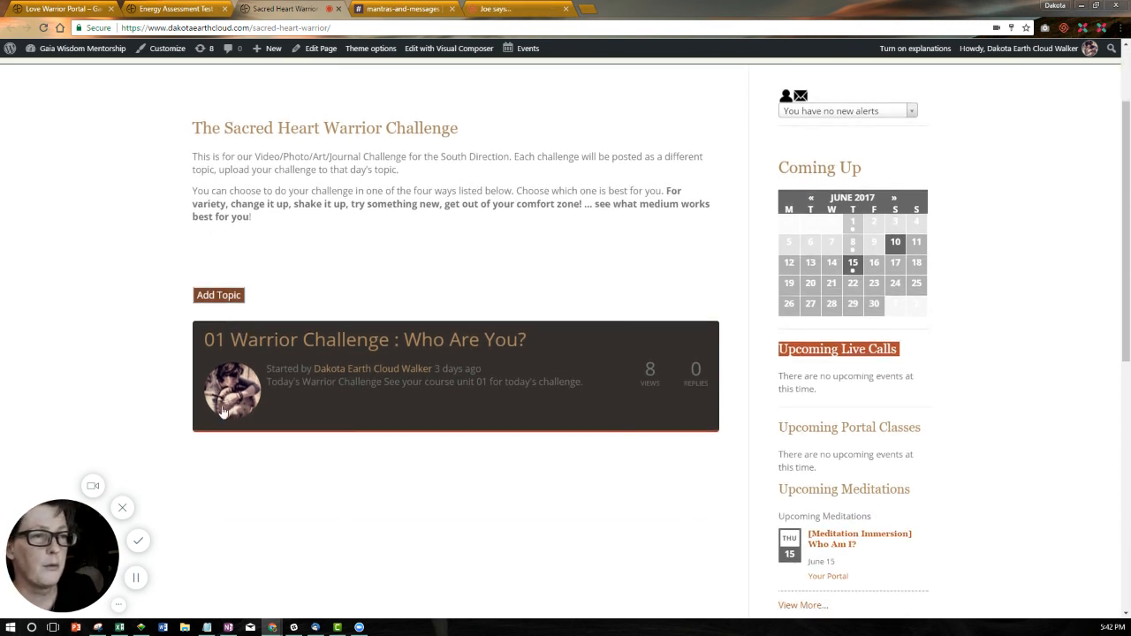
mouse_move(484, 375)
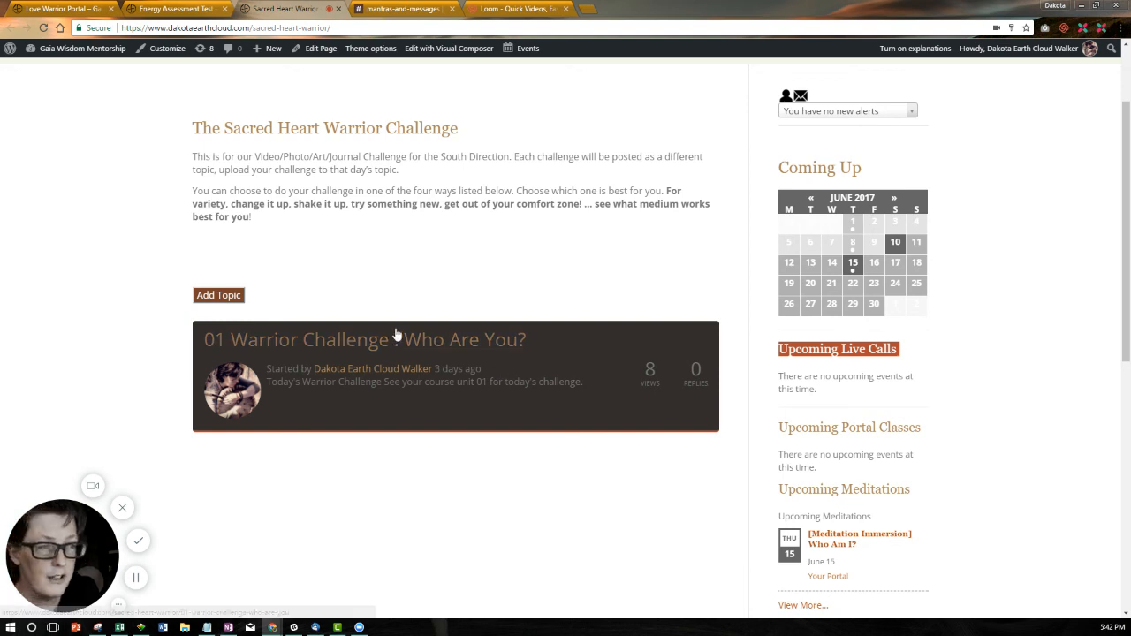
click(364, 339)
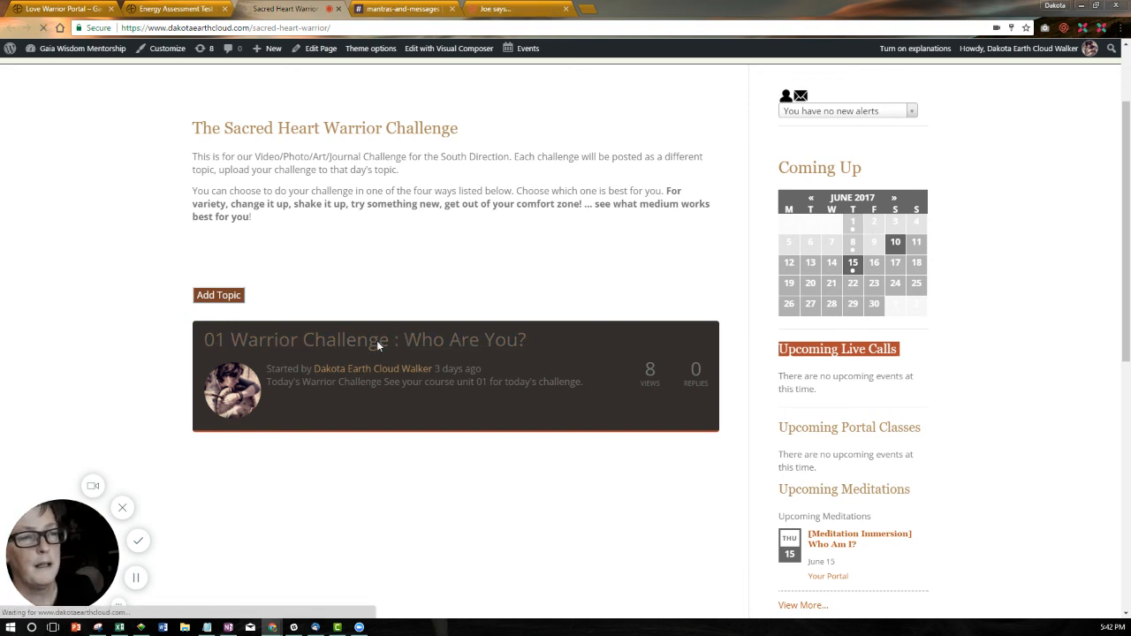
click(364, 339)
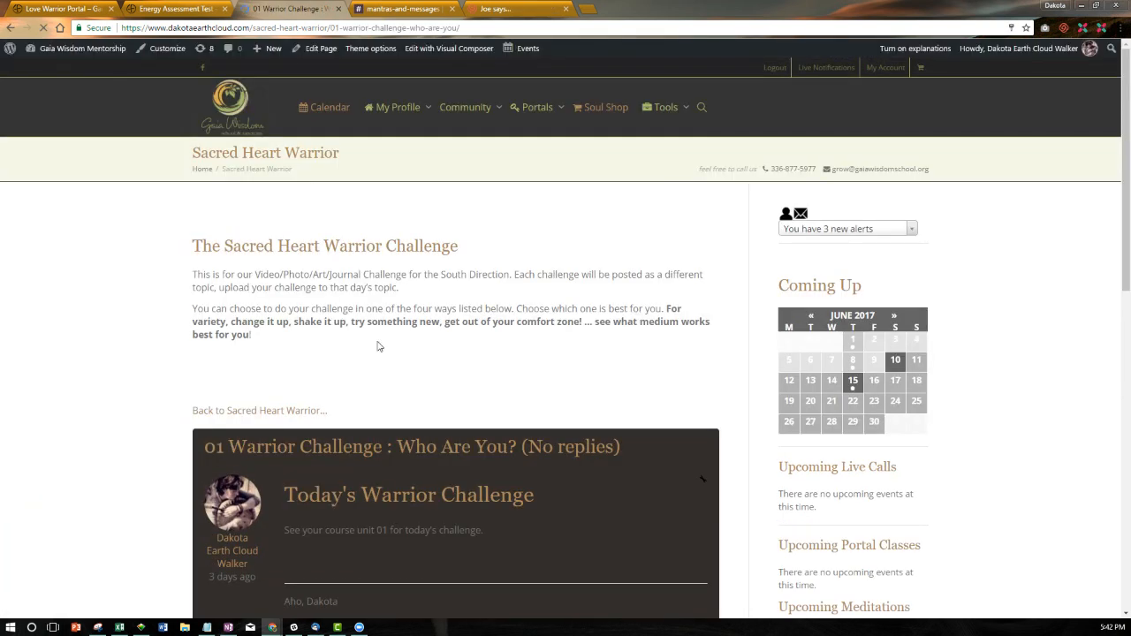
scroll(down, 3)
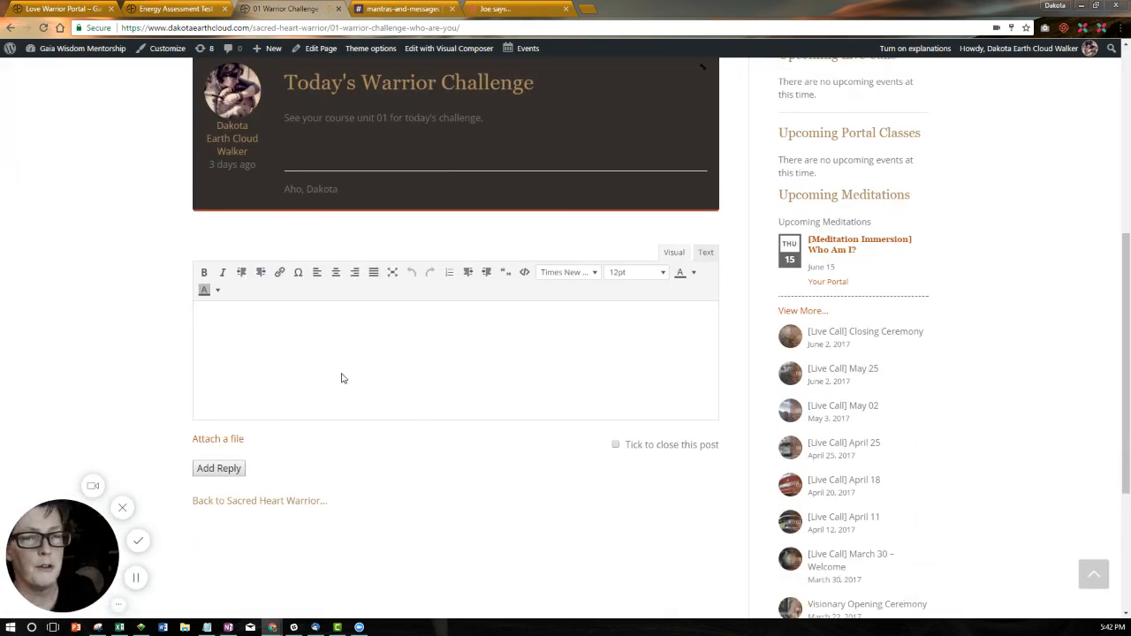
mouse_move(382, 149)
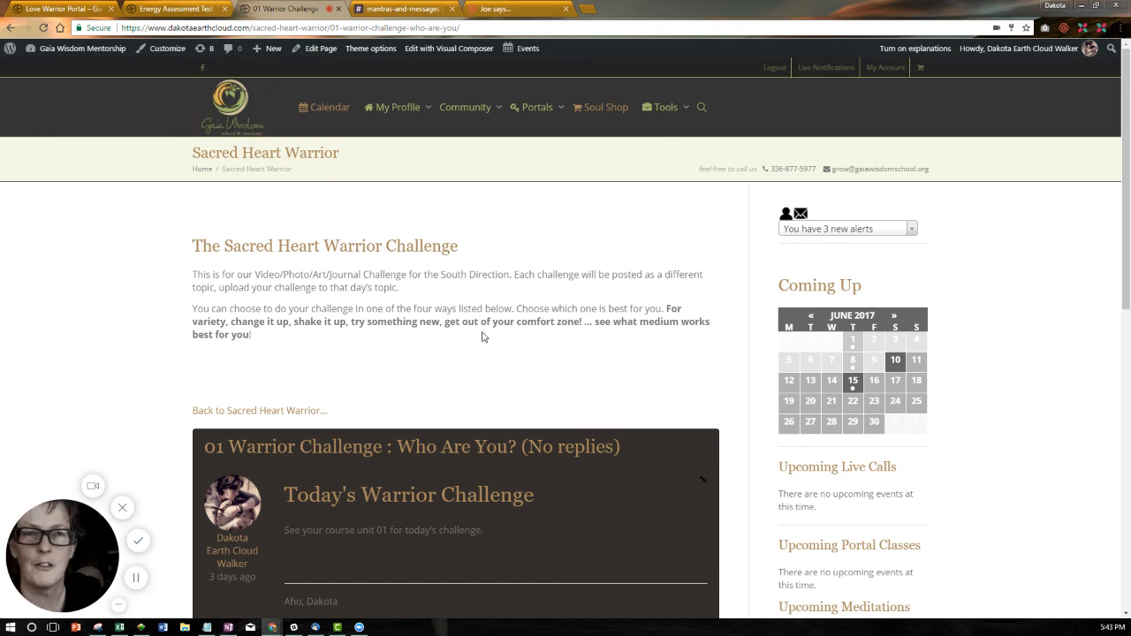
mouse_move(188, 487)
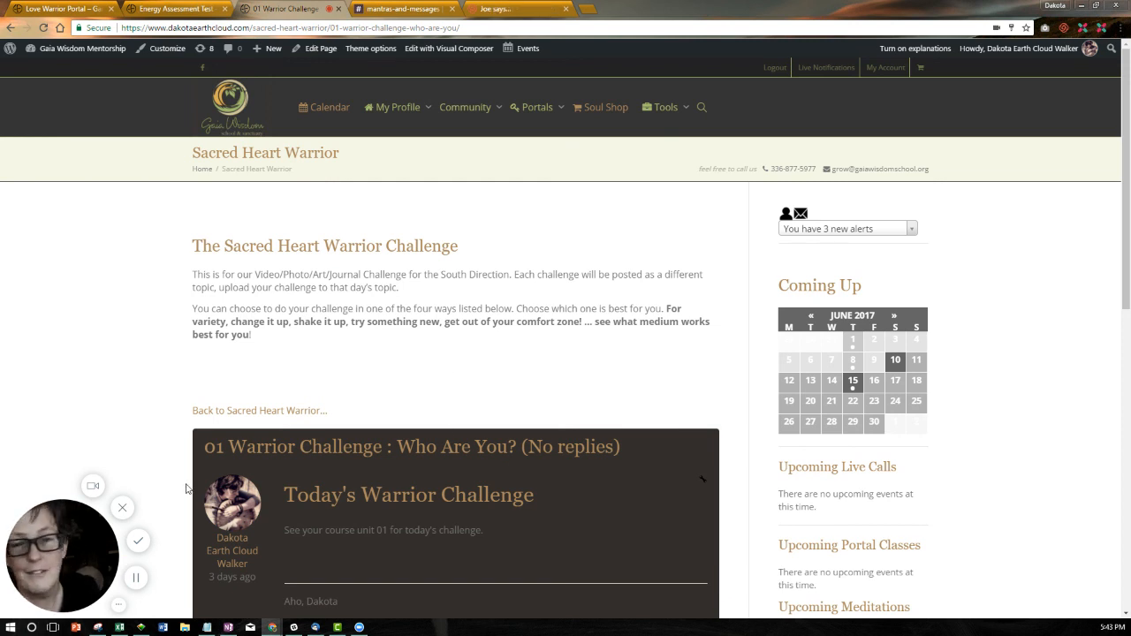